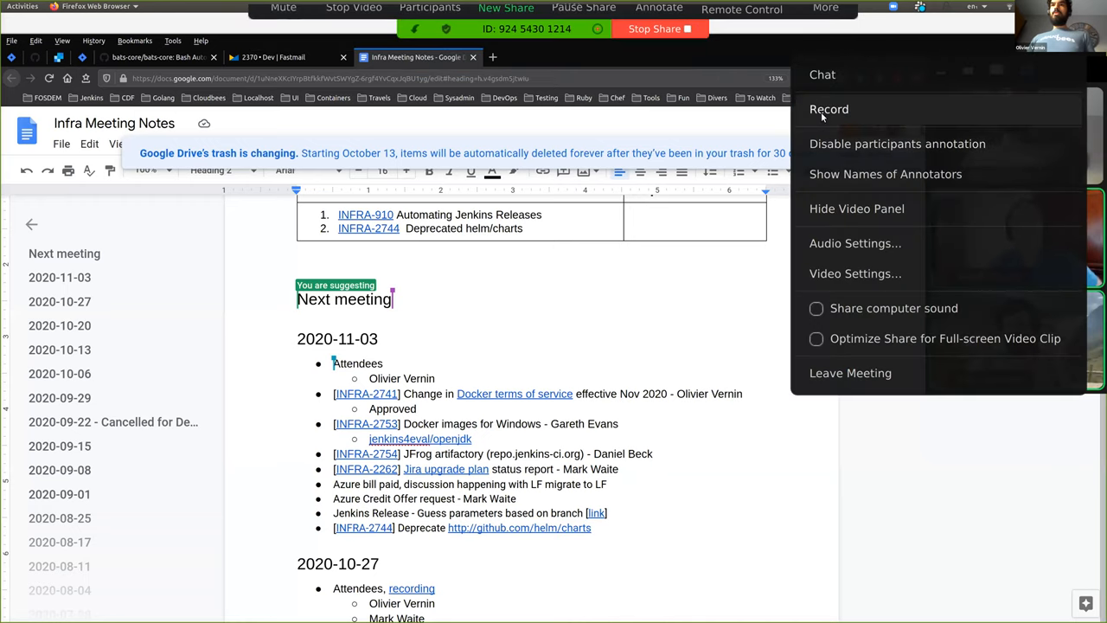
Dismiss the host-permission recording notice and zoom the document to 150%.
{"action": "left_click", "coordinate": [828, 109]}
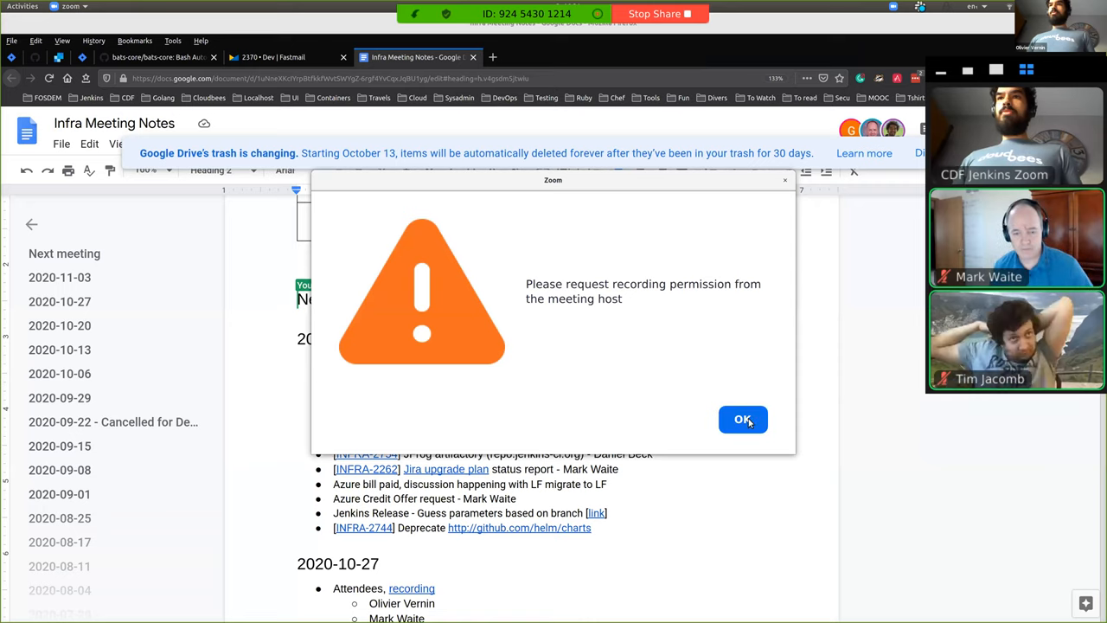
{"action": "left_click", "coordinate": [742, 420]}
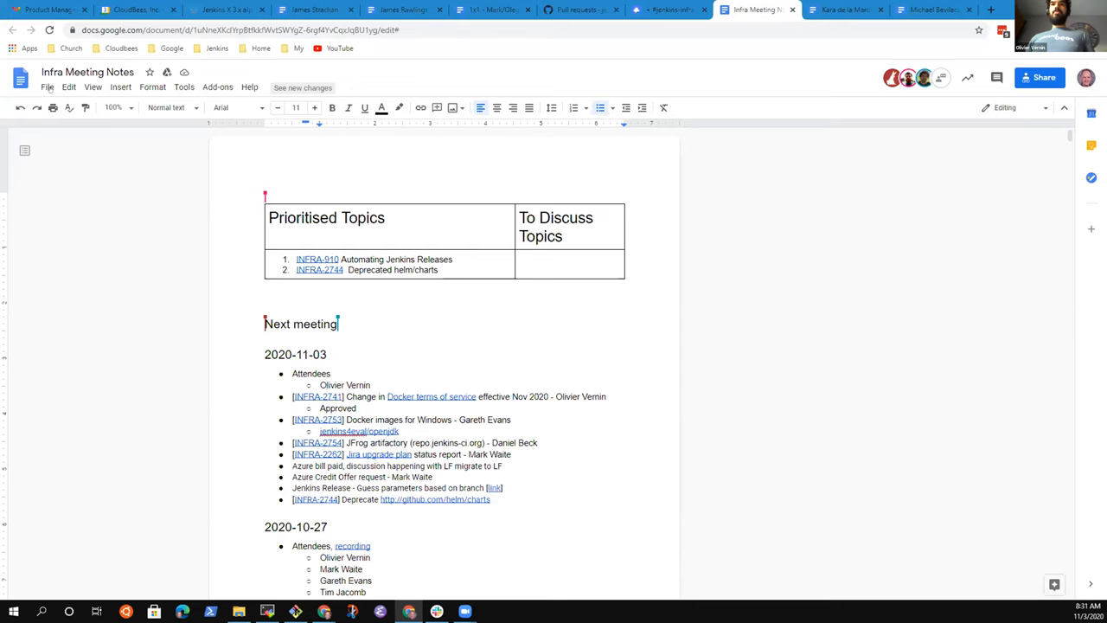
{"action": "left_click", "coordinate": [112, 107]}
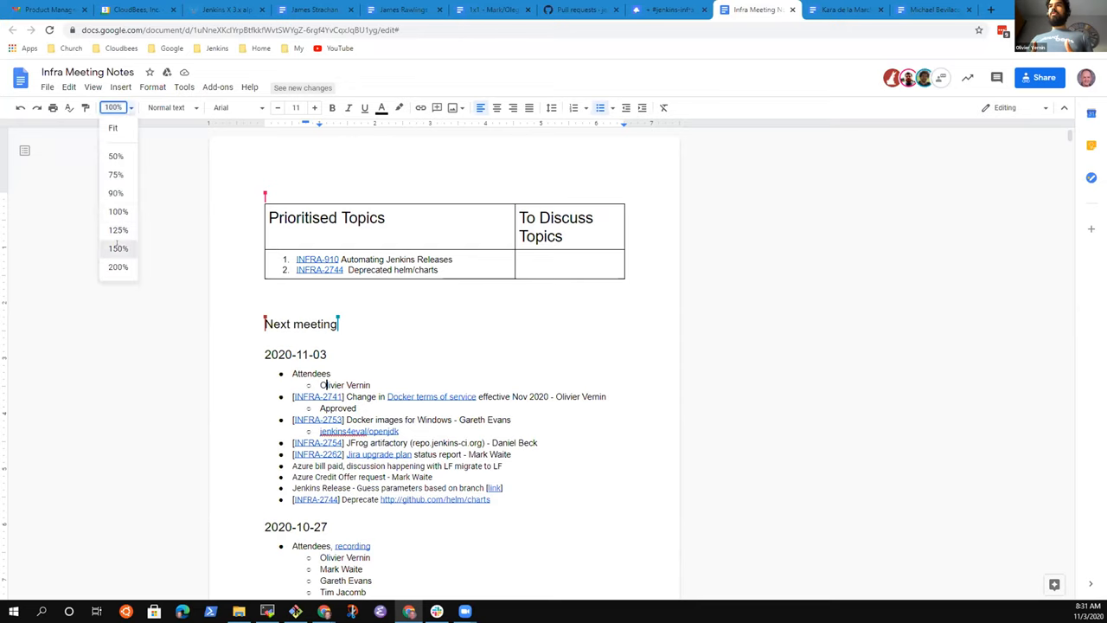
{"action": "left_click", "coordinate": [117, 248]}
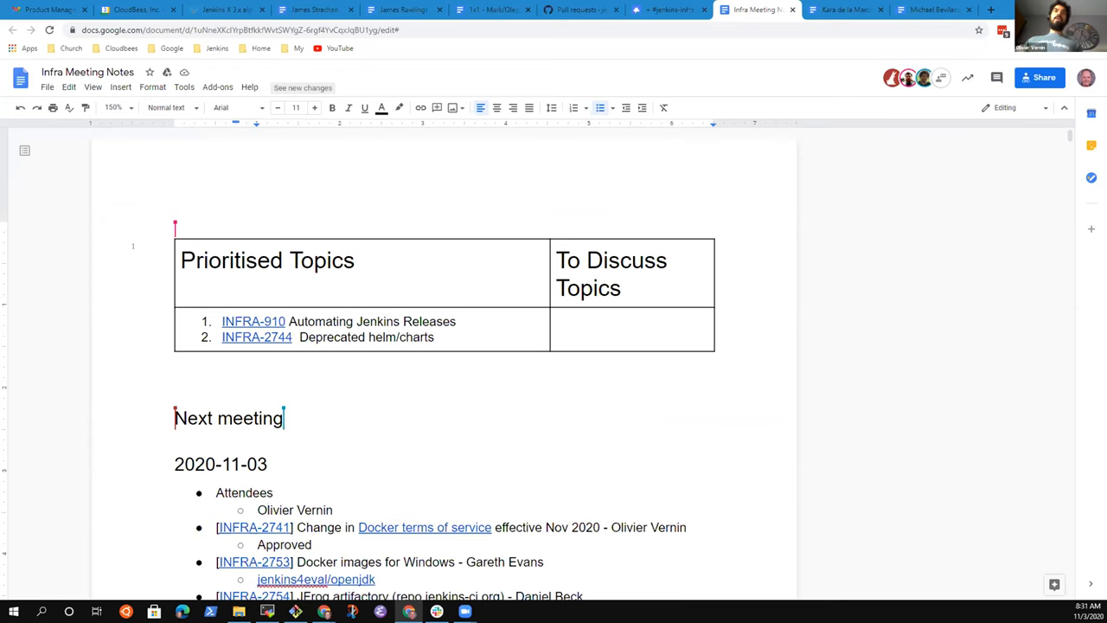
Add Mark Waite and Tim Jacomb as 2020-11-03 attendees and append '- YES' after Approved.
{"action": "scroll", "scroll_direction": "down", "scroll_amount": 3}
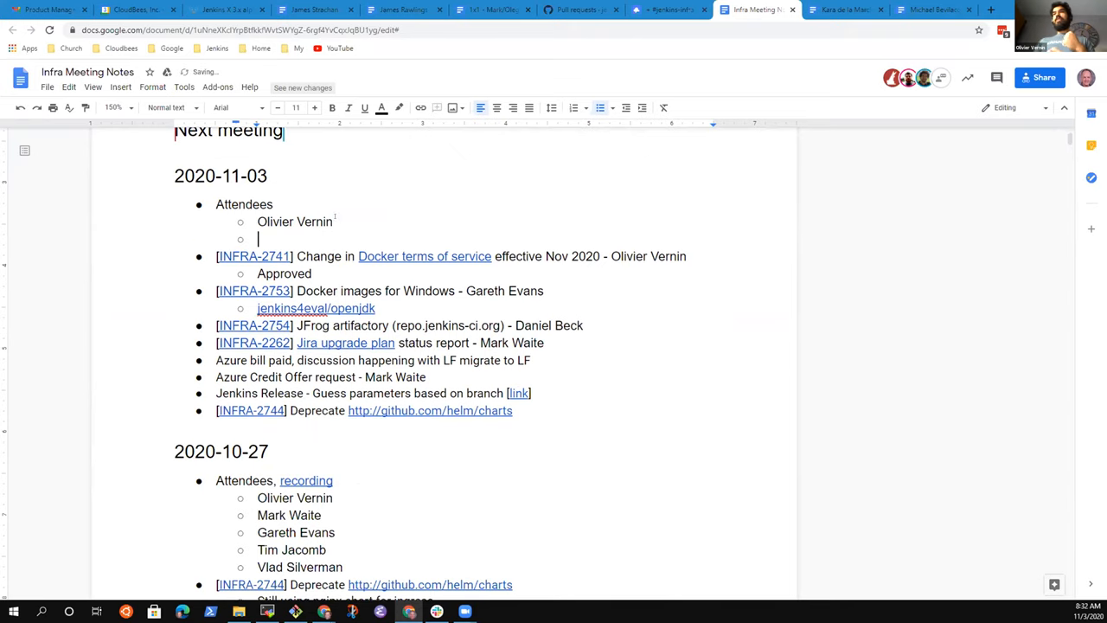
{"action": "type", "text": "Mark Waite"}
{"action": "type", "text": "Tim"}
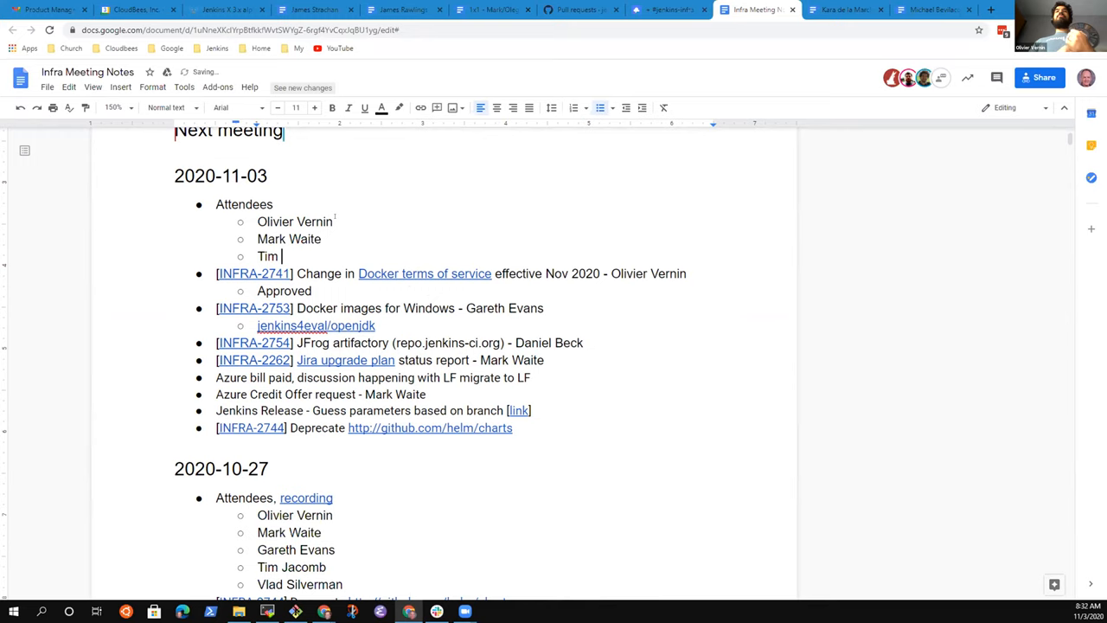
{"action": "type", "text": "Jacomb"}
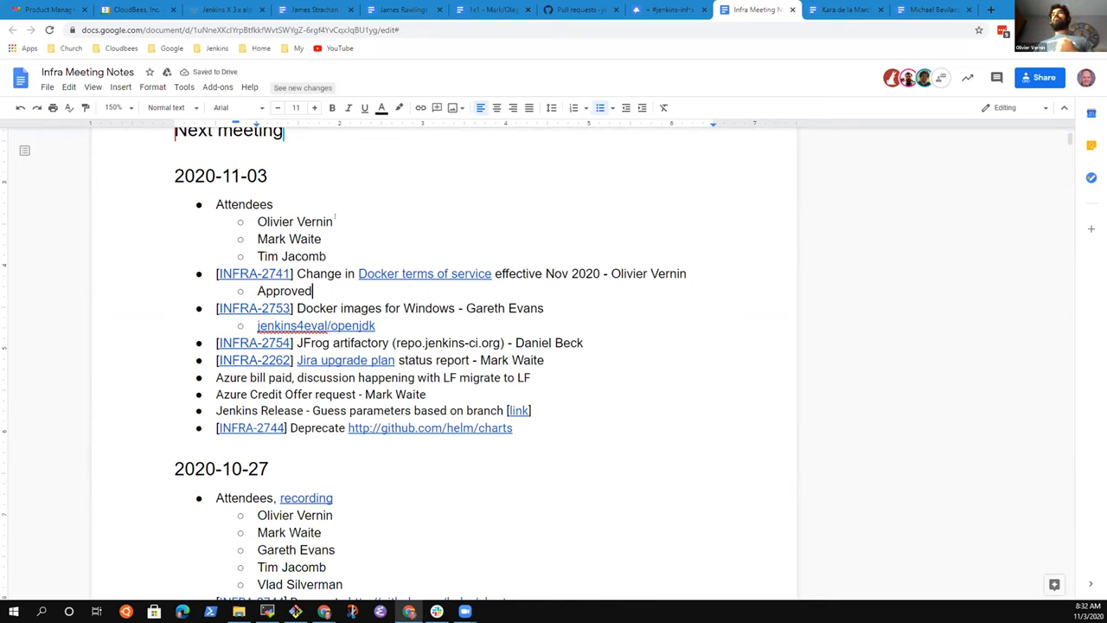
{"action": "type", "text": "- YES"}
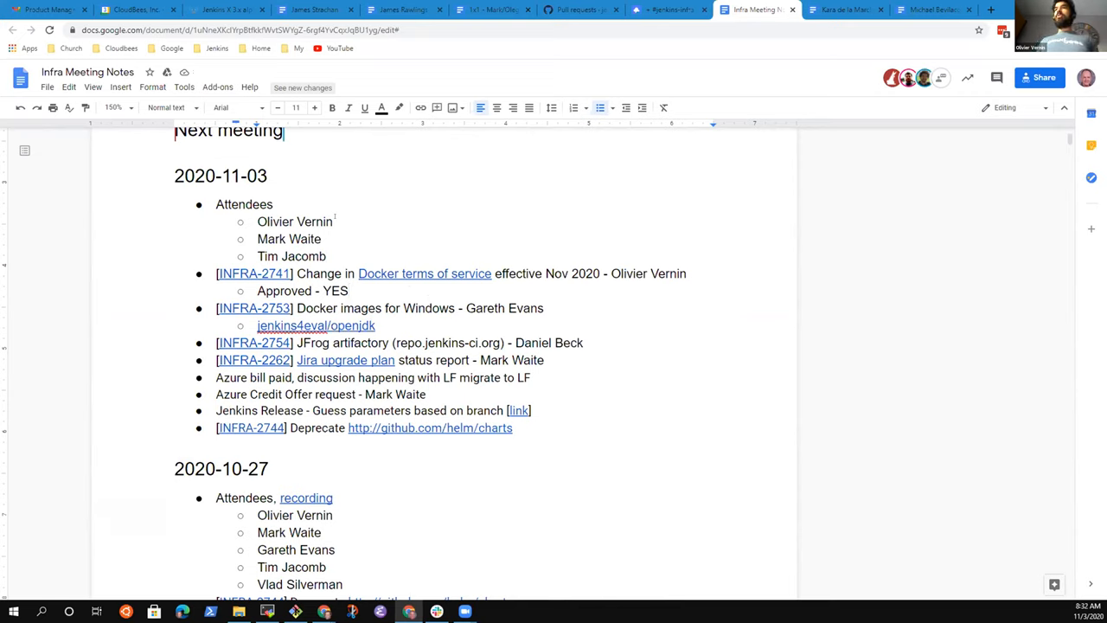
Note under the Docker terms item that jenkins4eval approval was also requested.
{"action": "type", "text": "Also willing to w"}
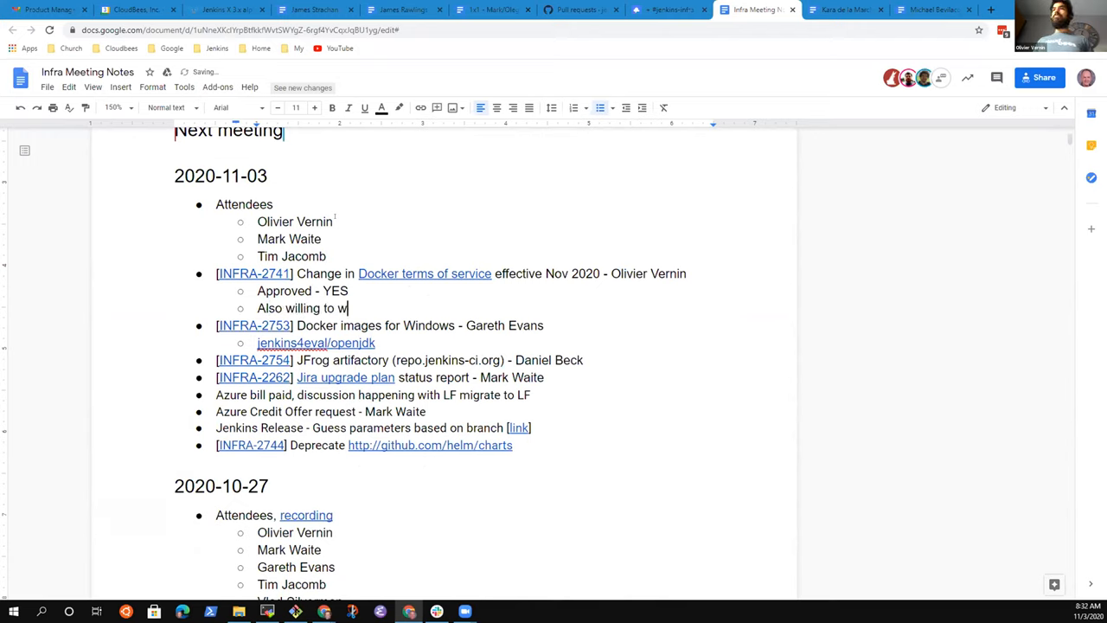
{"action": "type", "text": "pprove"}
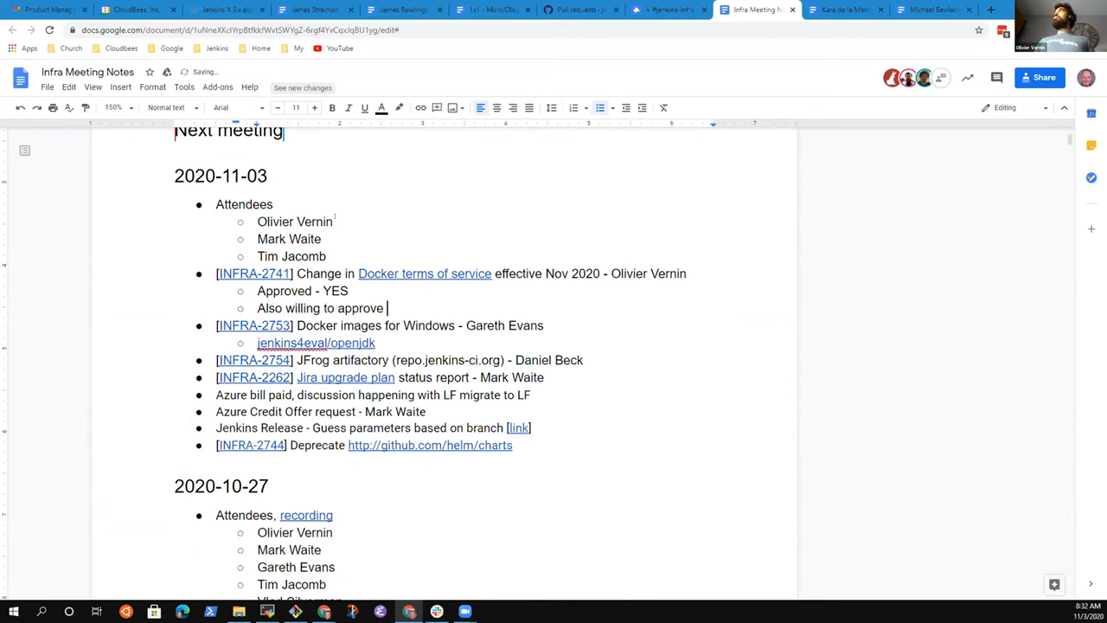
{"action": "type", "text": "jenkins4eval"}
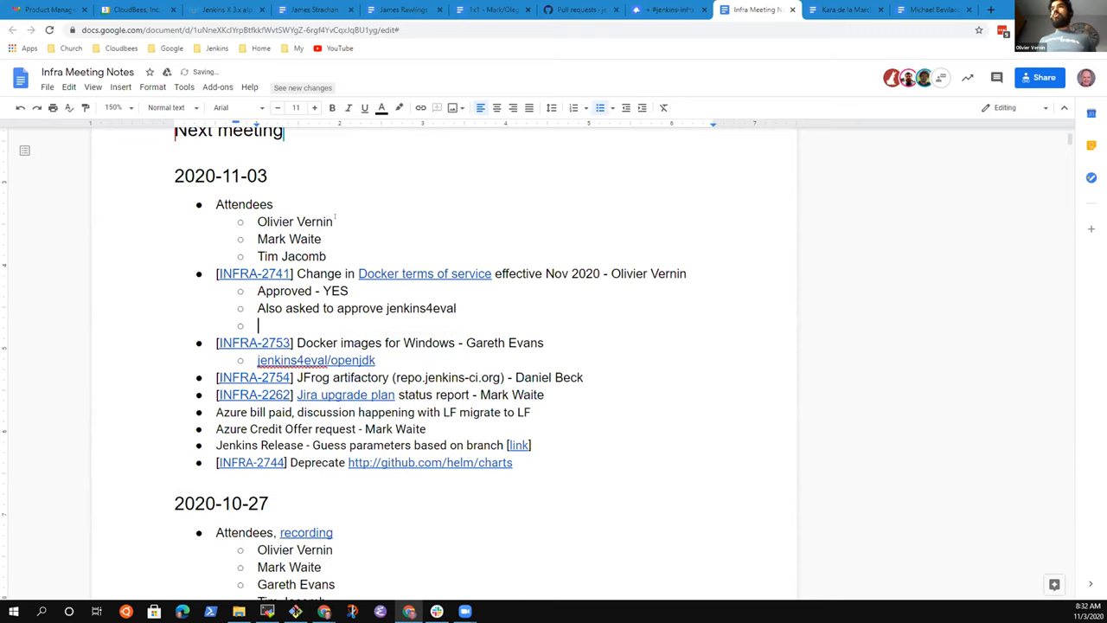
Add a note that it can't yet be confirmed working and needs more testing to confirm.
{"action": "type", "text": "Can't ye"}
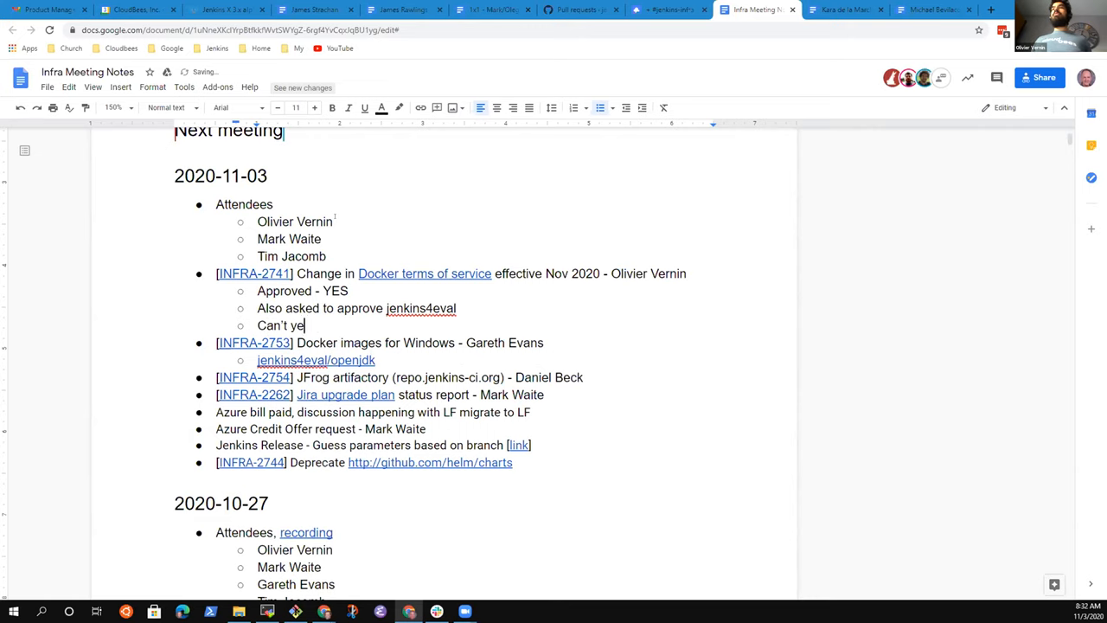
{"action": "type", "text": "t confirm that it"}
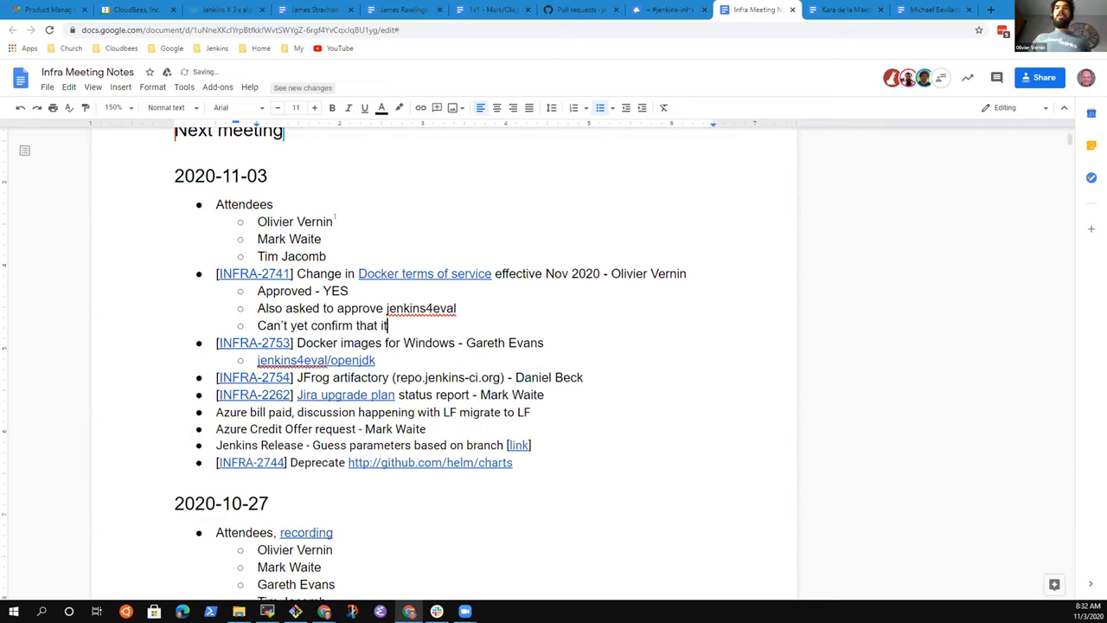
{"action": "type", "text": "works on"}
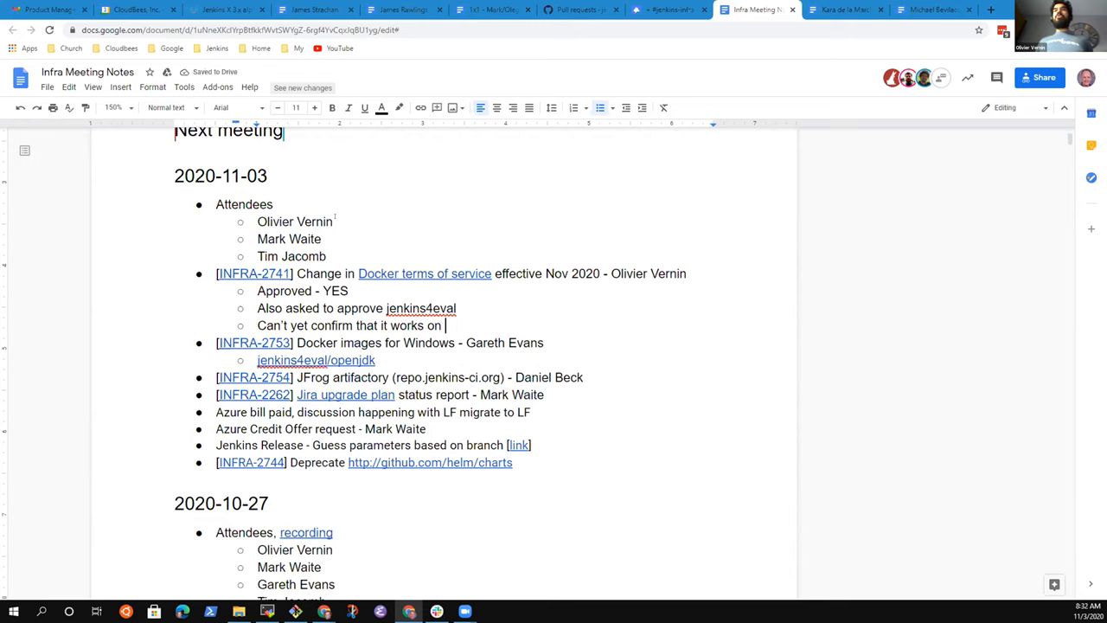
{"action": "type", "text": "our siu"}
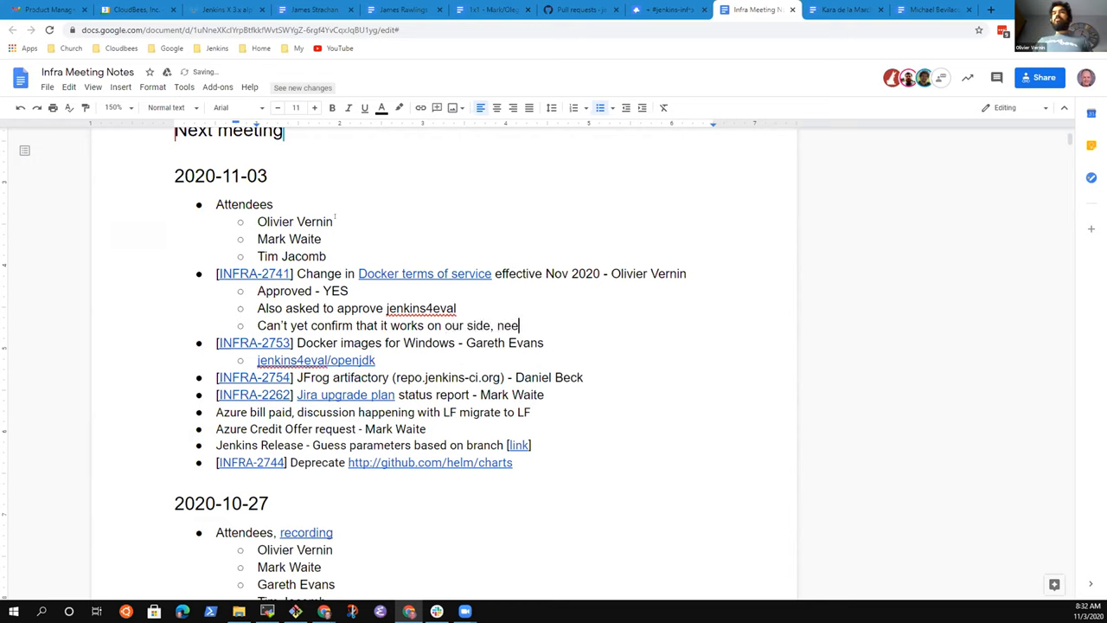
{"action": "type", "text": "ds more testing"}
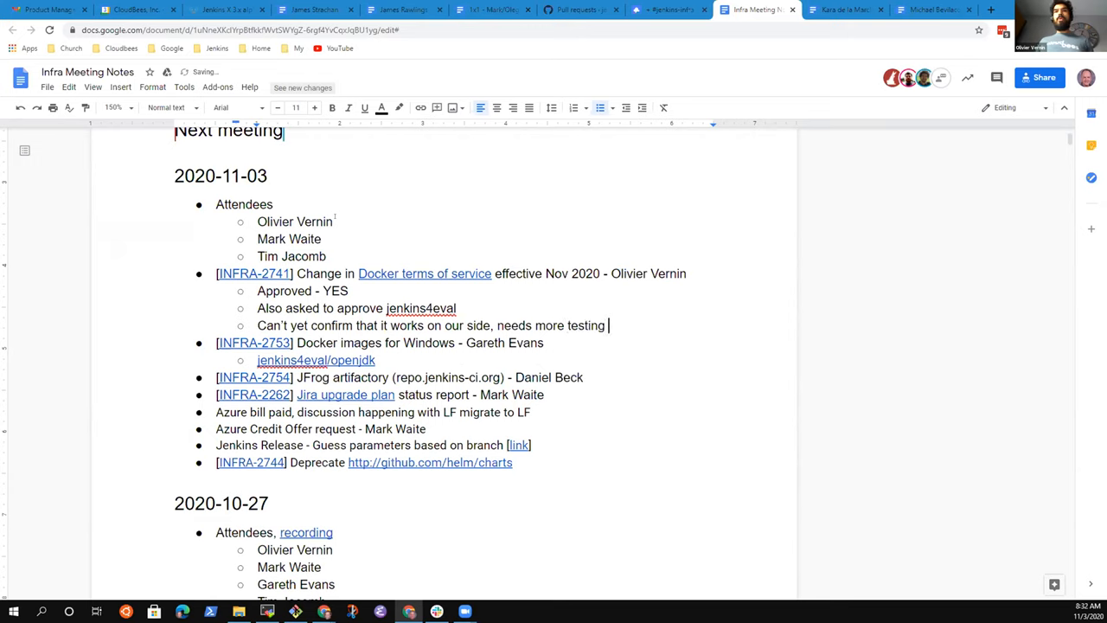
{"action": "type", "text": "to confirm"}
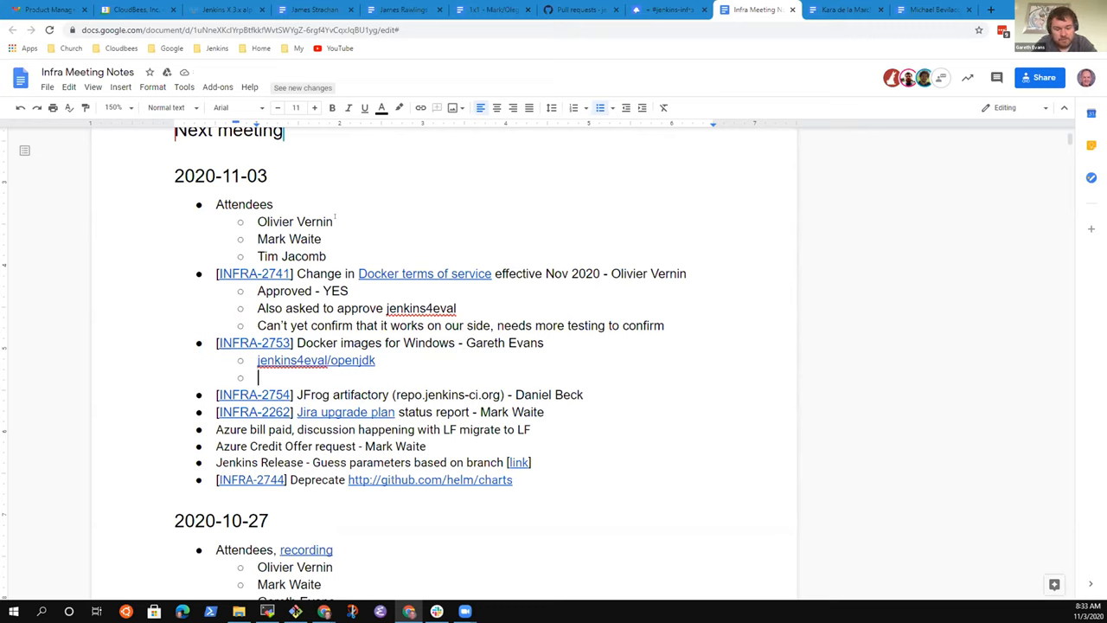
Note that the PR for the AdoptOpenJDK image is not yet merged.
{"action": "type", "text": "PR"}
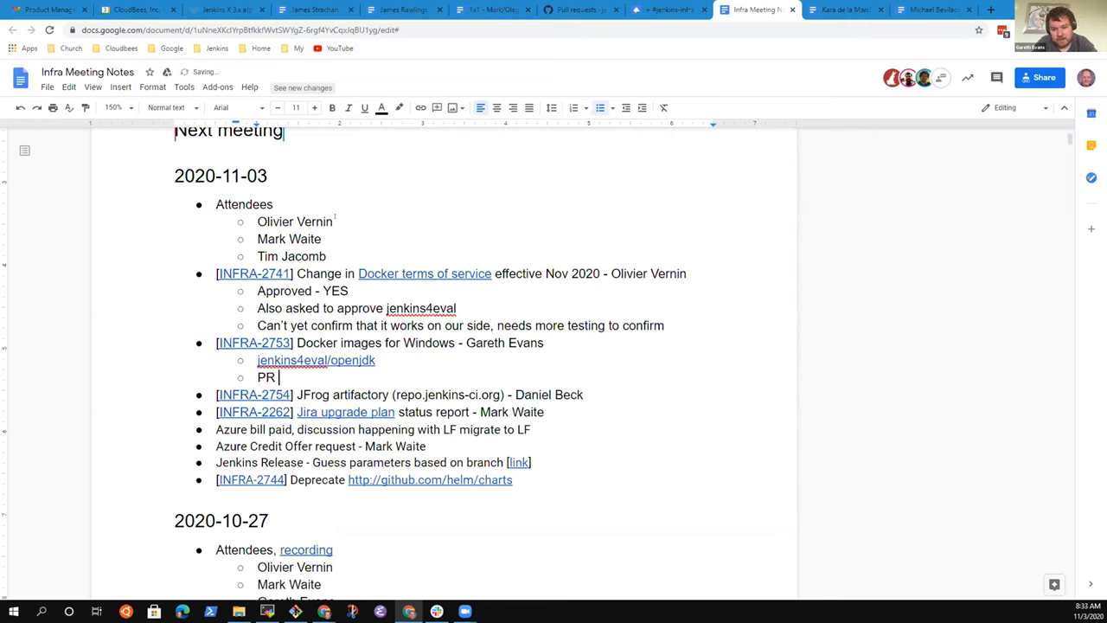
{"action": "type", "text": "for Adopt"}
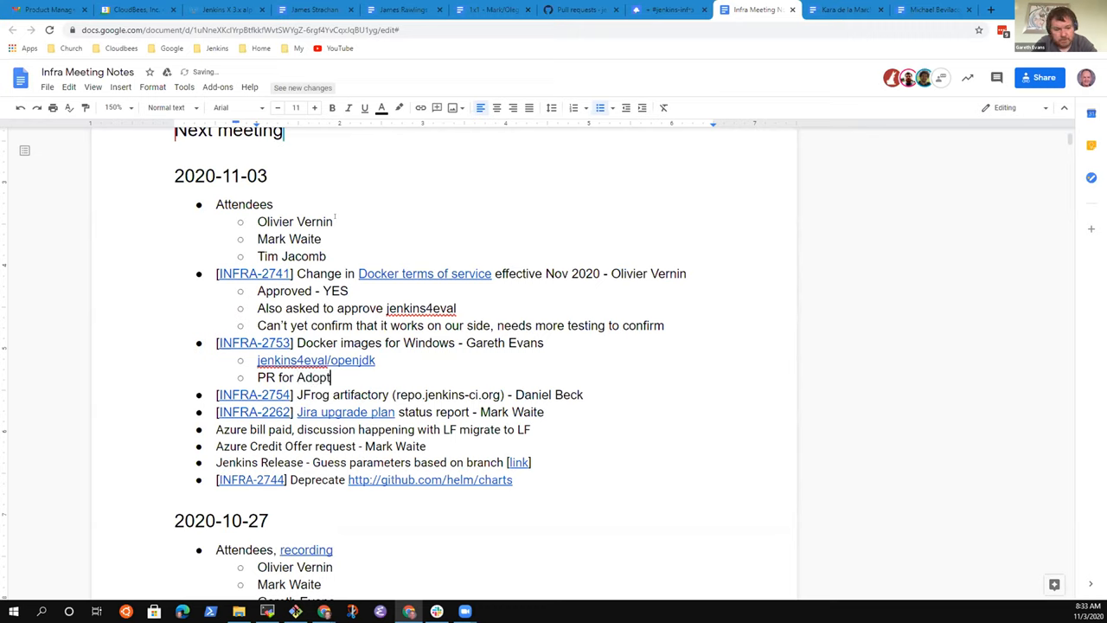
{"action": "type", "text": "OpenJDK"}
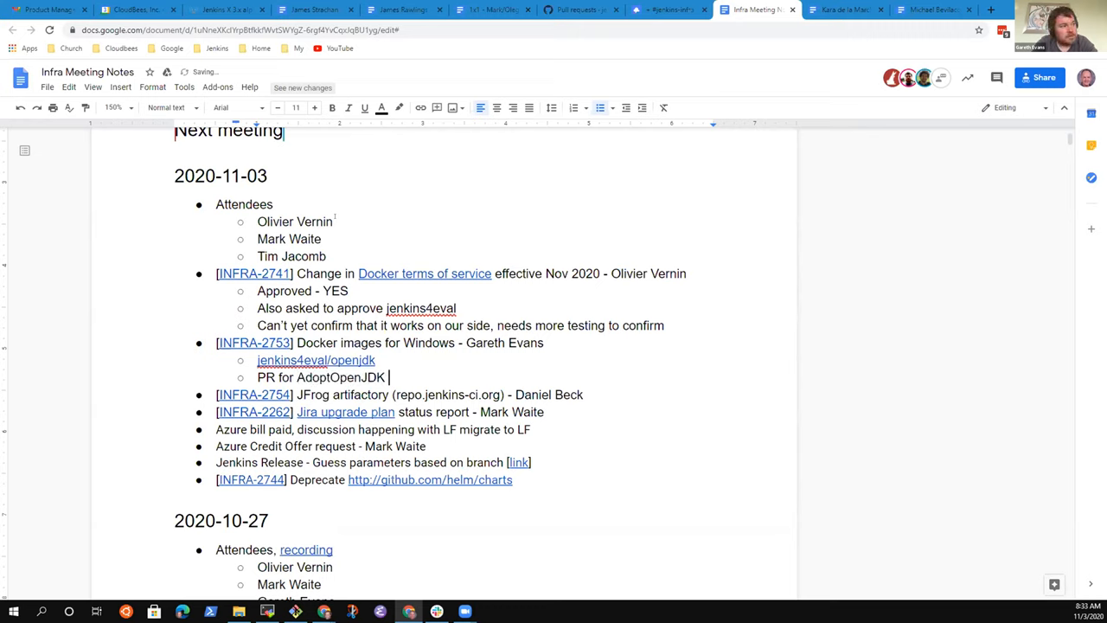
{"action": "type", "text": "image"}
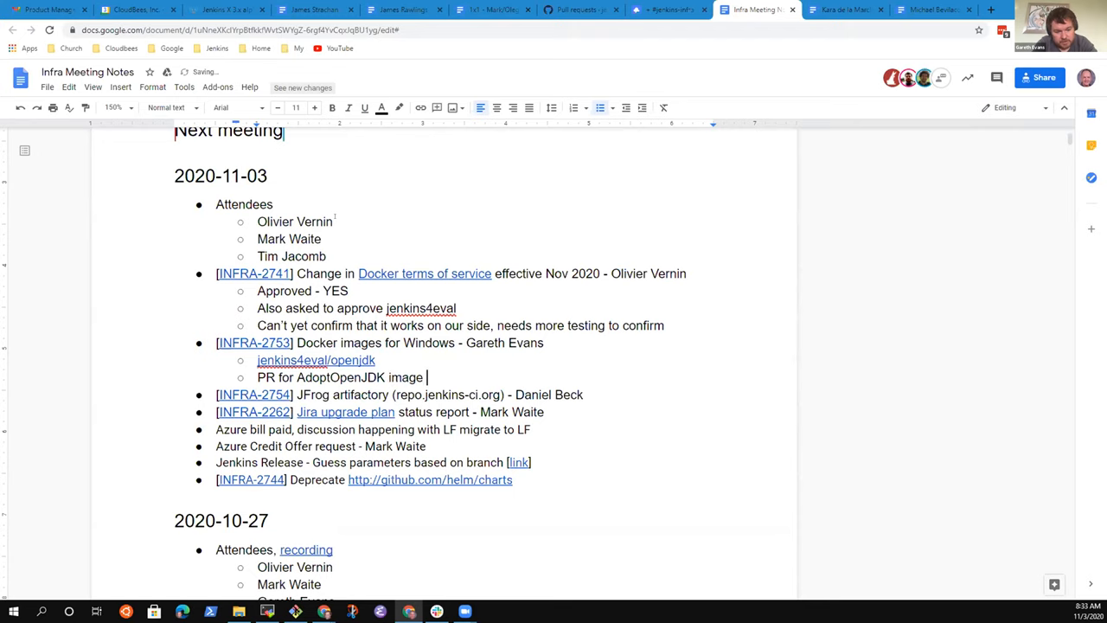
{"action": "type", "text": "not yet merged"}
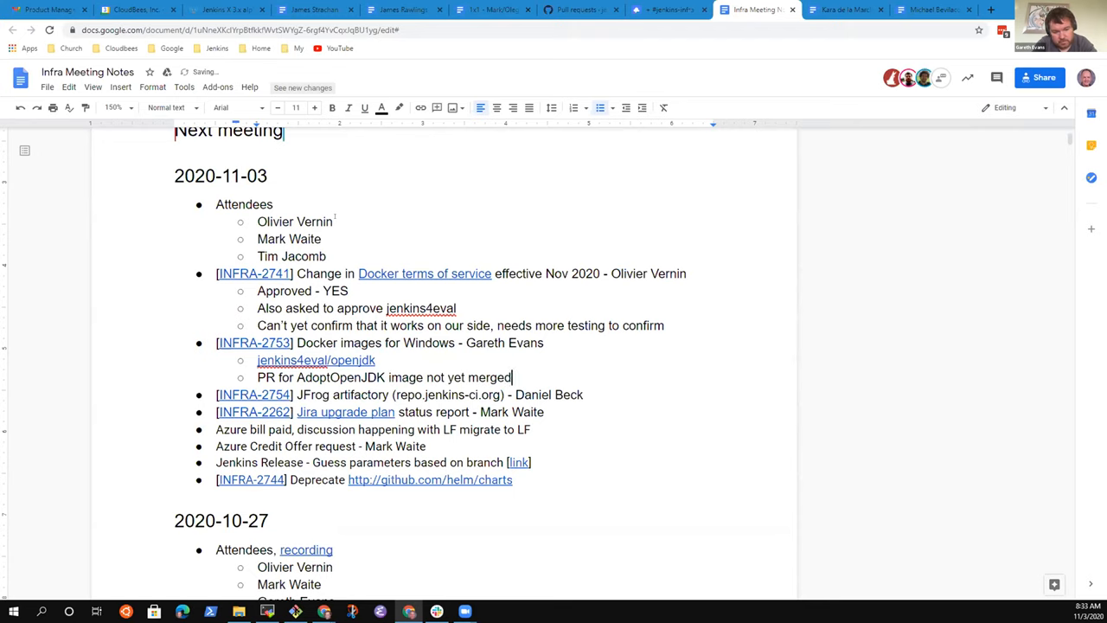
Add that their repo was forked into a Jenkins infrastructure build to run on our infrastructure.
{"action": "type", "text": "Forked their"}
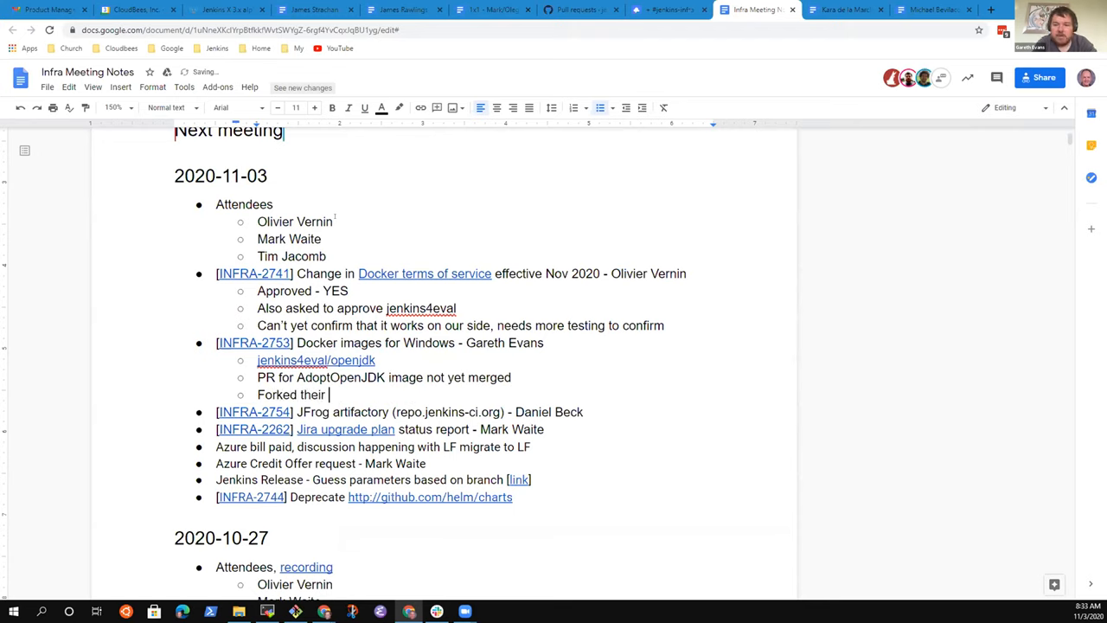
{"action": "type", "text": "repo into"}
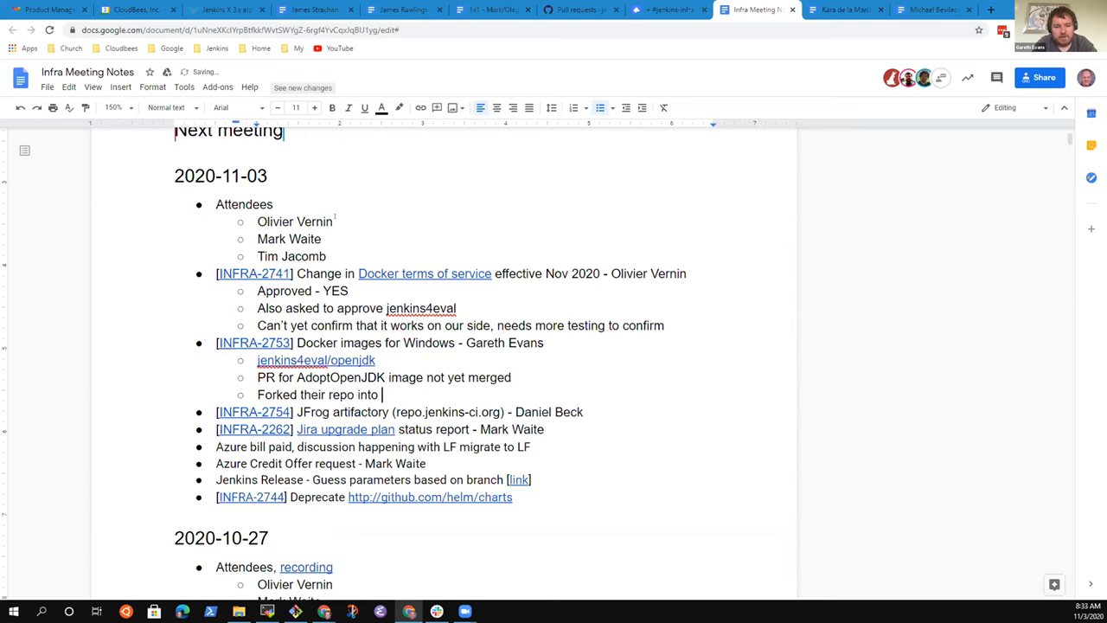
{"action": "type", "text": "Jenkins infrastructure"}
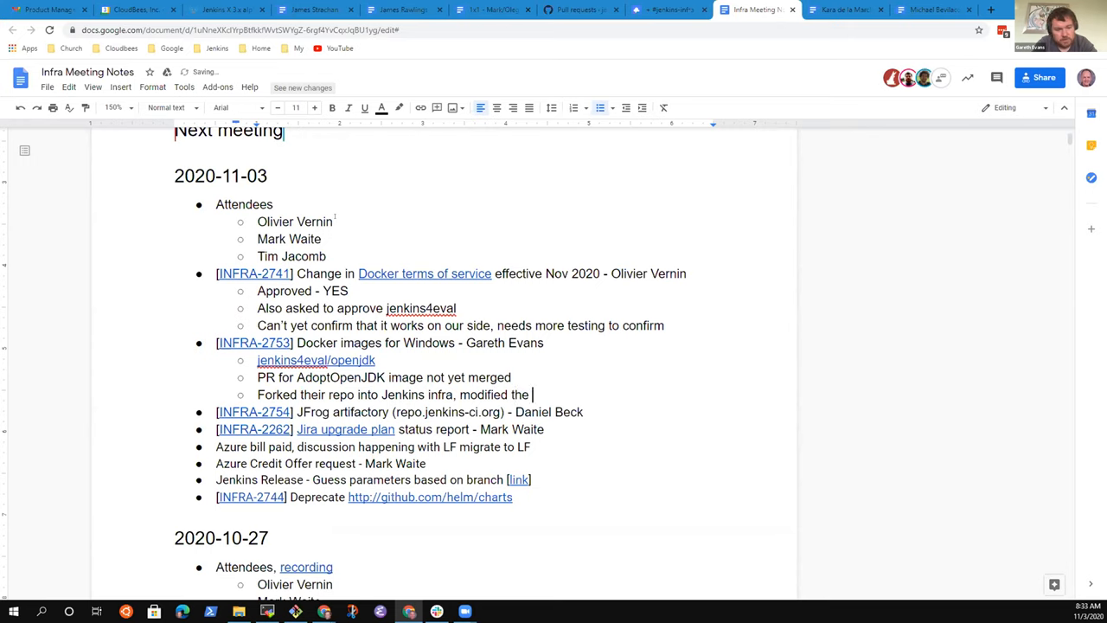
{"action": "type", "text": "build to"}
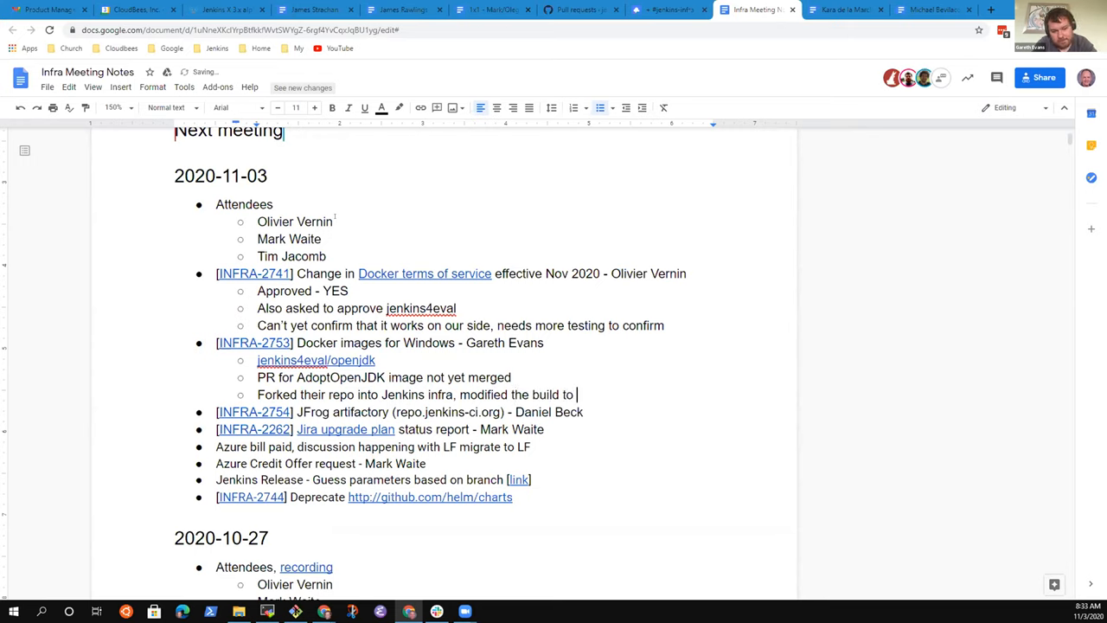
{"action": "type", "text": "run on our infrastructure"}
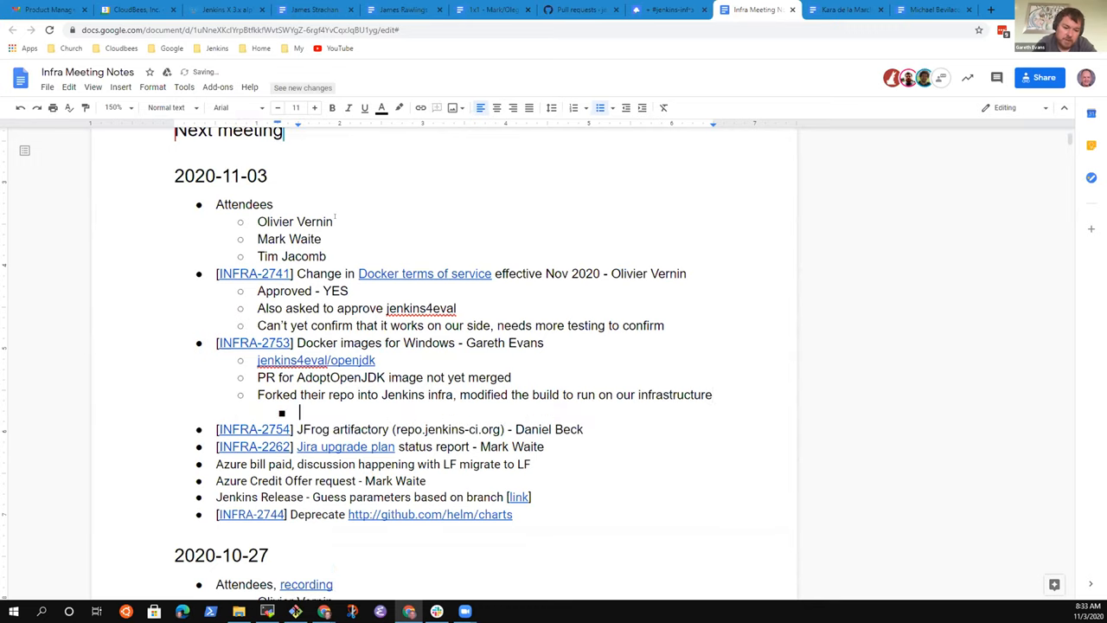
Note that the build was confirmed working and 16 images were pushed to jenkins4eval.
{"action": "type", "text": "Con"}
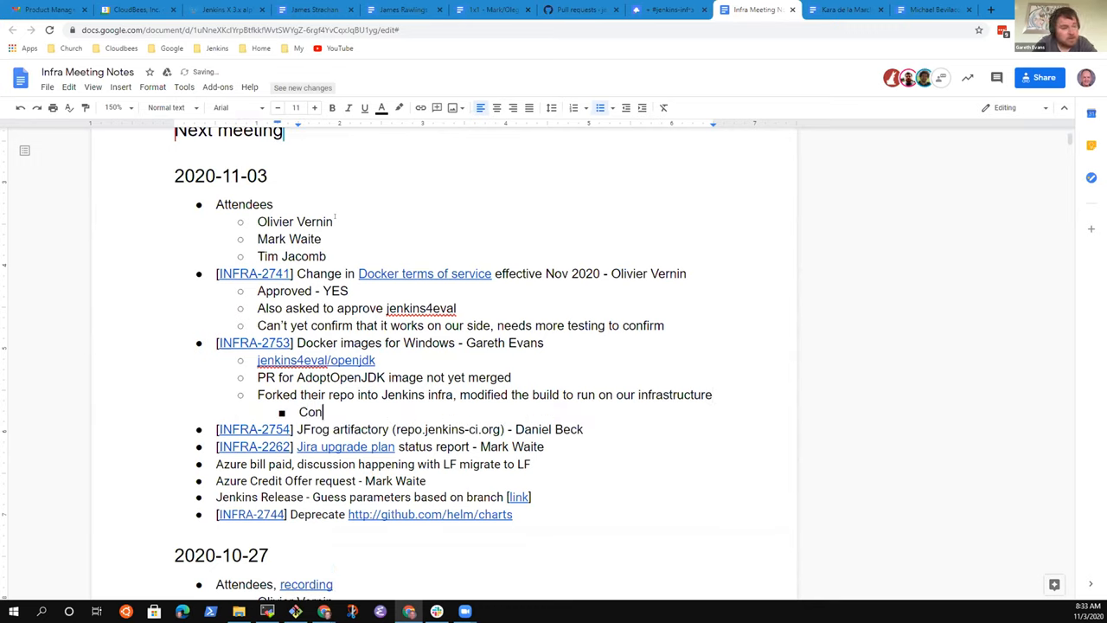
{"action": "type", "text": "firmed that works"}
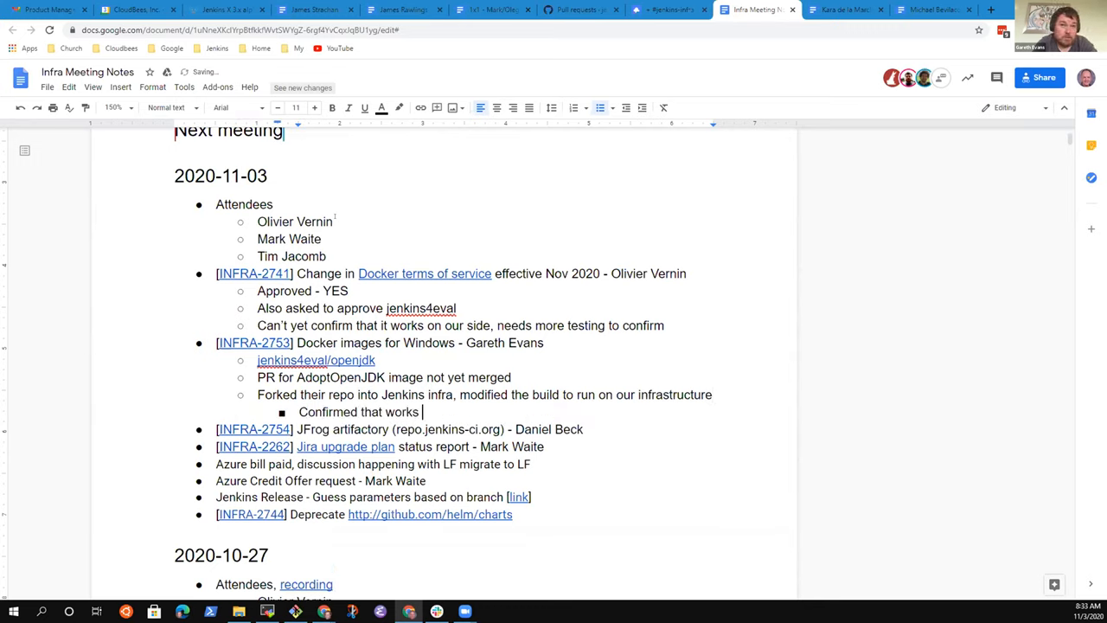
{"action": "type", "text": "and the im"}
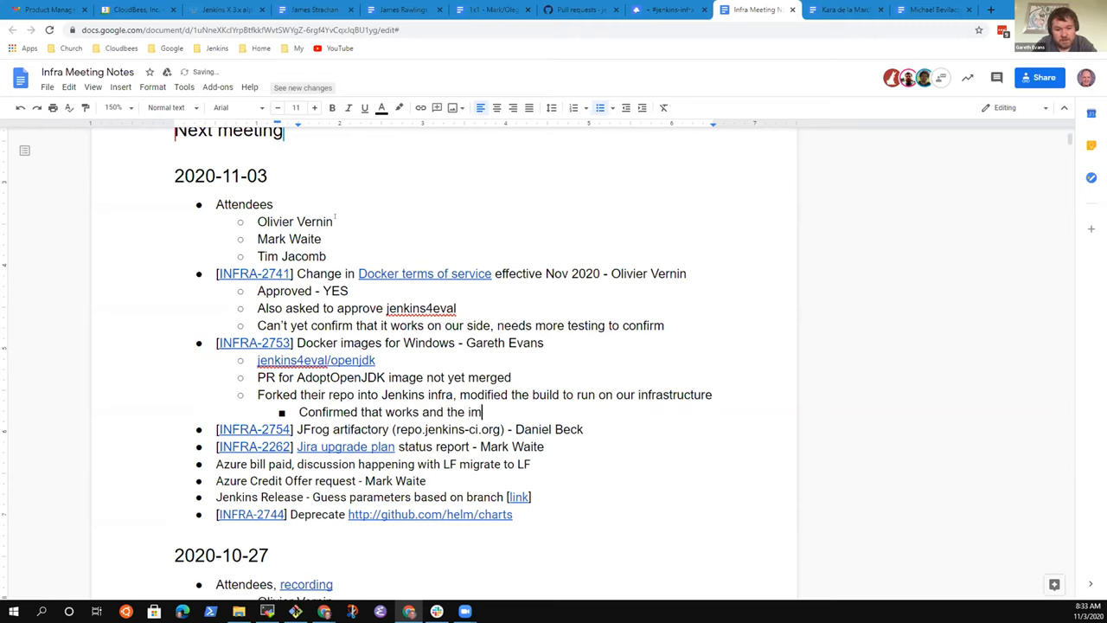
{"action": "type", "text": "1"}
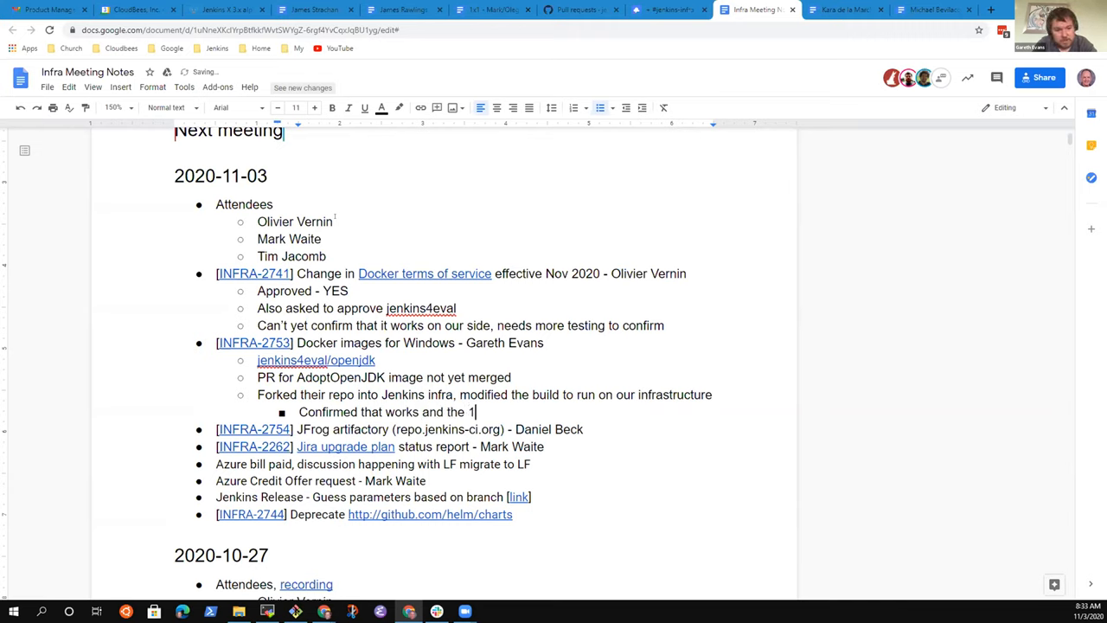
{"action": "type", "text": "6 images are pushed into"}
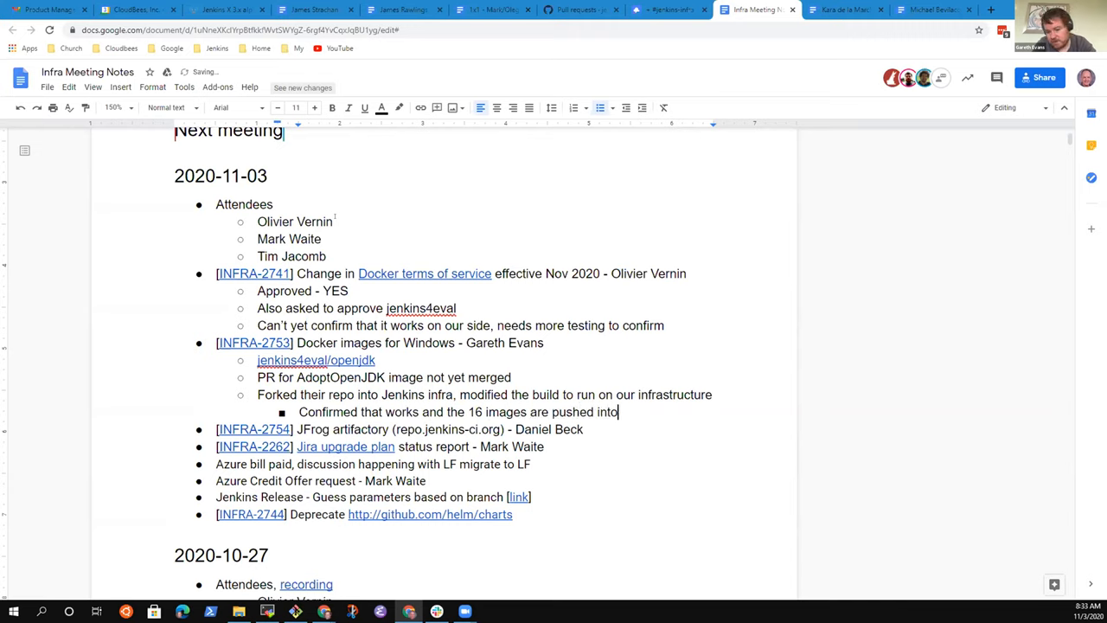
{"action": "type", "text": "jenkins4eval"}
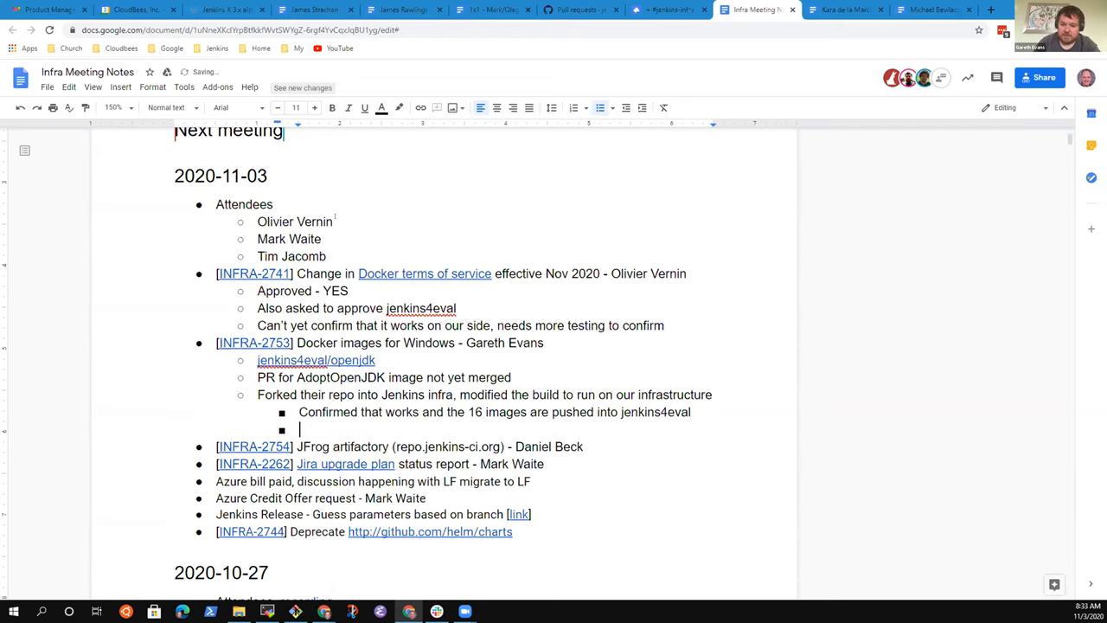
Add a note about testing the PR to AdoptOpenJDK, correcting the mistyped name.
{"action": "type", "text": "We're testing th"}
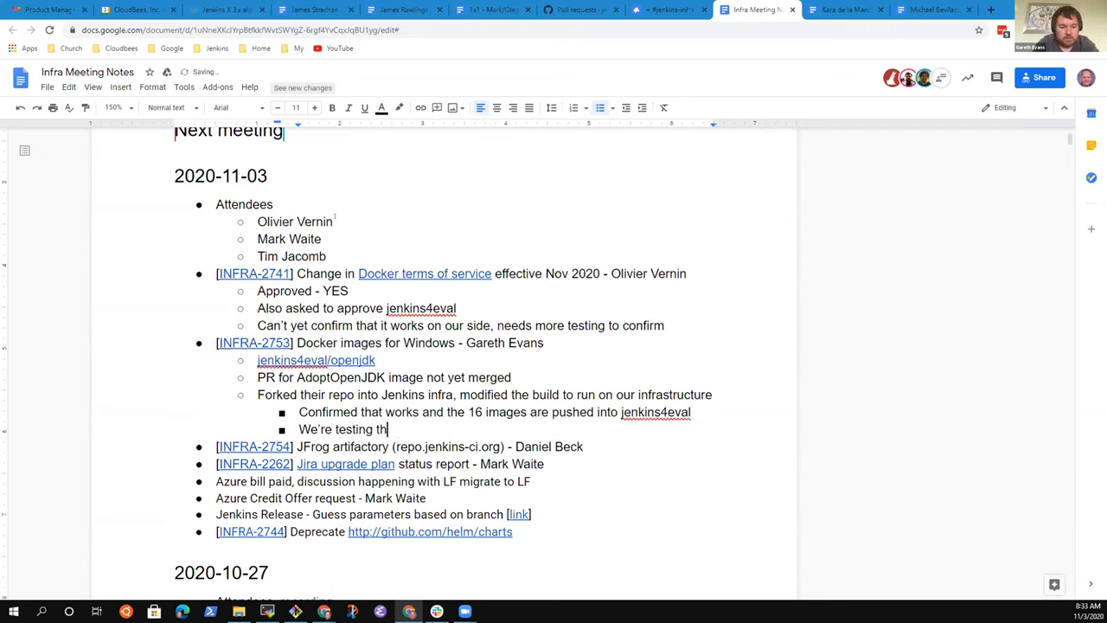
{"action": "type", "text": "e PR to A"}
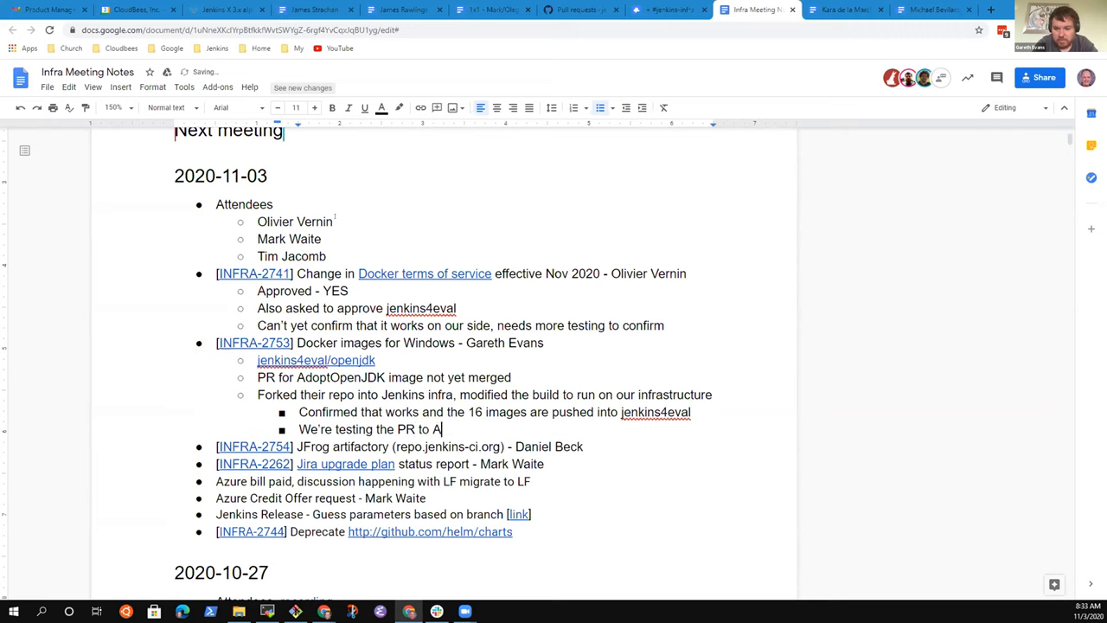
{"action": "type", "text": "op"}
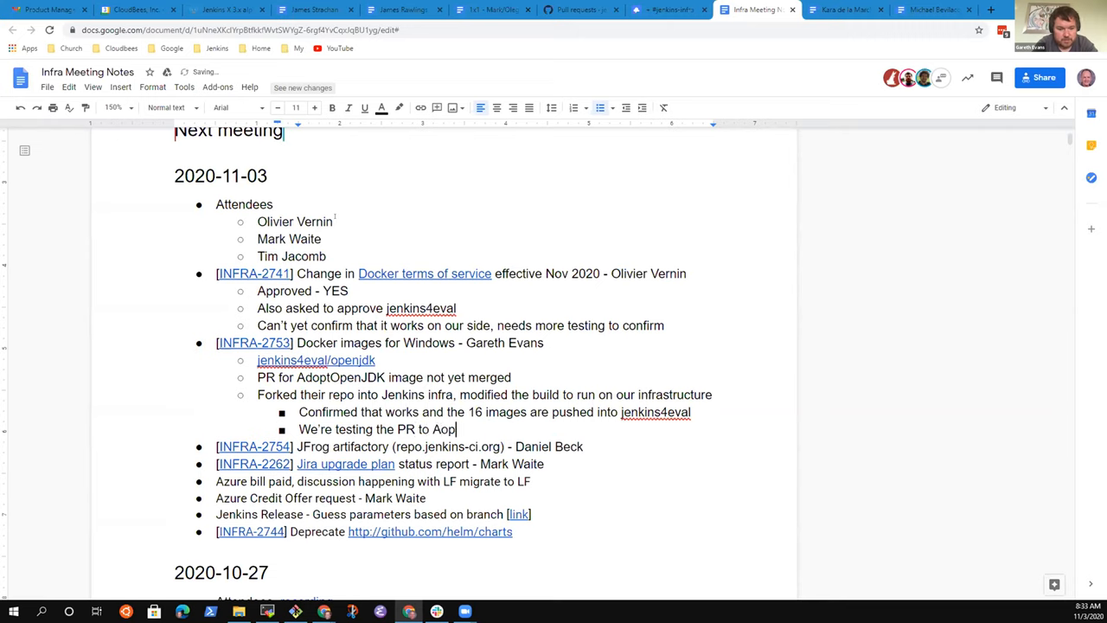
{"action": "key", "text": "BackSpace"}
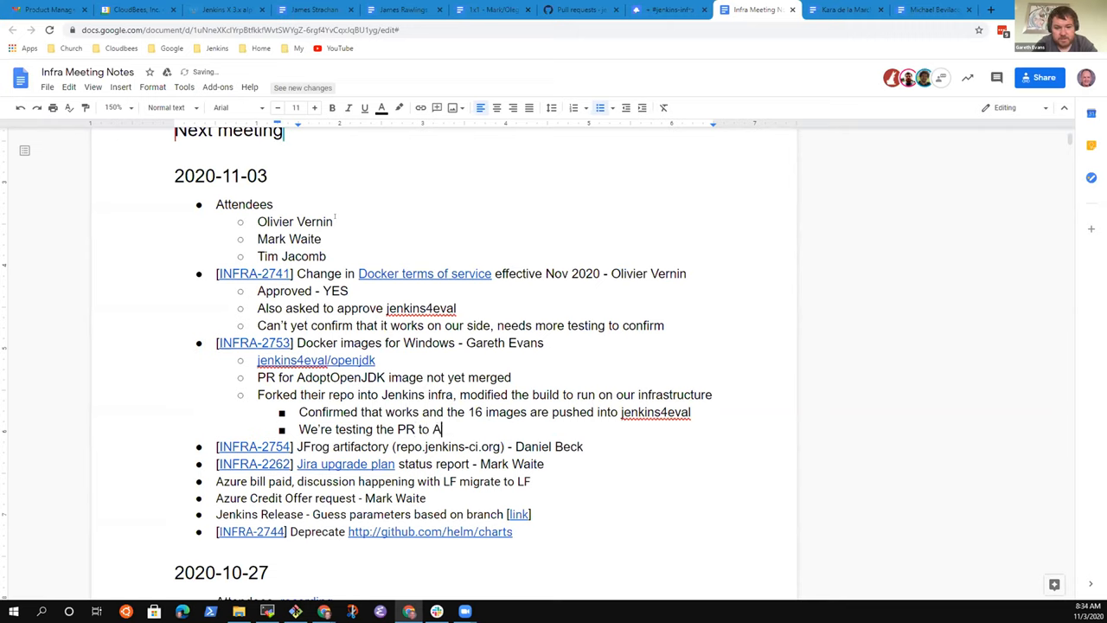
{"action": "type", "text": "doptOpen"}
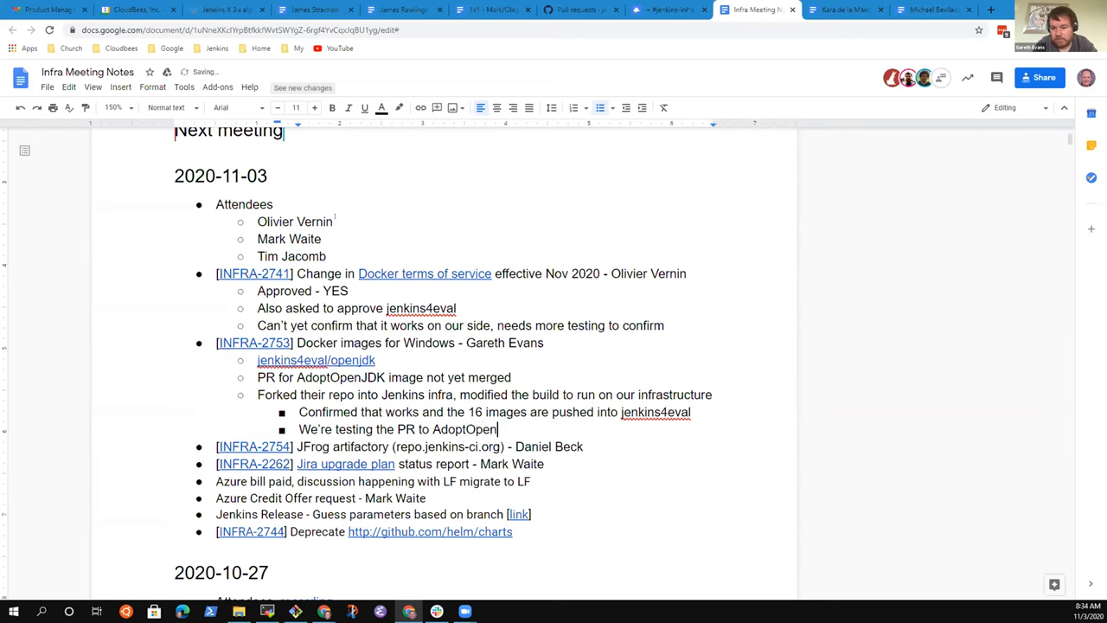
{"action": "type", "text": "(ready fro"}
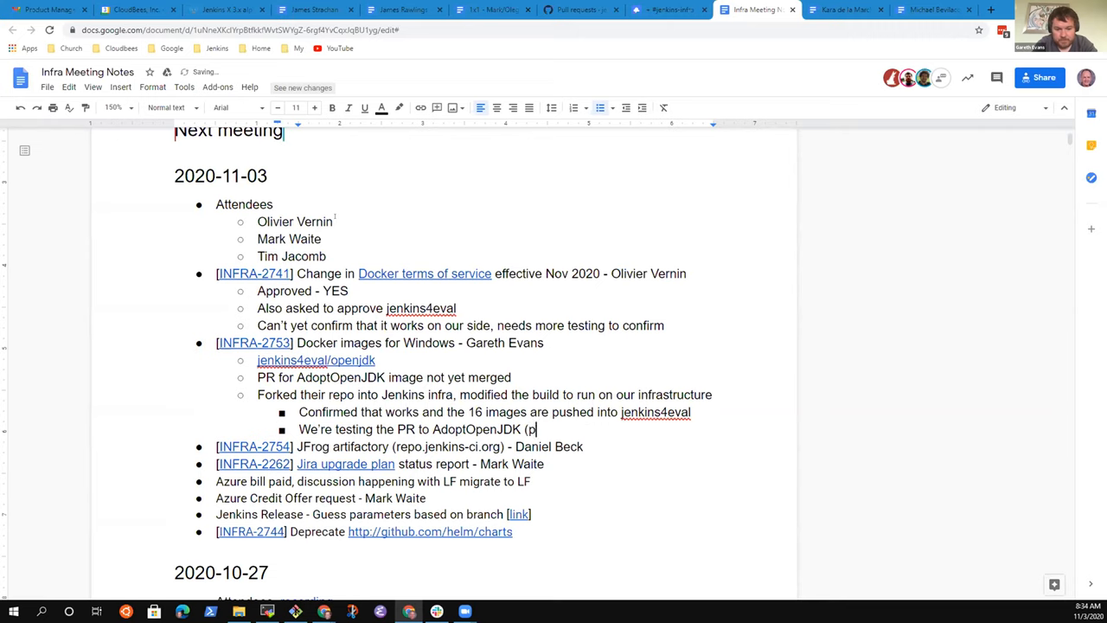
{"action": "type", "text": "roof them"}
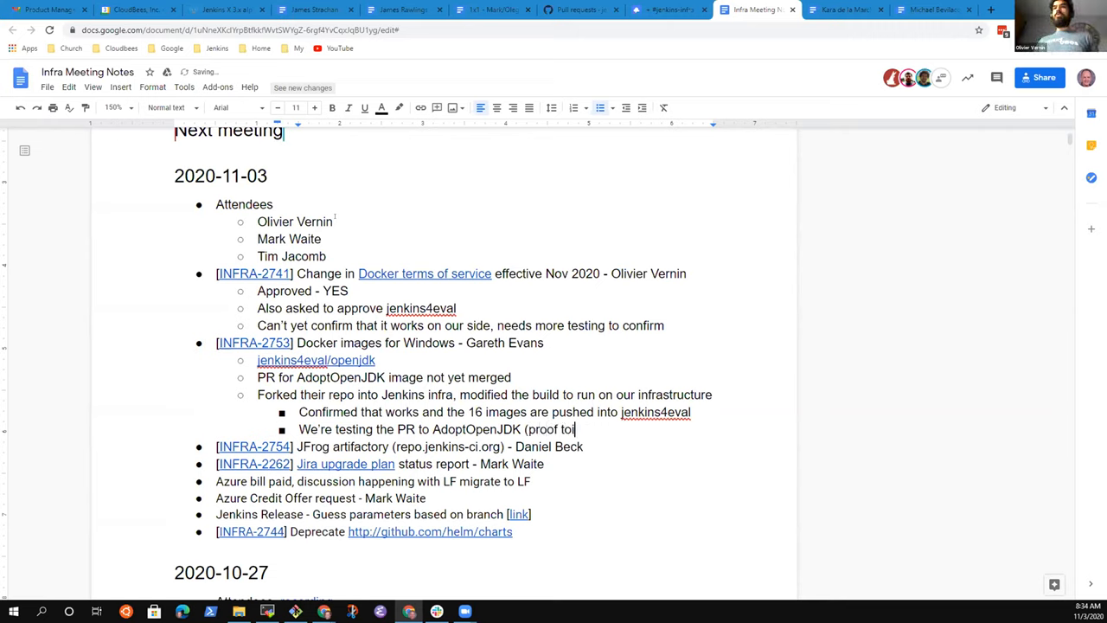
{"action": "type", "text": "them it roo"}
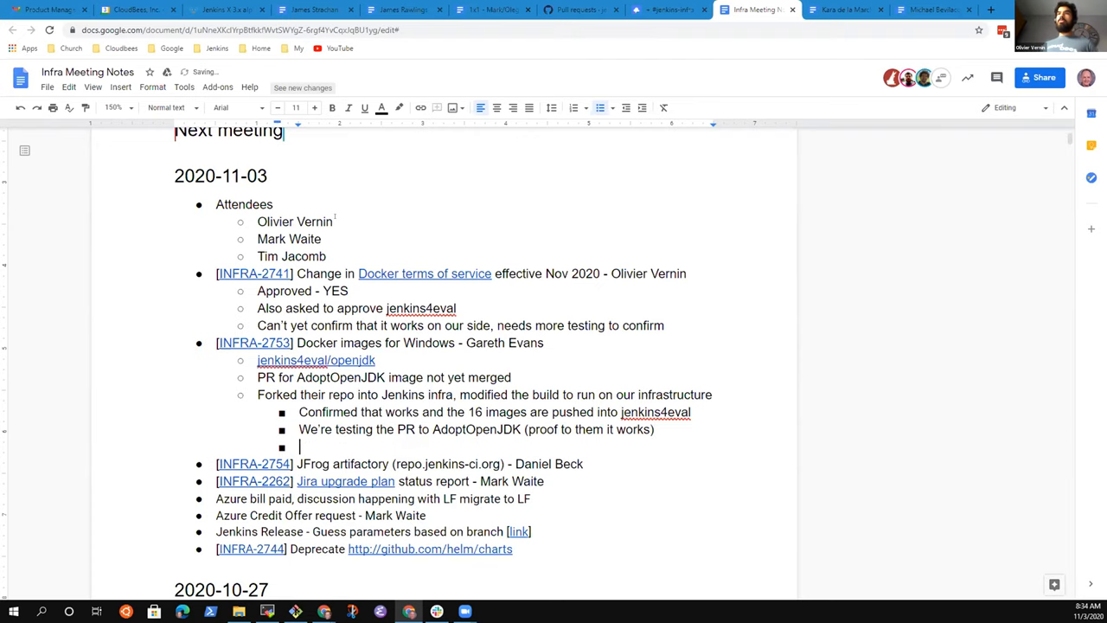
Note that images will remain on jenkins4eval while persuading AdoptOpenJDK to merge.
{"action": "type", "text": "Will remain on"}
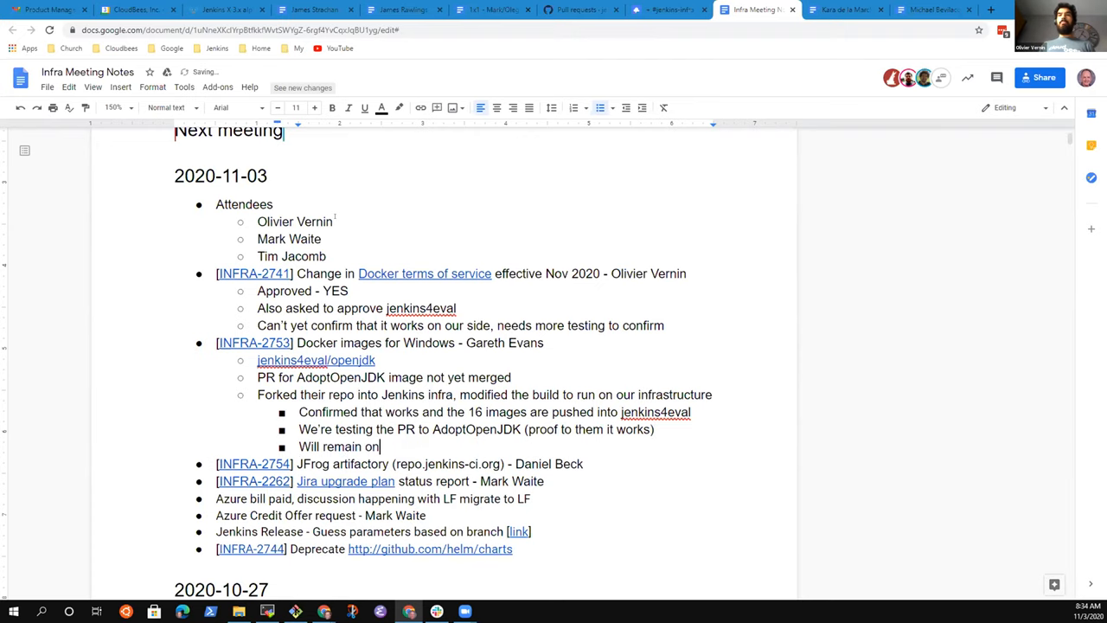
{"action": "type", "text": "jenkins4ev"}
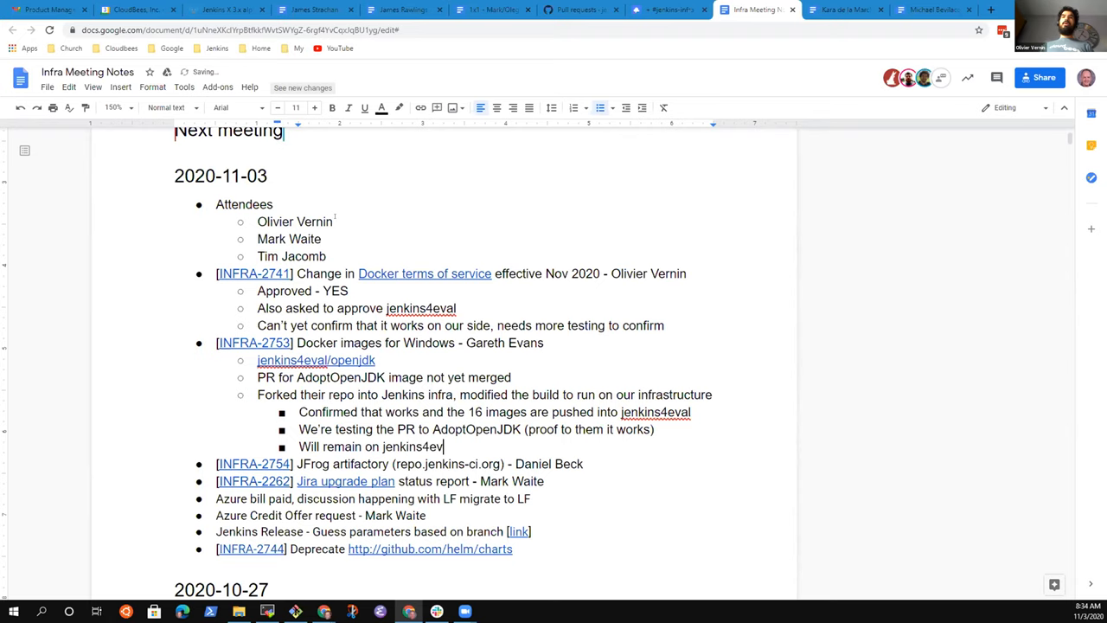
{"action": "type", "text": ", trying to"}
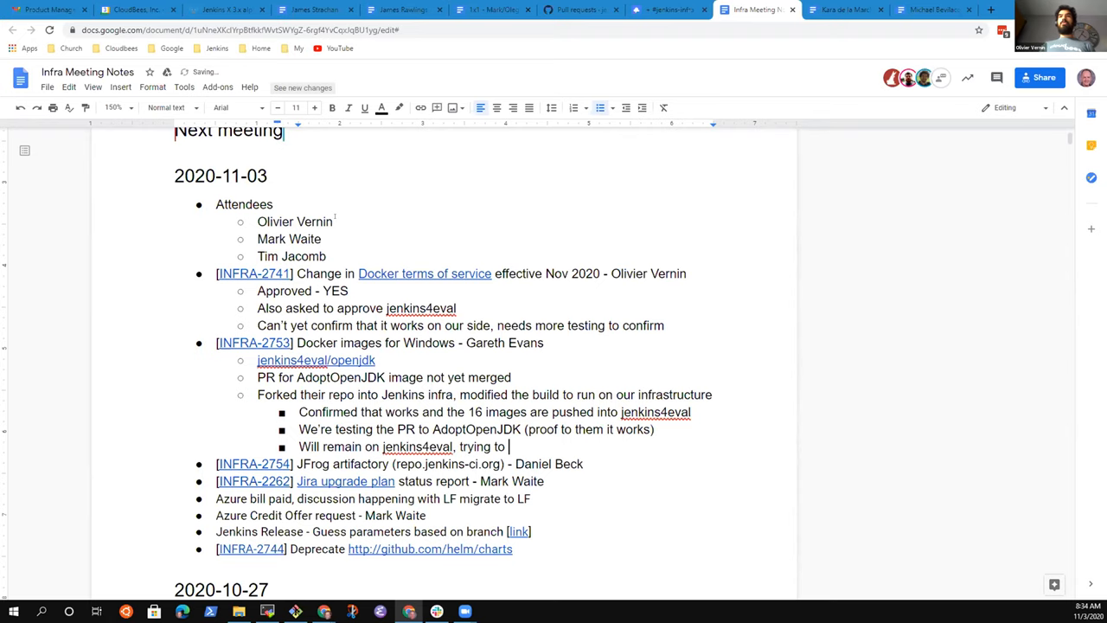
{"action": "type", "text": "persuade AdoptOpenJDK to"}
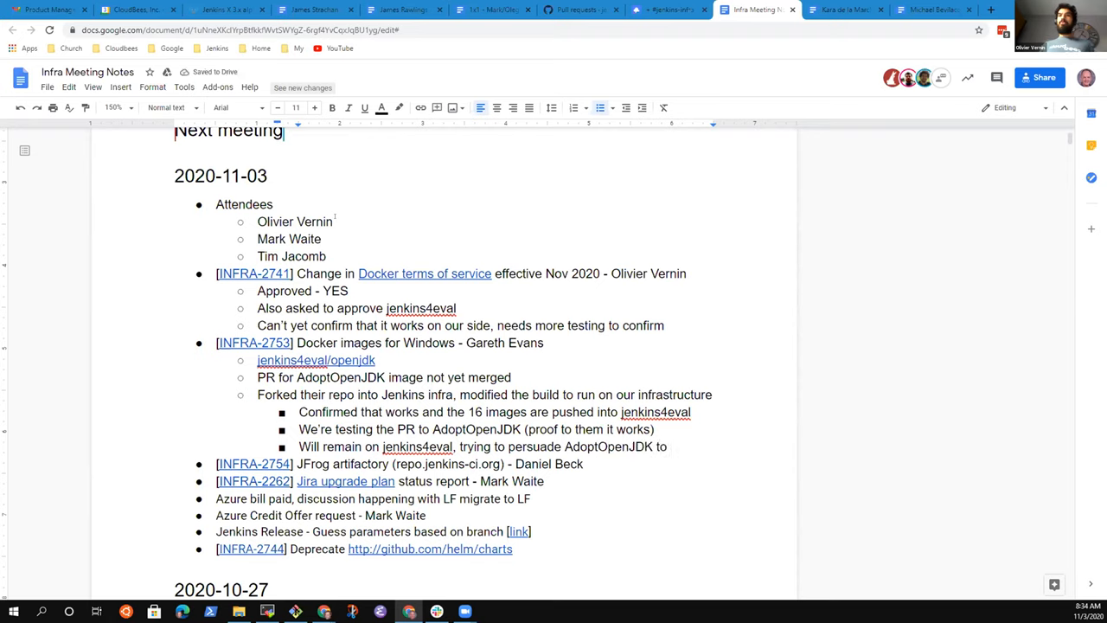
{"action": "type", "text": "merge"}
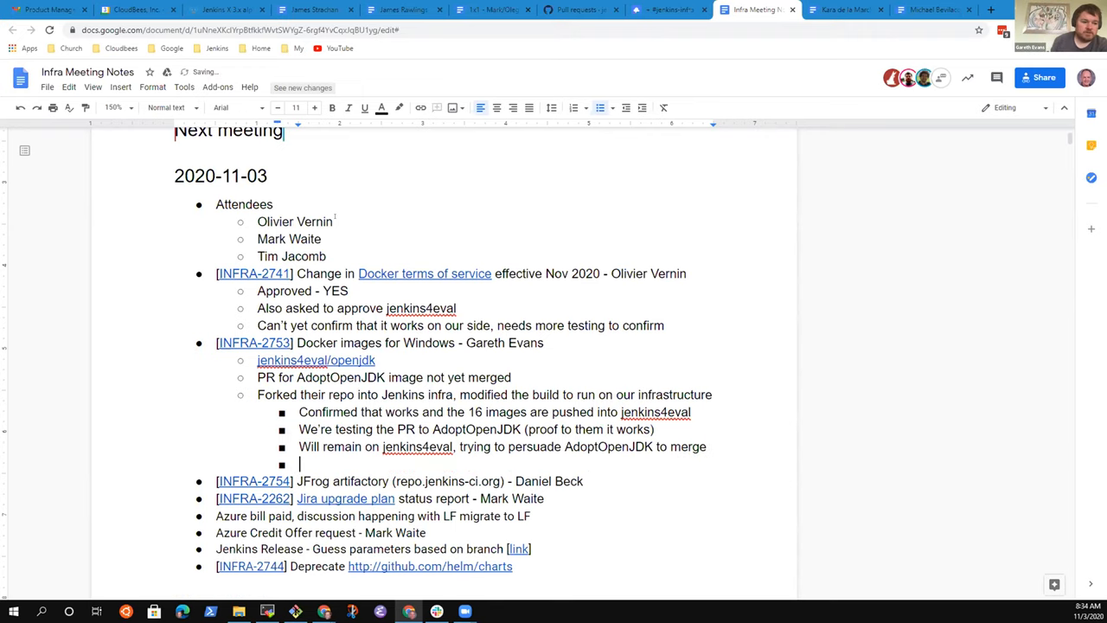
Add that everything is based on Windows LTSC 2019.
{"action": "type", "text": "All based on"}
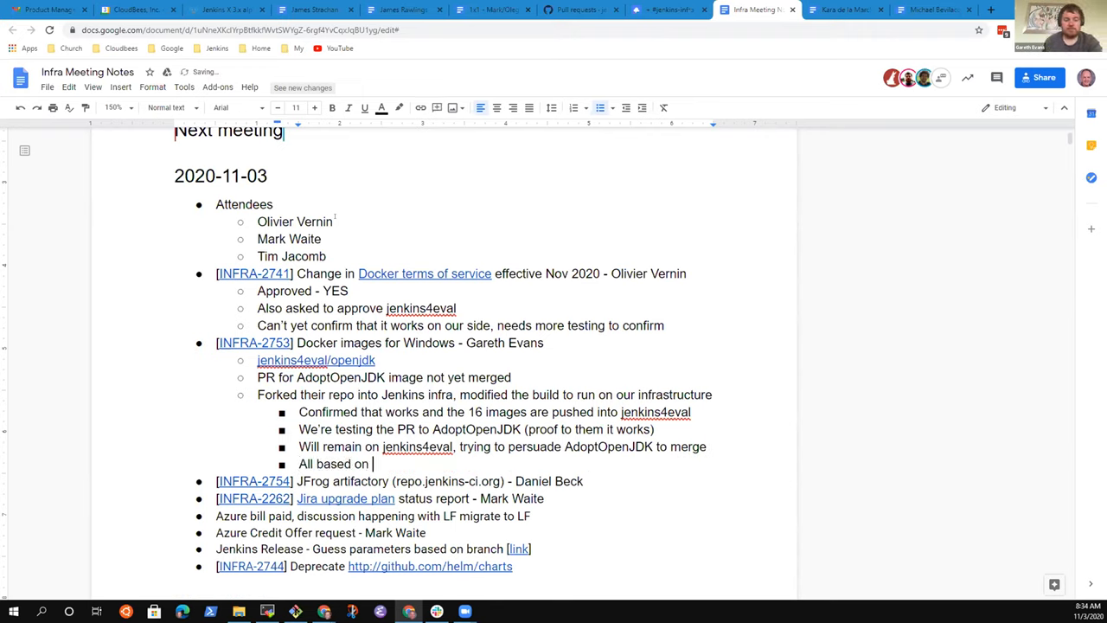
{"action": "type", "text": "Windows"}
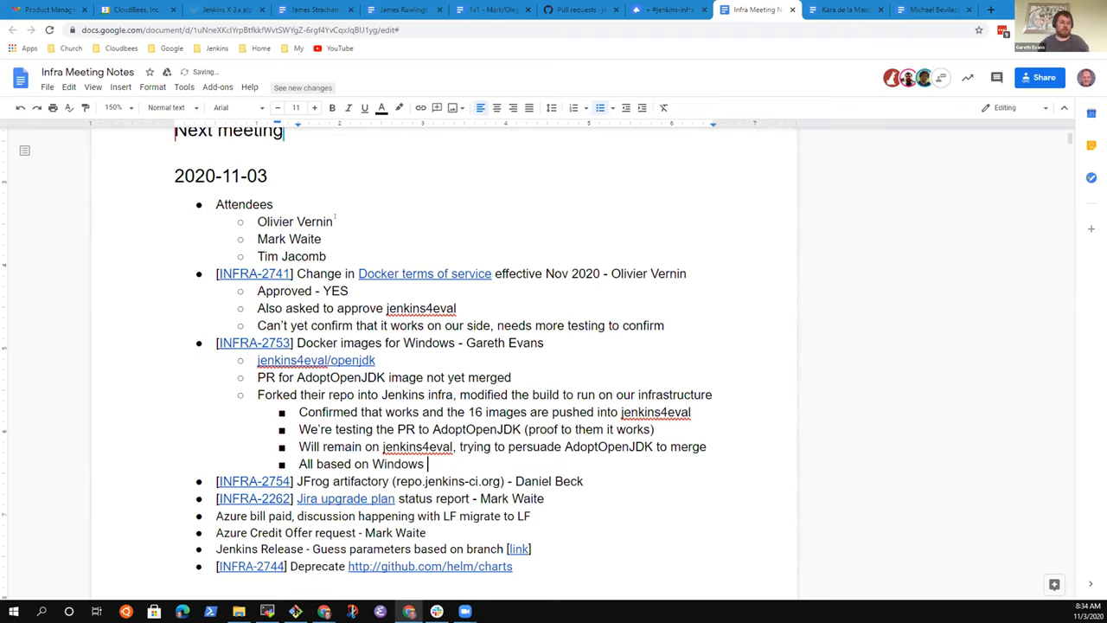
{"action": "type", "text": "LTSC 2019"}
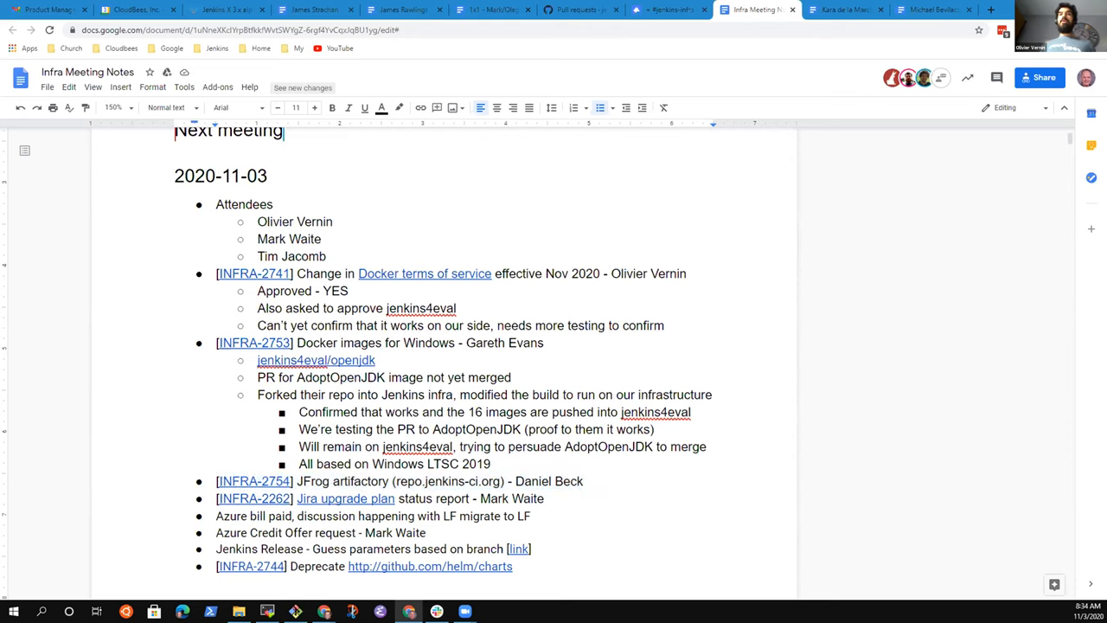
{"action": "left_click", "coordinate": [583, 480]}
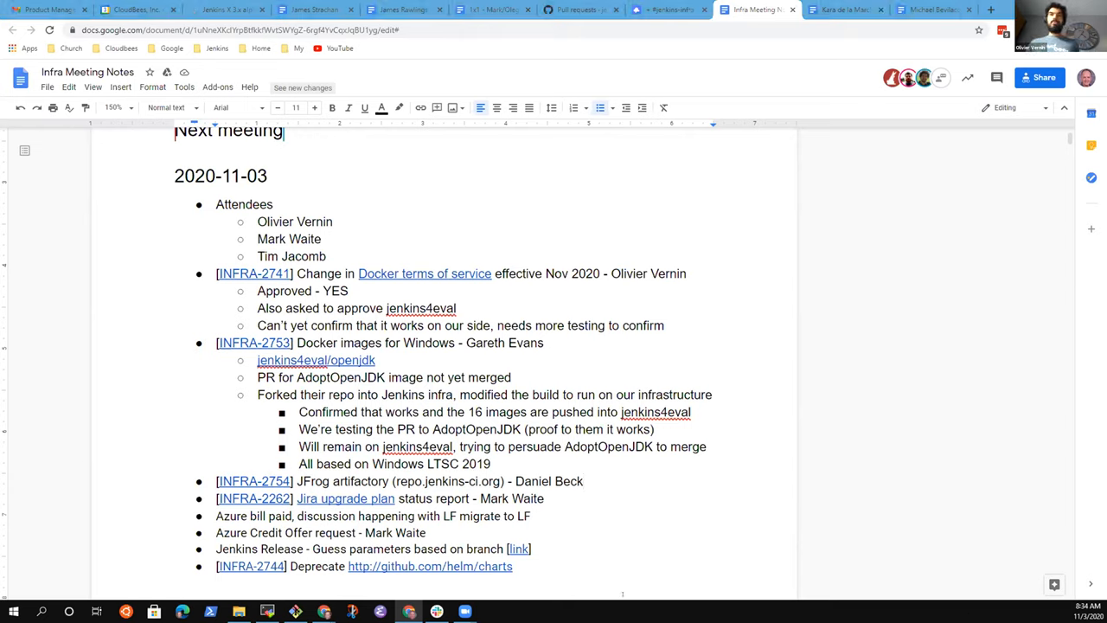
{"action": "mouse_move", "coordinate": [908, 612]}
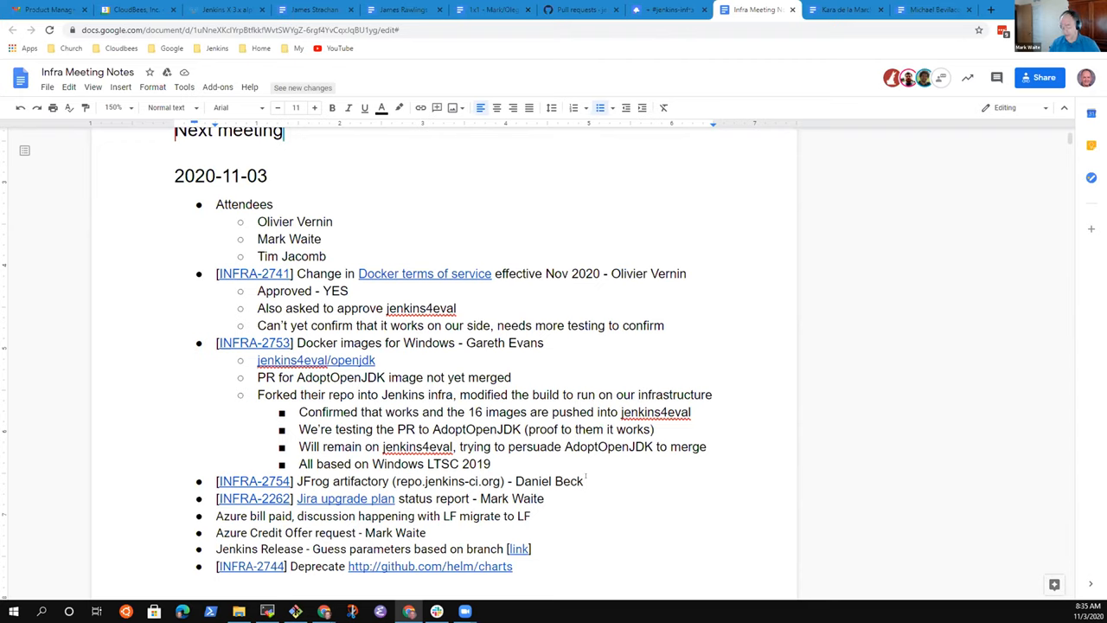
Add 'No progress this week' beneath the INFRA-2754 JFrog artifactory item.
{"action": "type", "text": "No prog"}
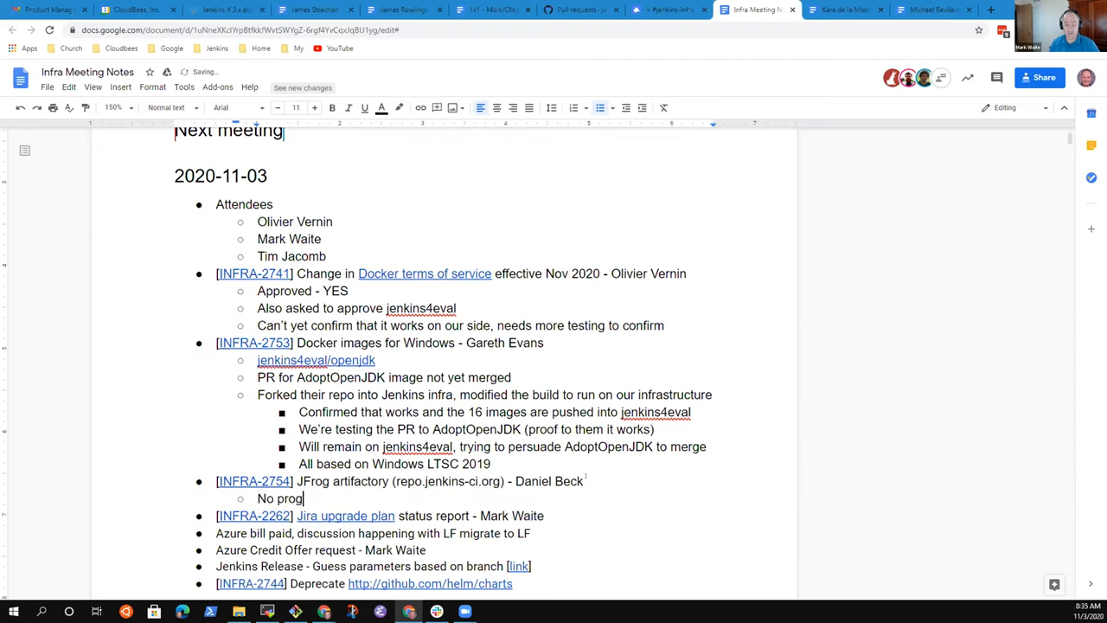
{"action": "type", "text": "ress this week"}
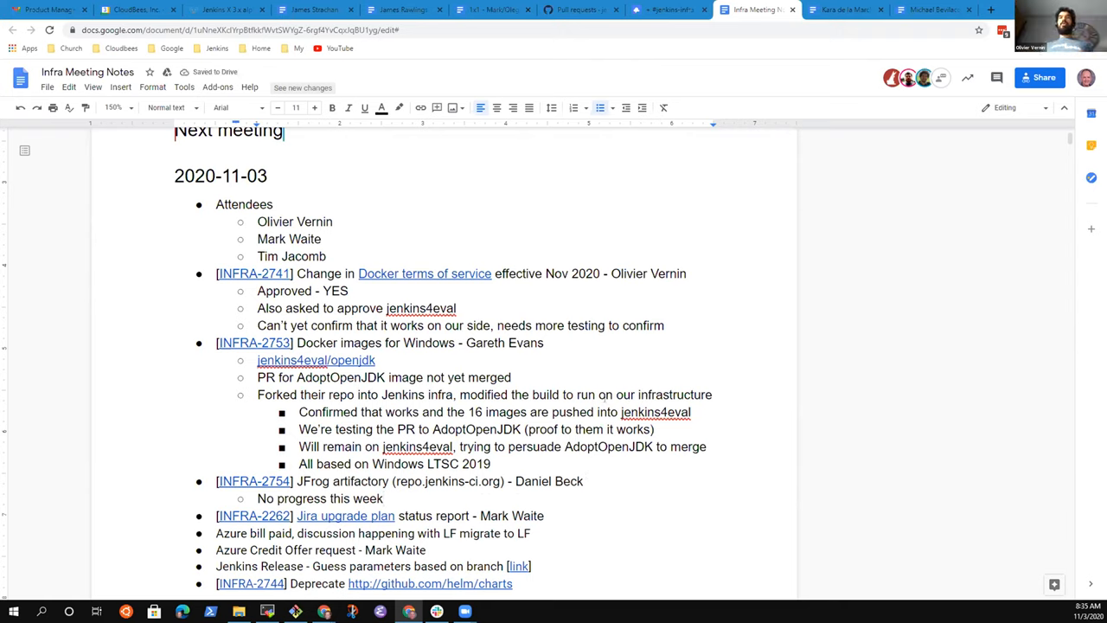
{"action": "key", "text": "enter"}
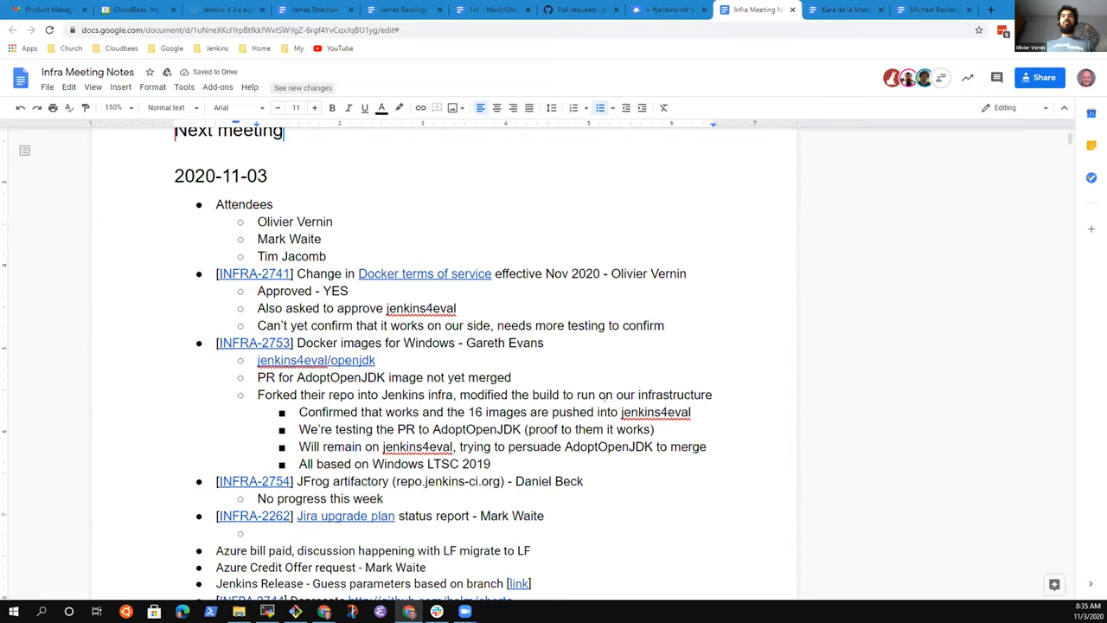
Note last week's testing with thanks to all testers, and that no blockers were detected.
{"action": "type", "text": "No"}
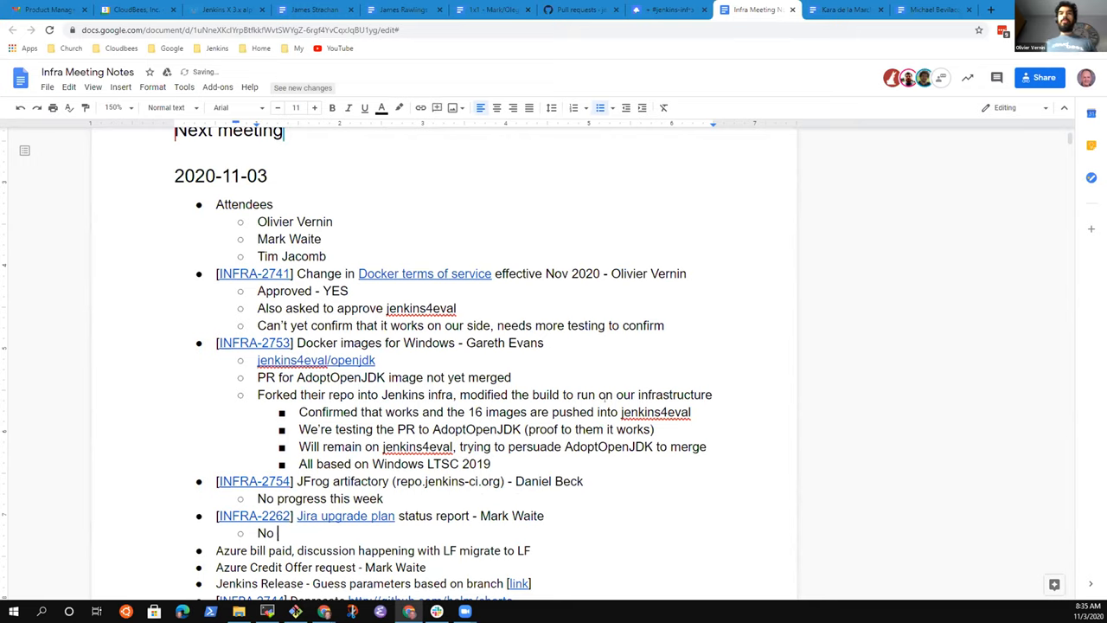
{"action": "type", "text": "T"}
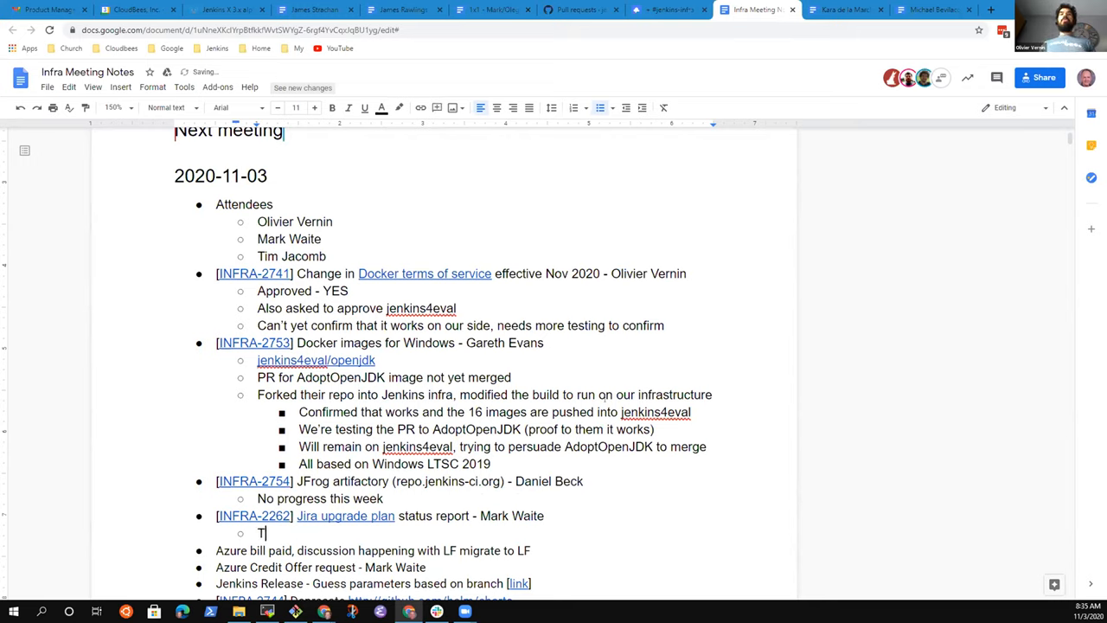
{"action": "type", "text": "esting last w"}
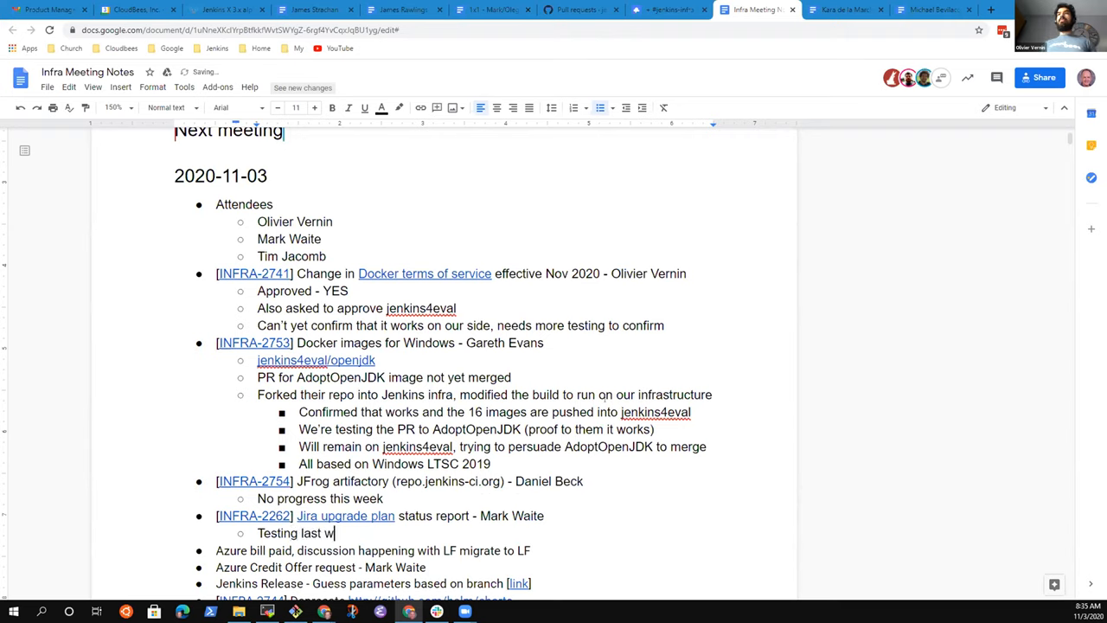
{"action": "type", "text": "eek"}
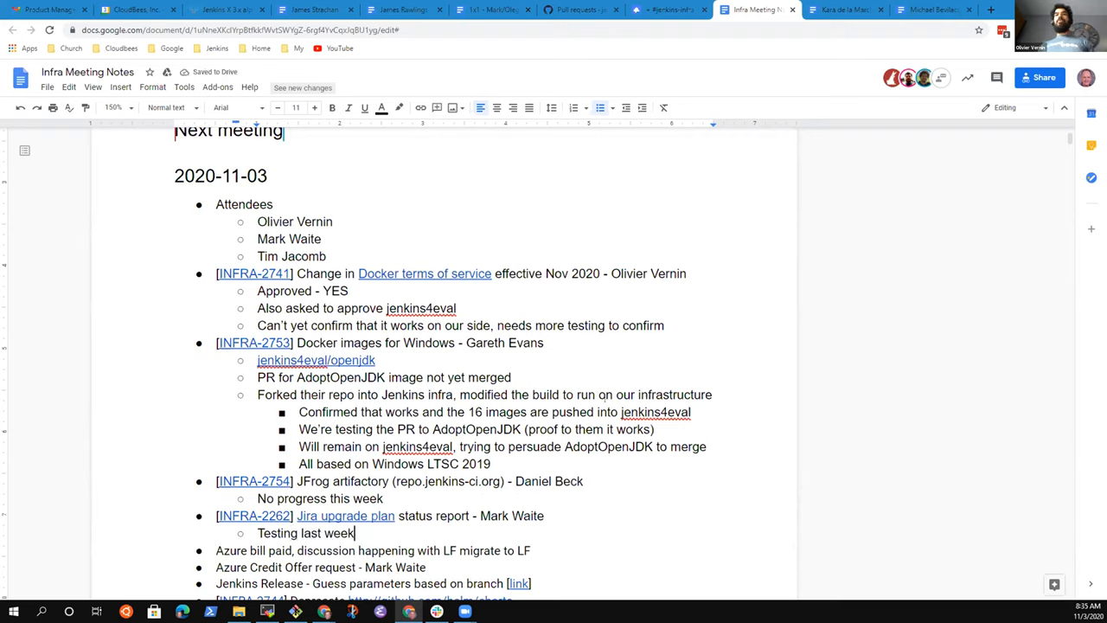
{"action": "type", "text": ", thanks to all"}
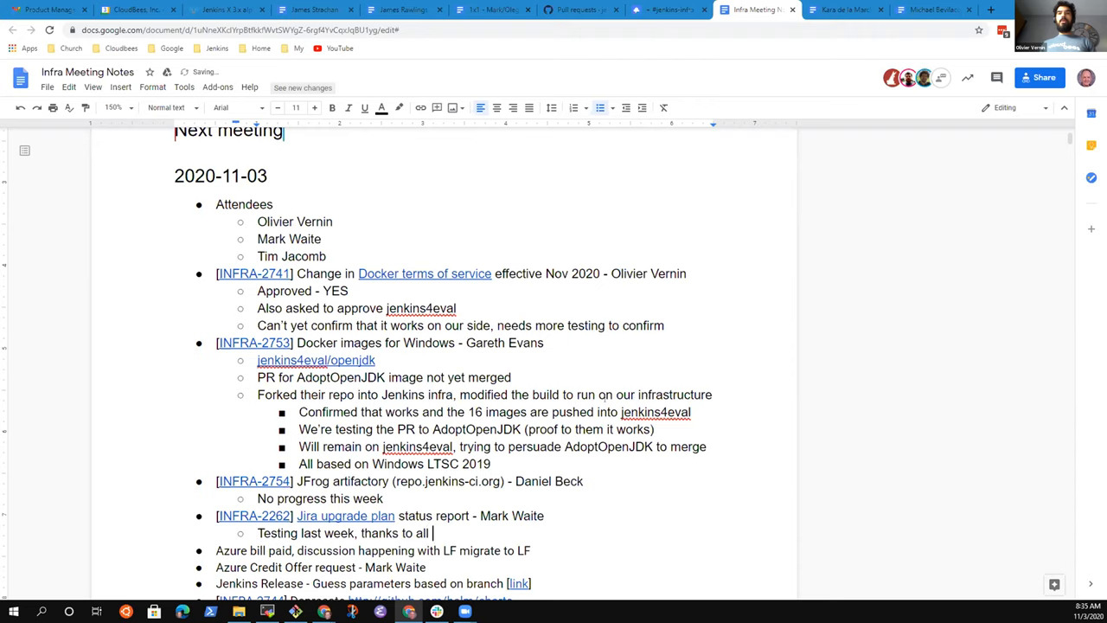
{"action": "type", "text": "the testers"}
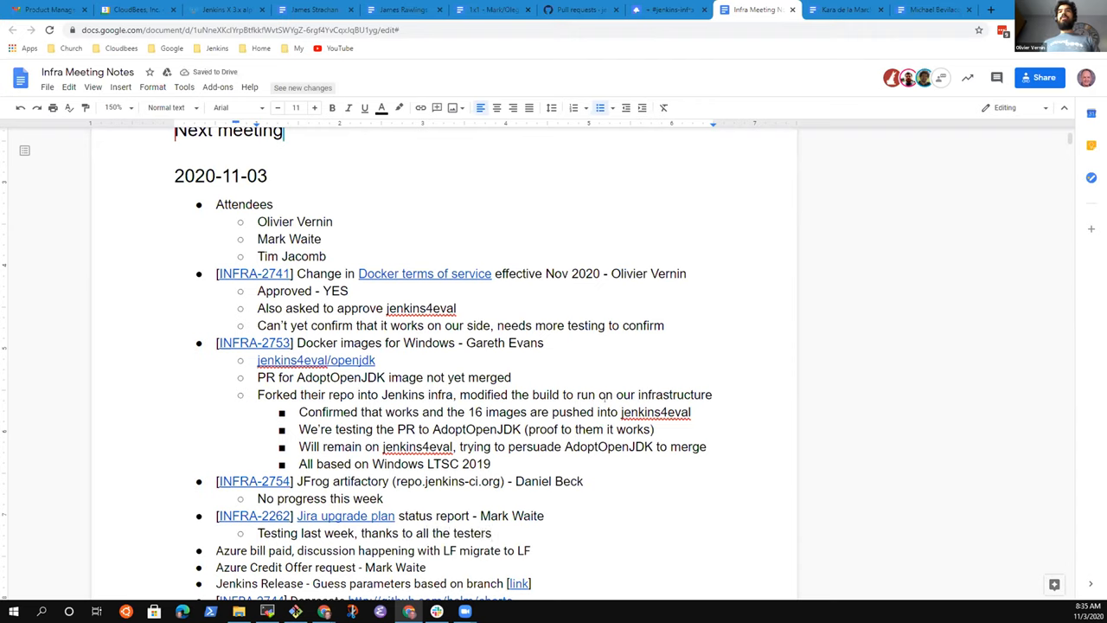
{"action": "key", "text": "enter"}
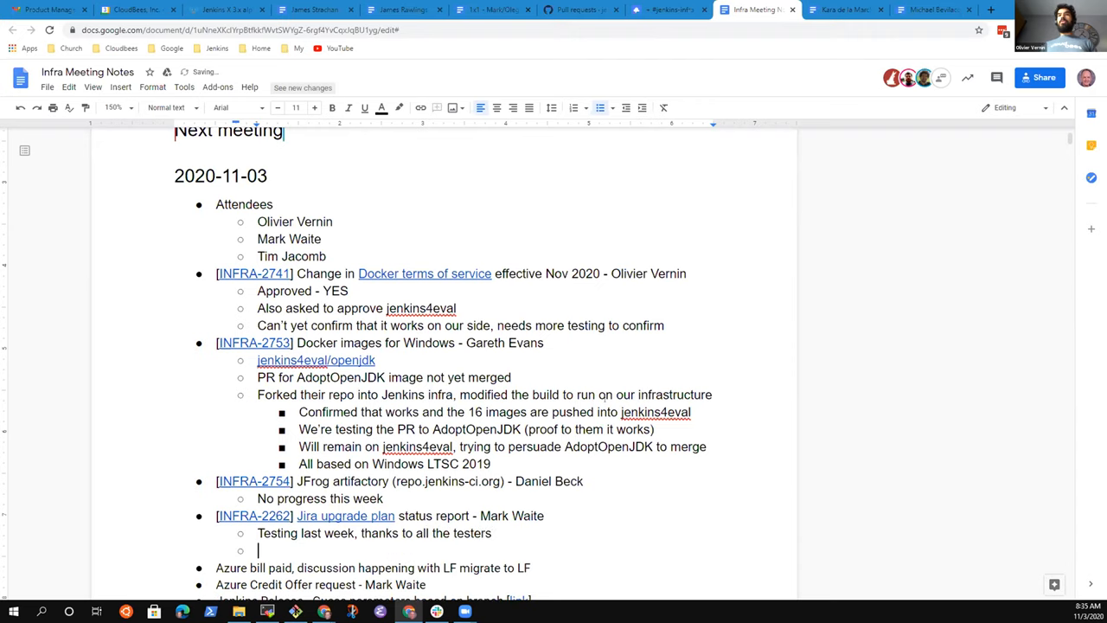
{"action": "type", "text": "No blockers"}
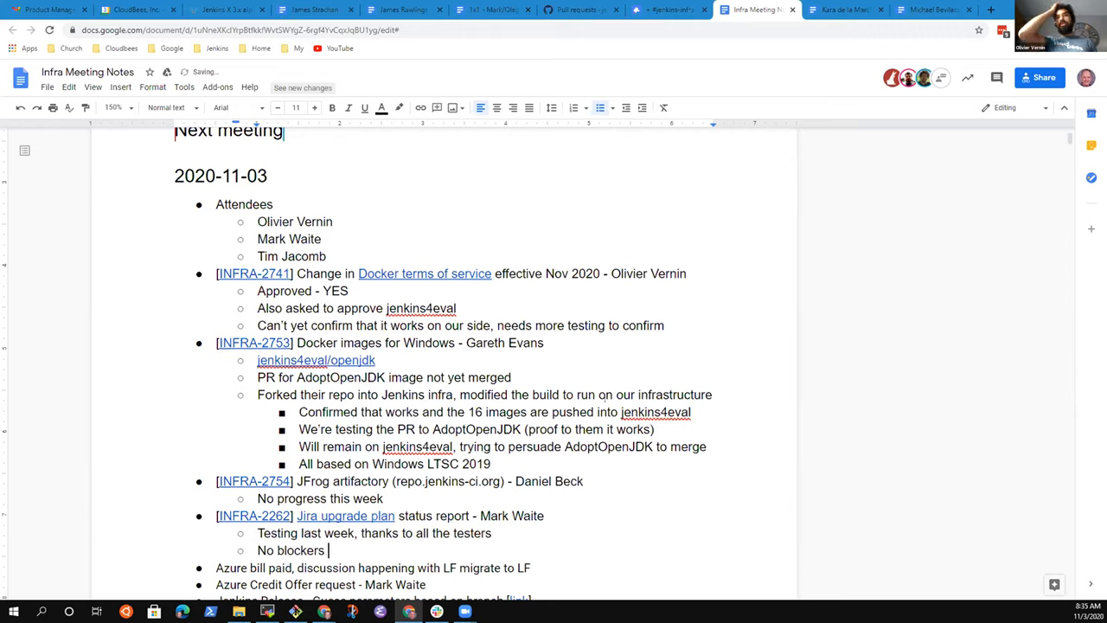
{"action": "type", "text": "detected"}
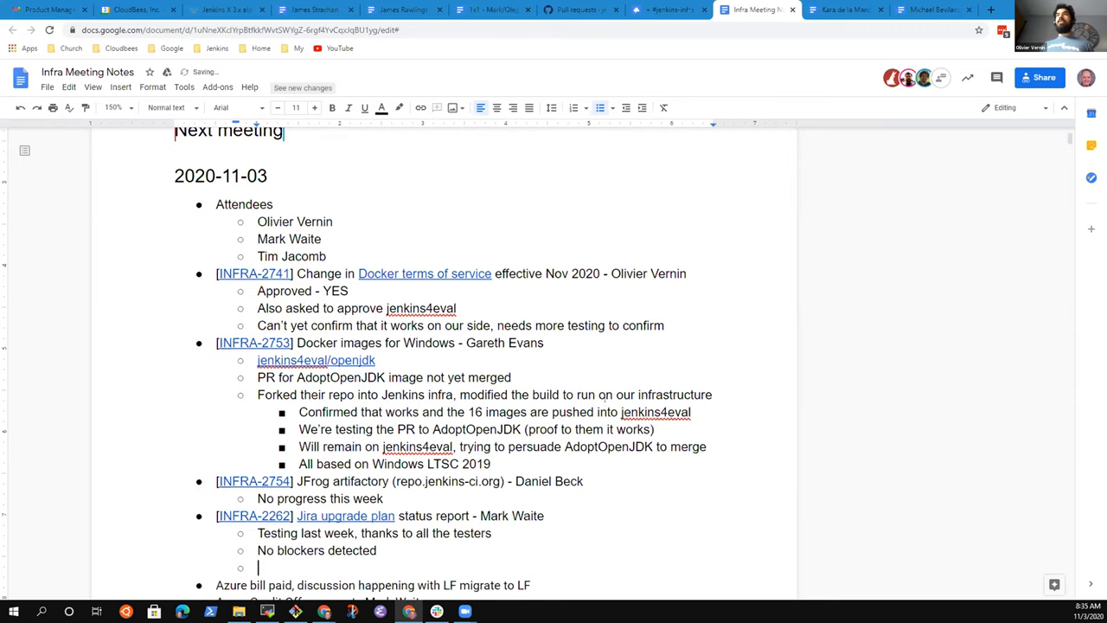
Add that migration is still assumed next week, asking them to confirm the week of November 9.
{"action": "type", "text": "Assu"}
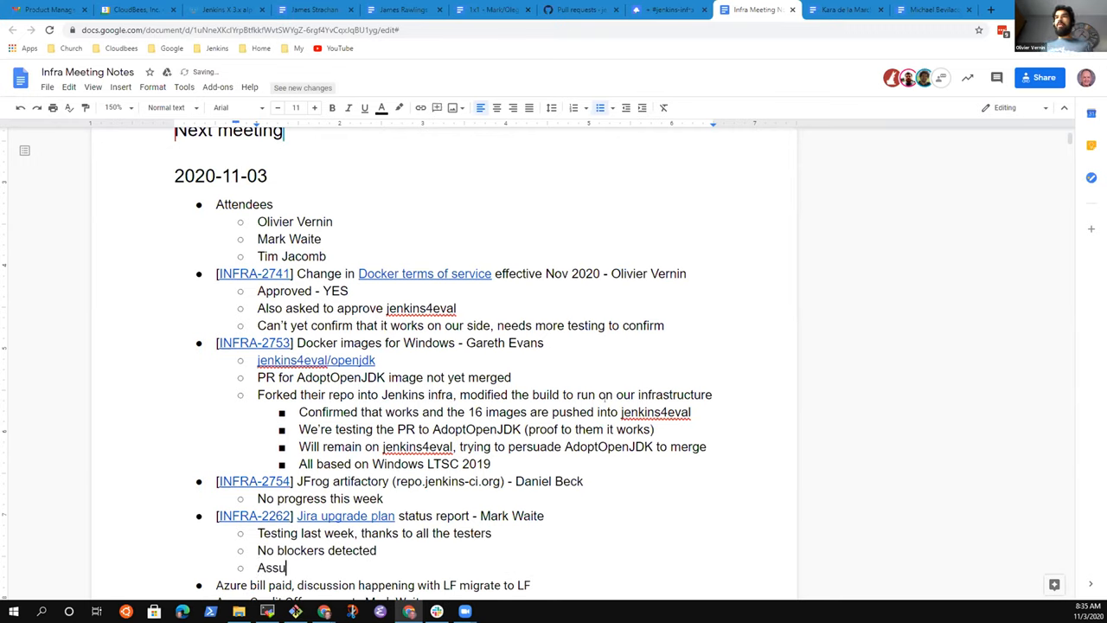
{"action": "type", "text": "med still to"}
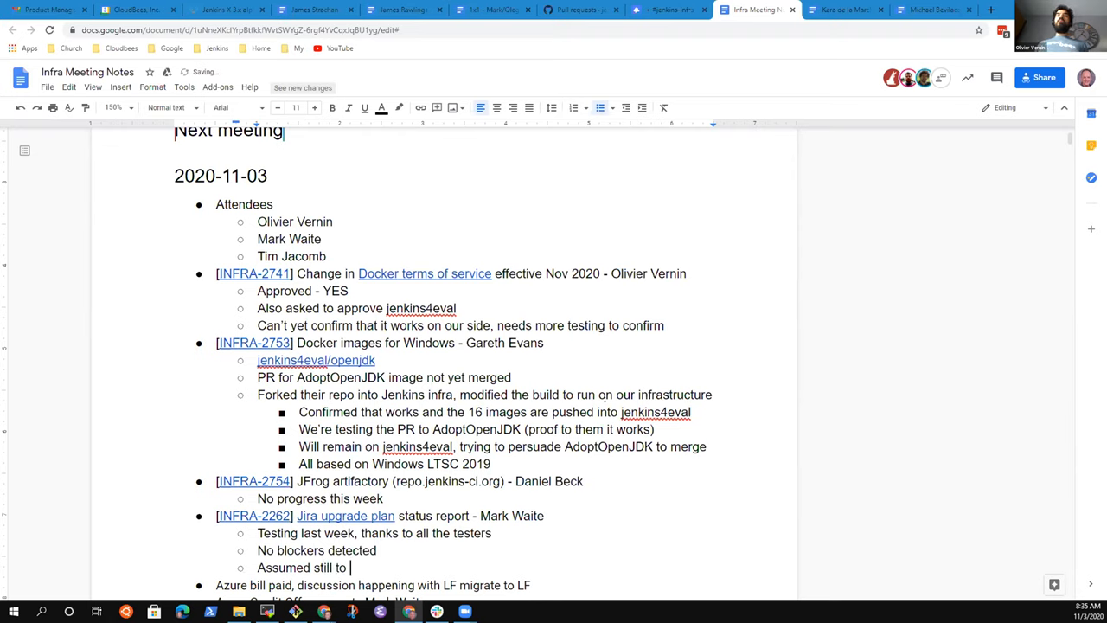
{"action": "type", "text": "migrate next w"}
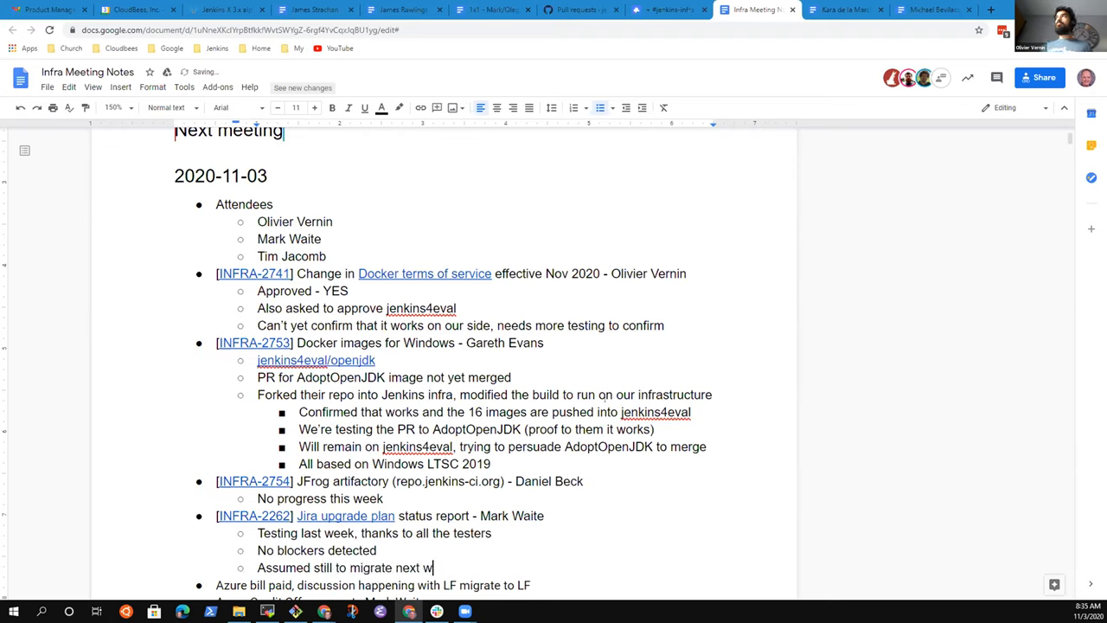
{"action": "type", "text": "eekm"}
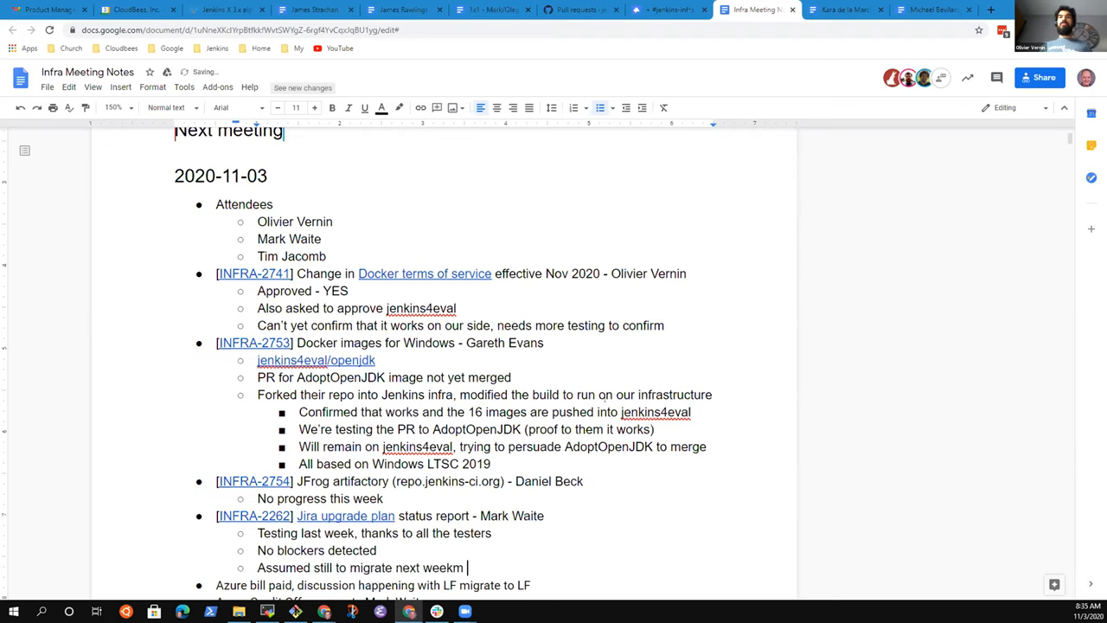
{"action": "type", "text": ", need to"}
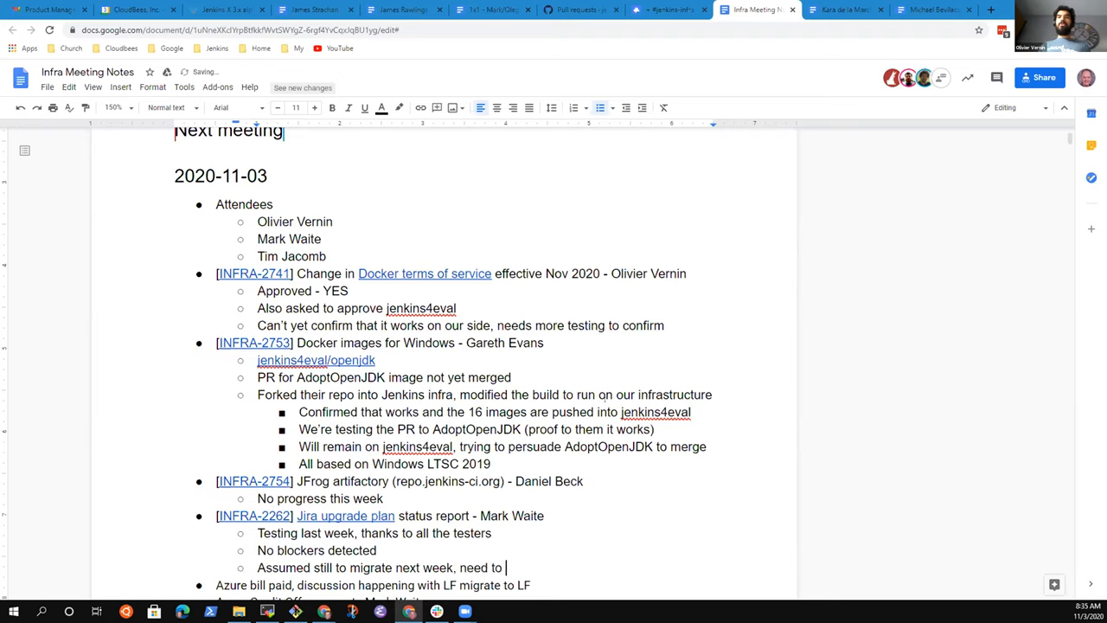
{"action": "type", "text": "align"}
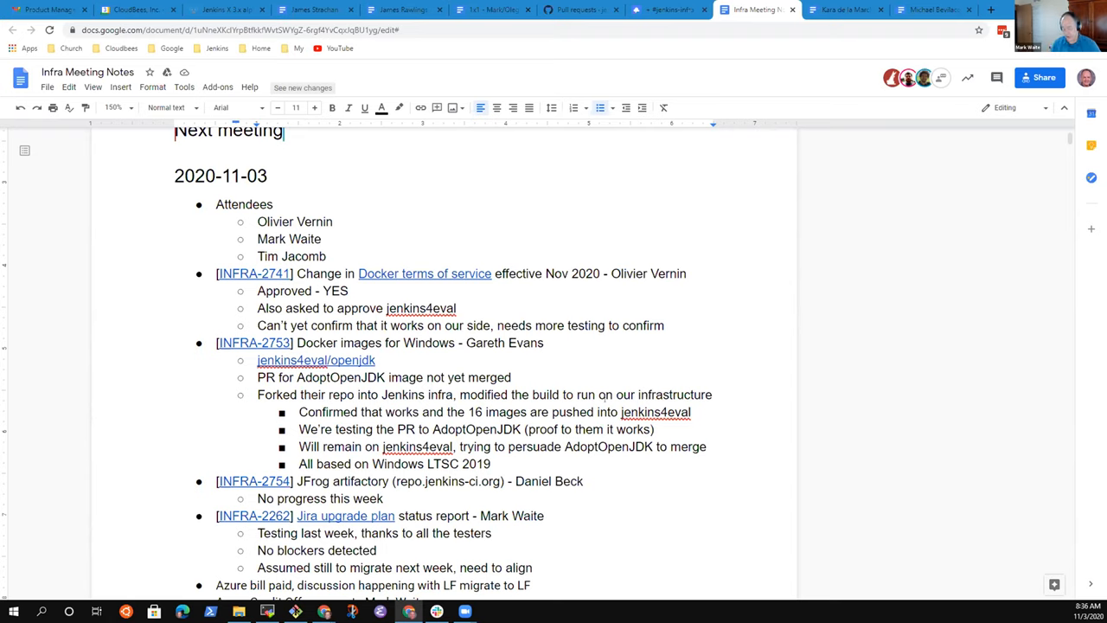
{"action": "type", "text": "with"}
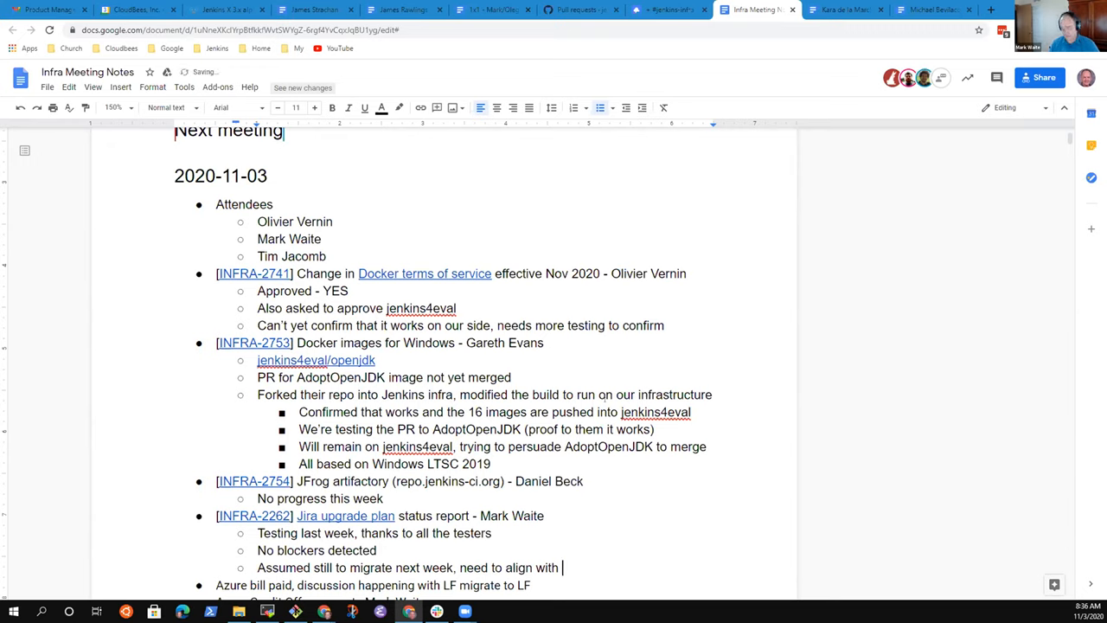
{"action": "type", "text": "them"}
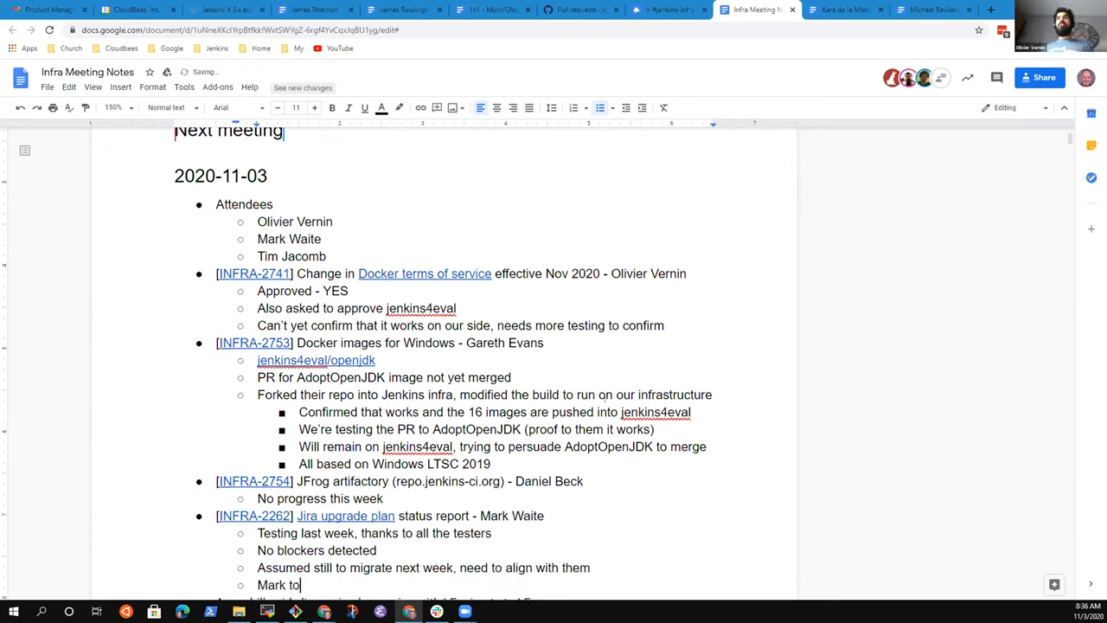
{"action": "type", "text": "ask them"}
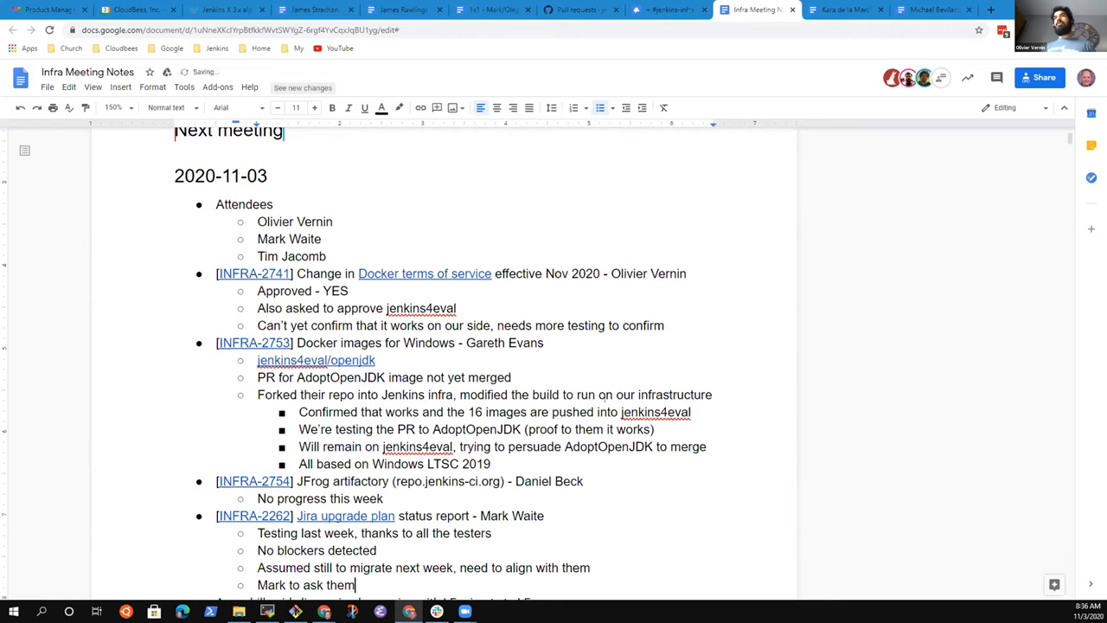
{"action": "type", "text": "to co"}
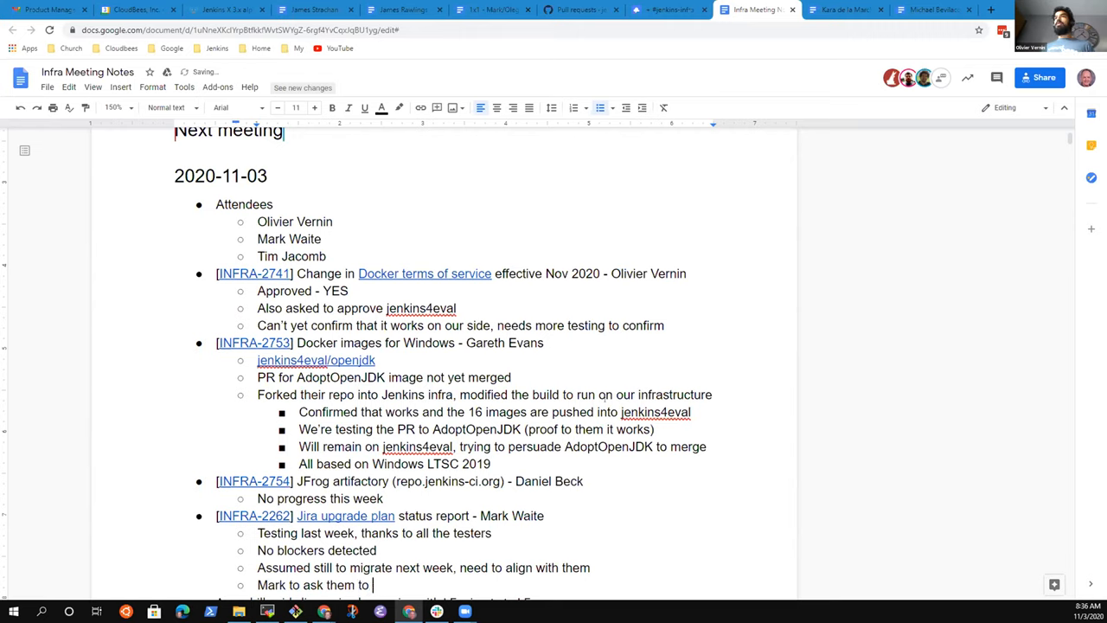
{"action": "type", "text": "confirm week"}
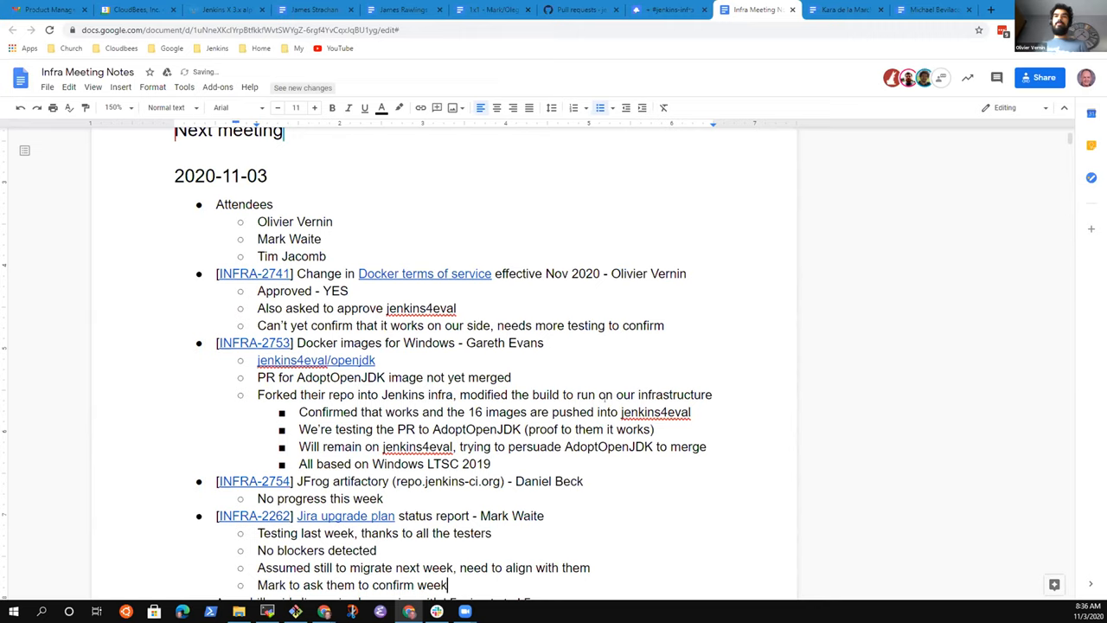
{"action": "type", "text": "of November 9"}
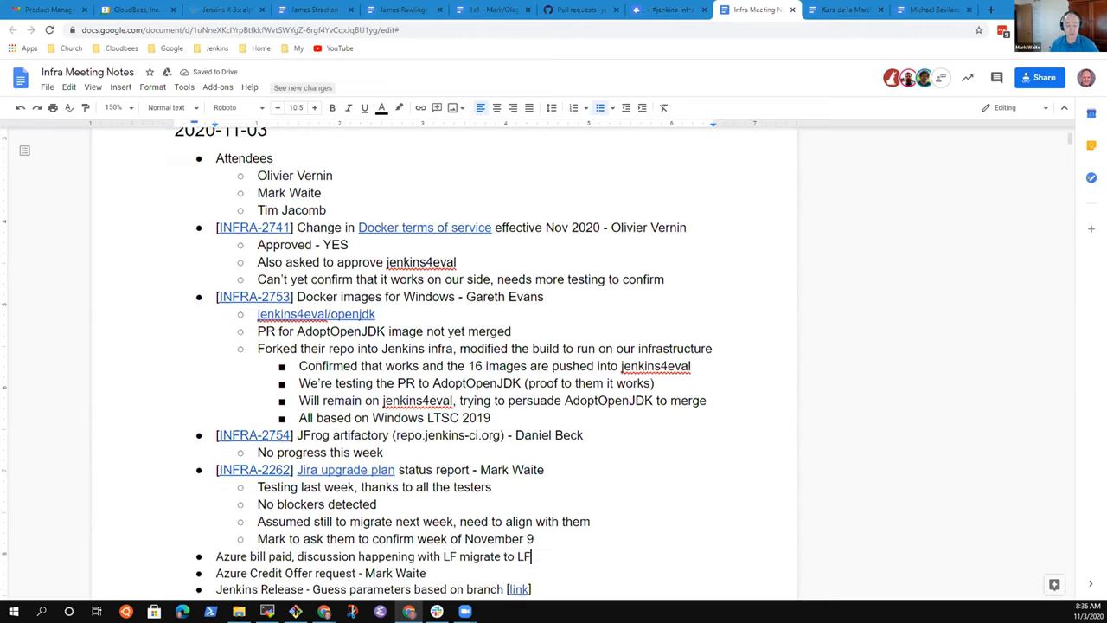
Add sub-bullets 'Week of November 9' and 'Mark to get specific date for down time'.
{"action": "left_click", "coordinate": [535, 538]}
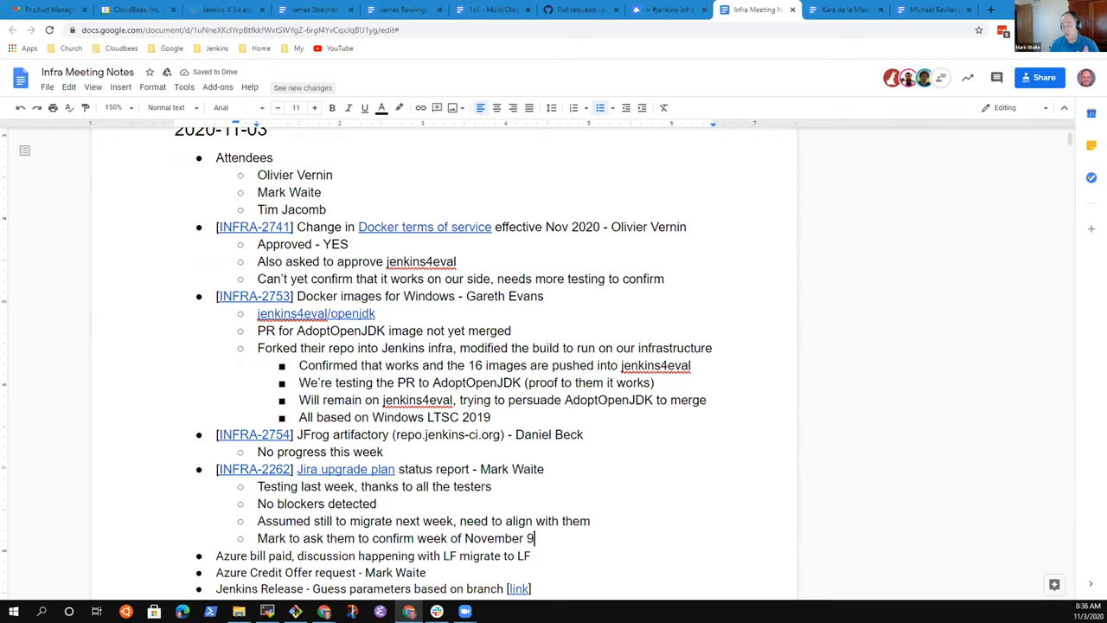
{"action": "key", "text": "enter"}
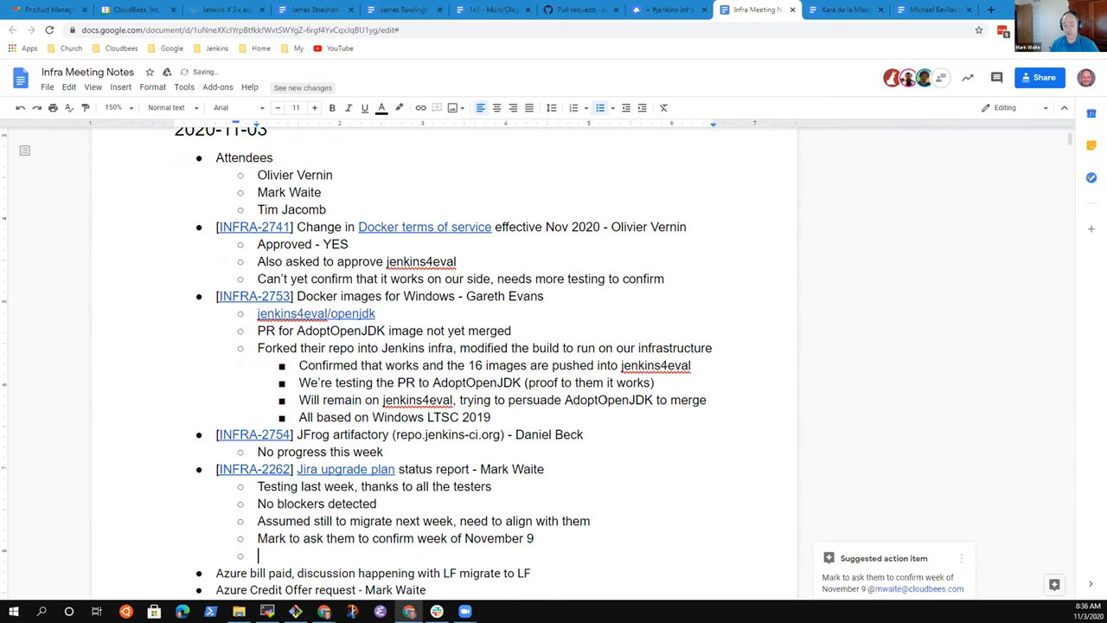
{"action": "type", "text": "Week of Nove"}
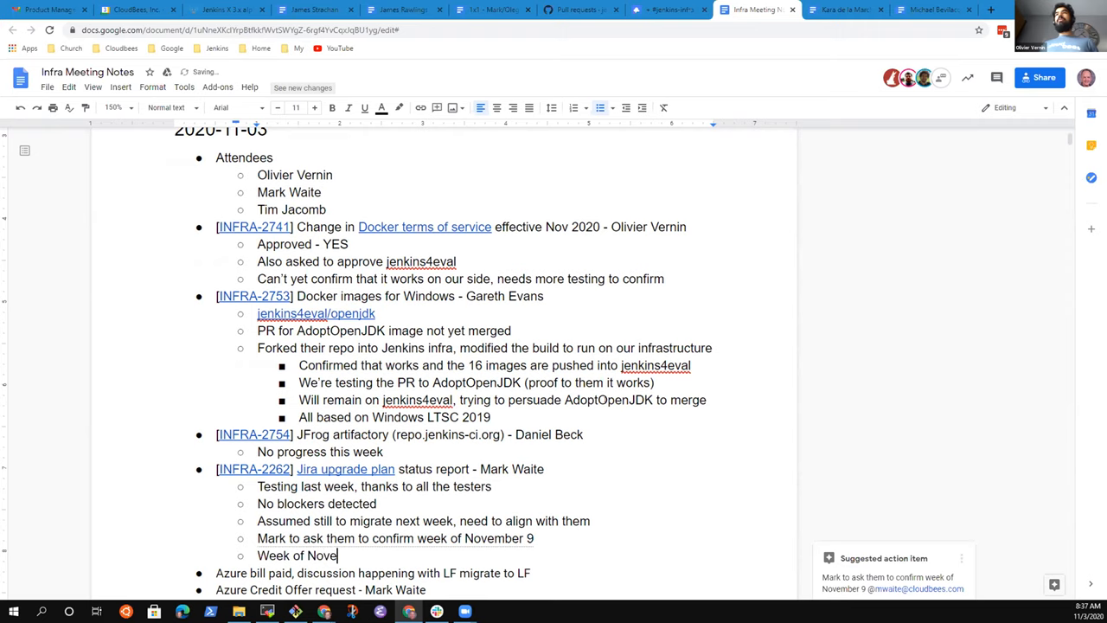
{"action": "key", "text": "BackSpace"}
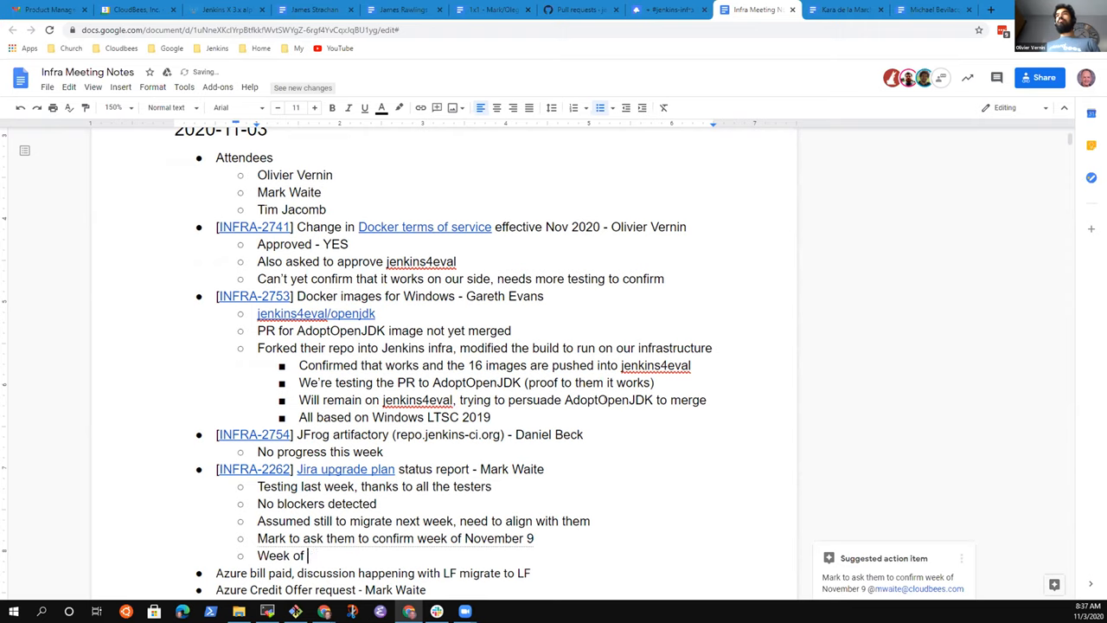
{"action": "type", "text": "November"}
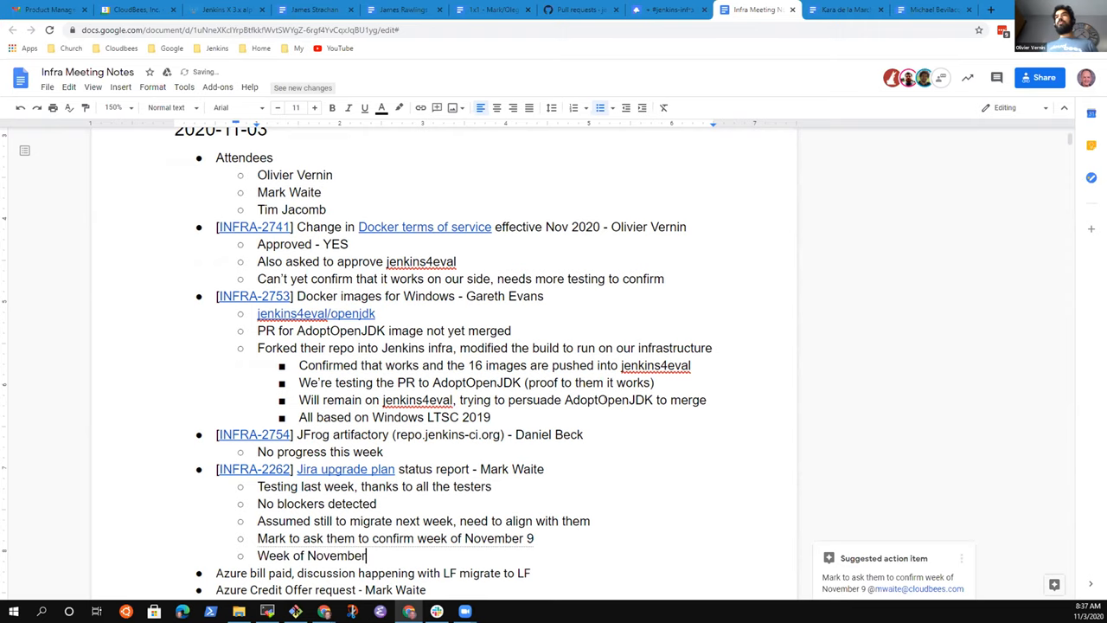
{"action": "type", "text": "9"}
{"action": "type", "text": "M"}
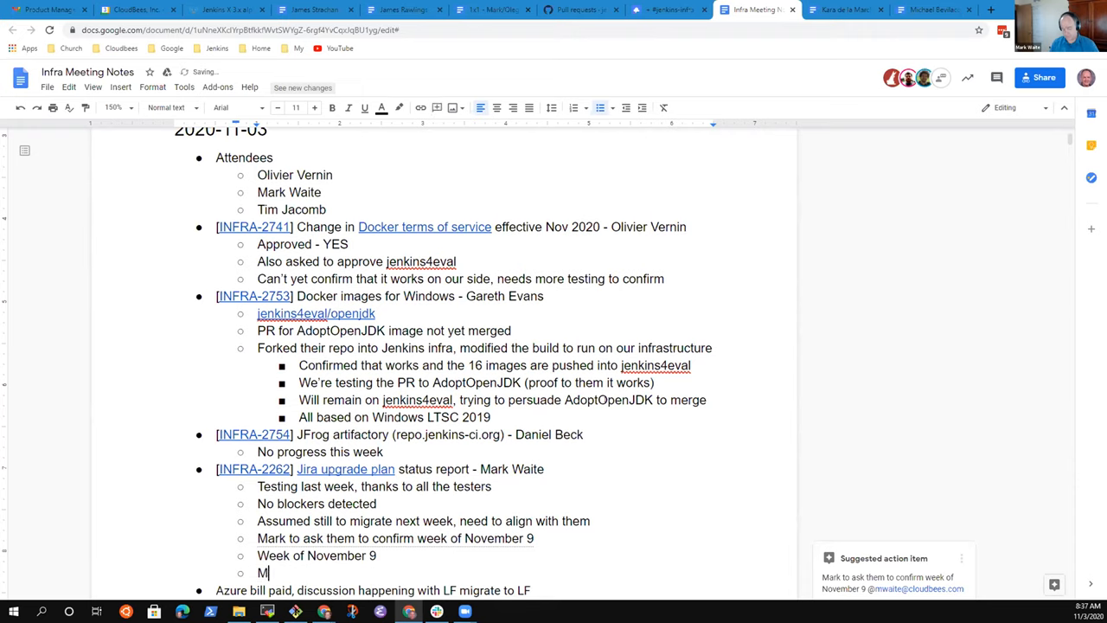
{"action": "type", "text": "ark to get specific date for down time"}
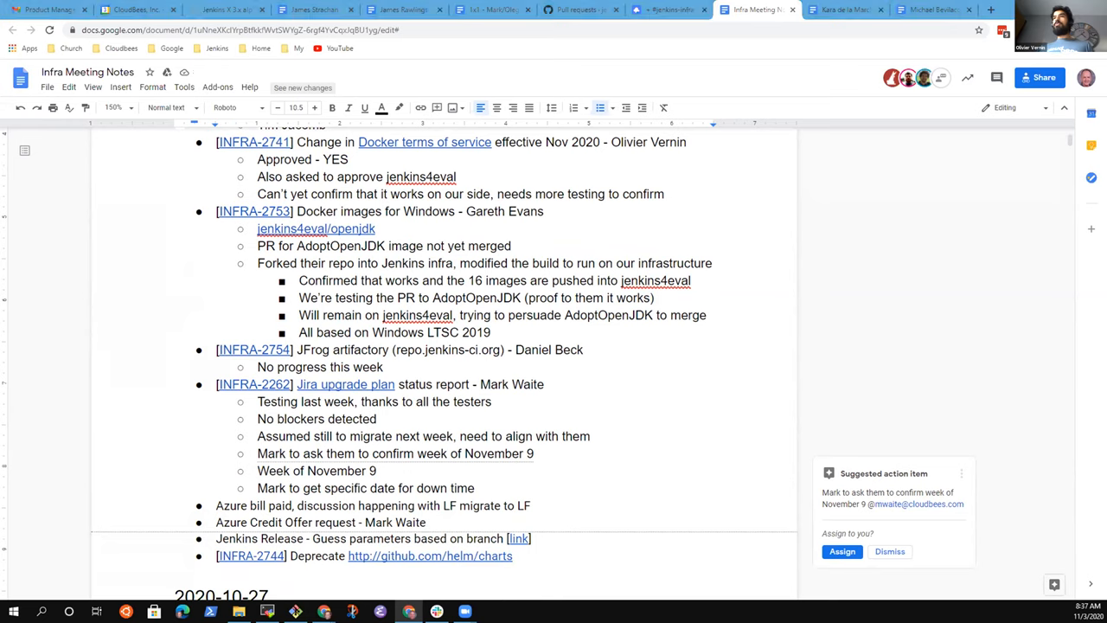
Note the bill was paid and a conversation started to simplify payment so they pay directly.
{"action": "left_click", "coordinate": [531, 505]}
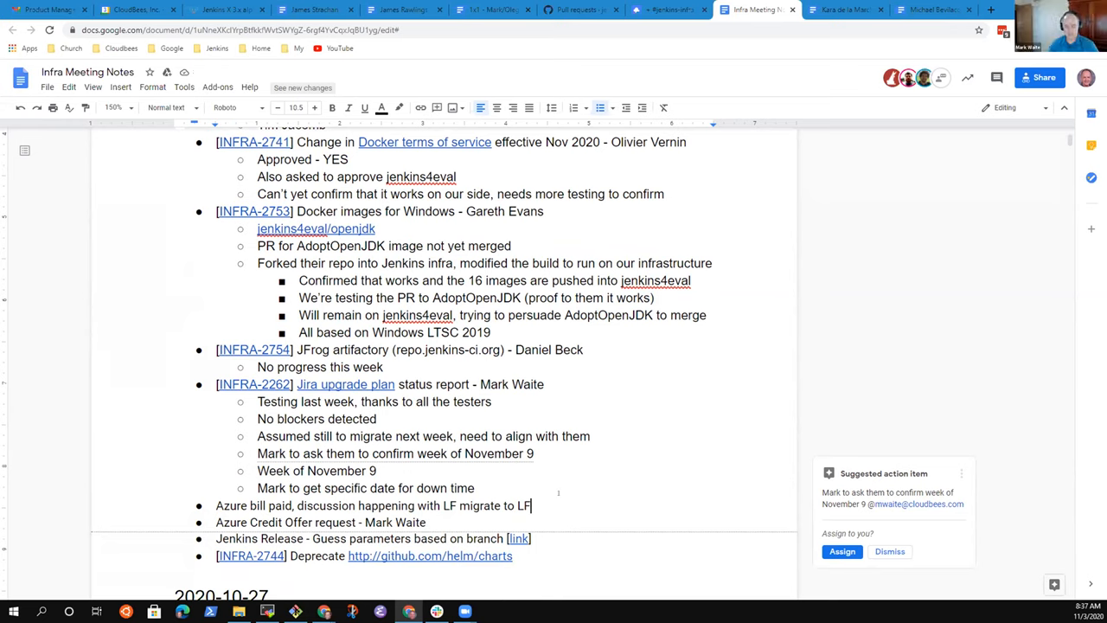
{"action": "type", "text": "Paid"}
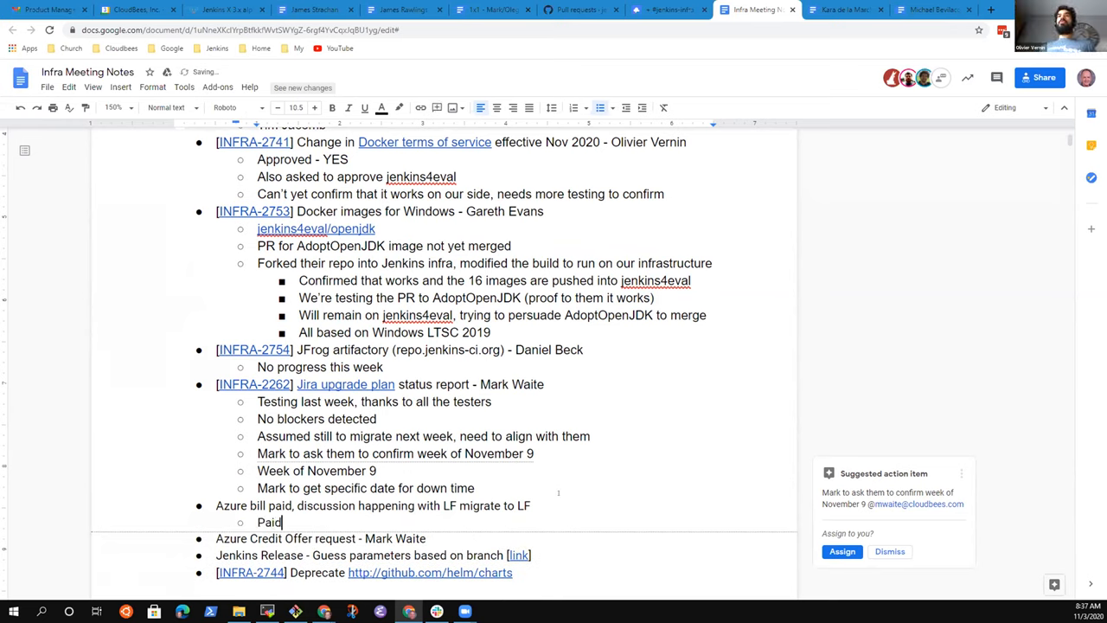
{"action": "type", "text": ","}
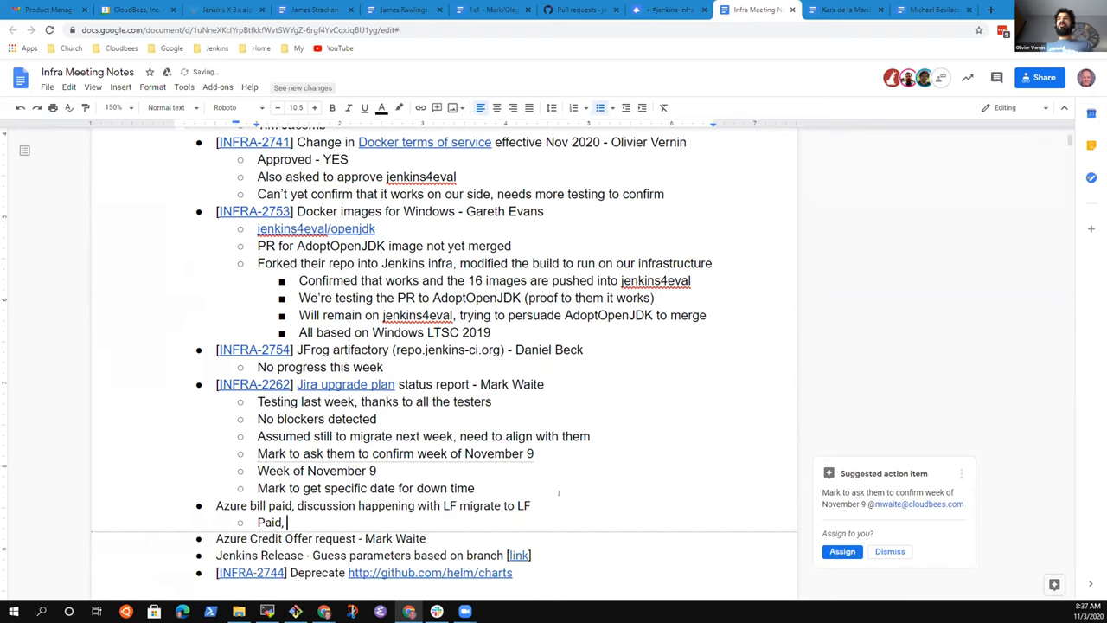
{"action": "type", "text": "Starting a"}
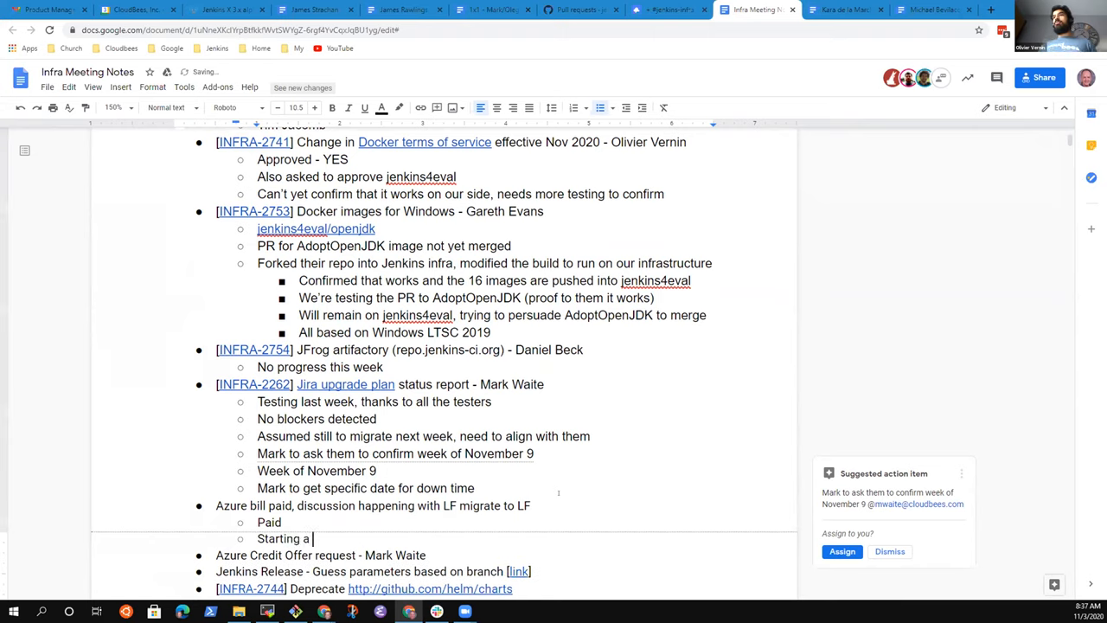
{"action": "type", "text": "conversation to"}
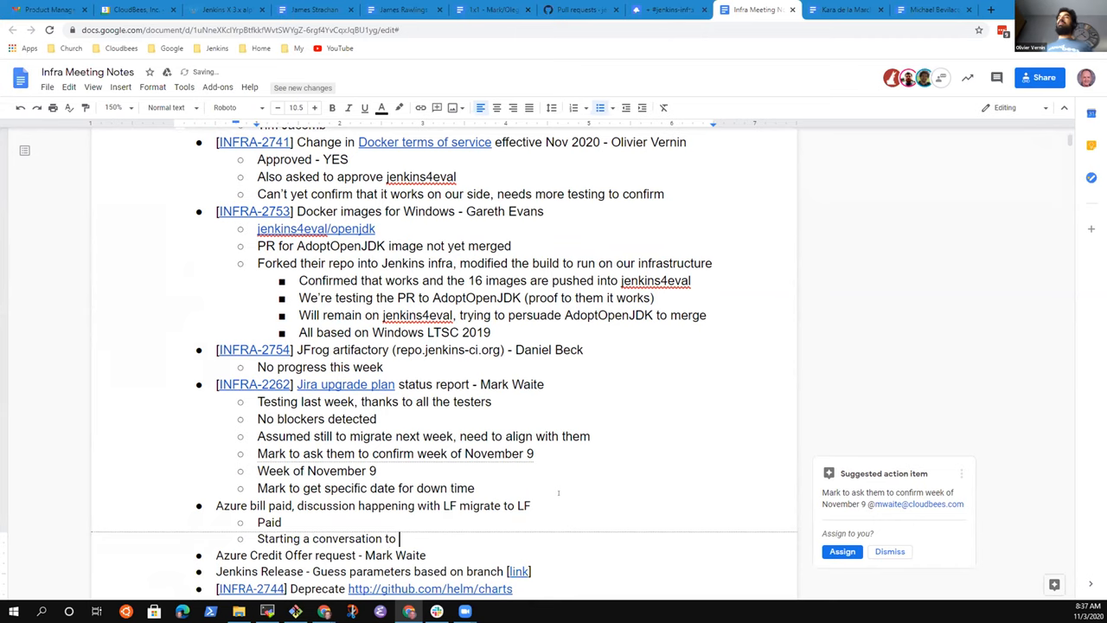
{"action": "type", "text": "simplify"}
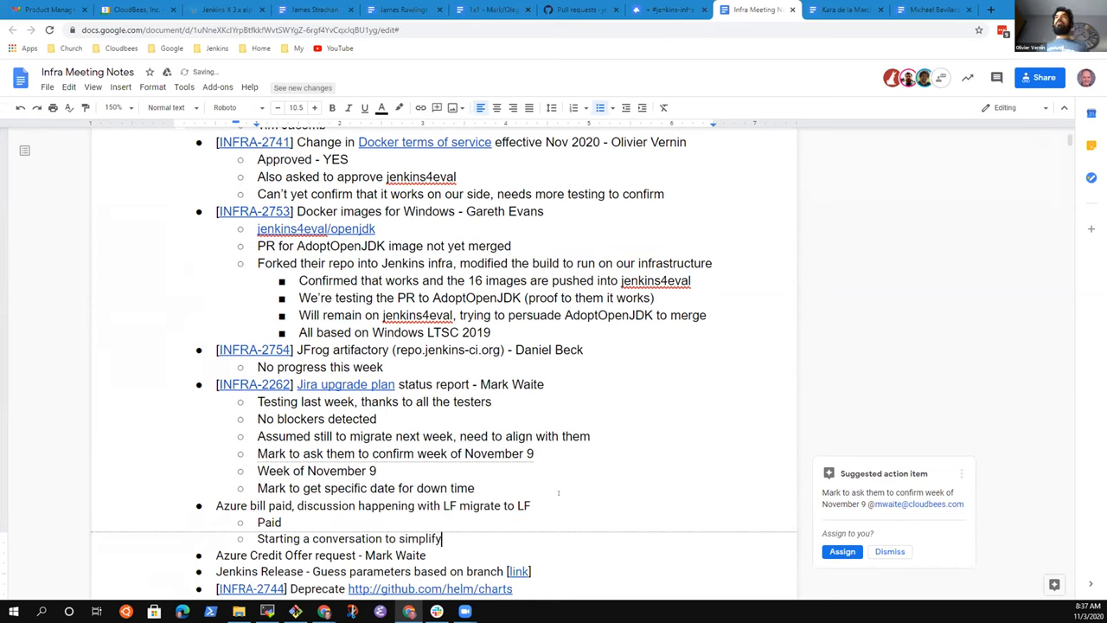
{"action": "type", "text": "the payment process"}
{"action": "type", "text": "Considering making them an owner of the"}
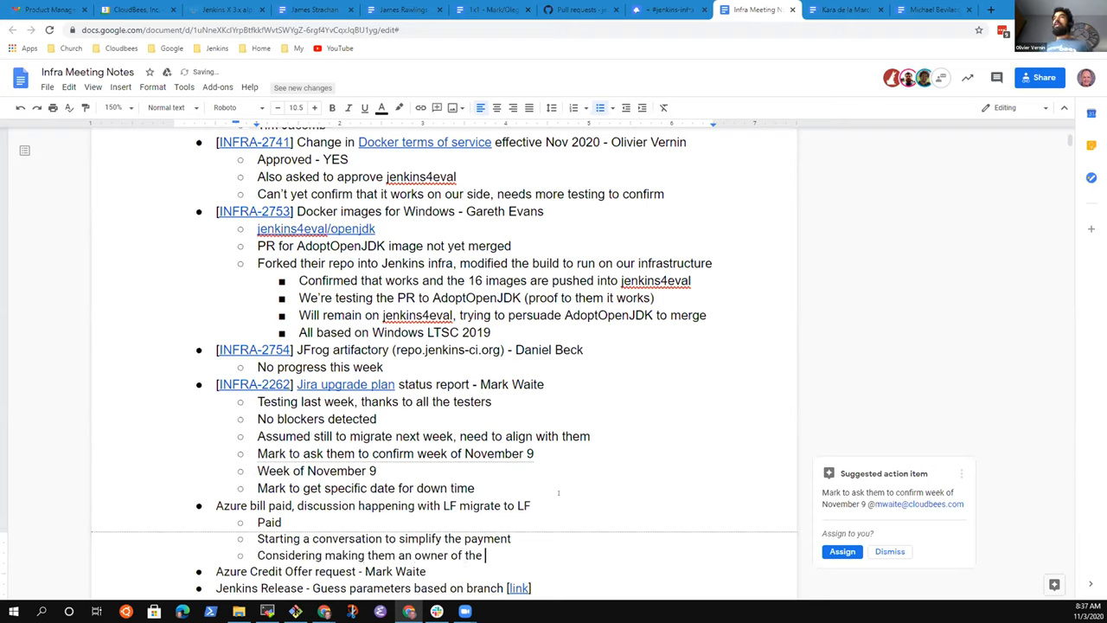
{"action": "type", "text": "account so th"}
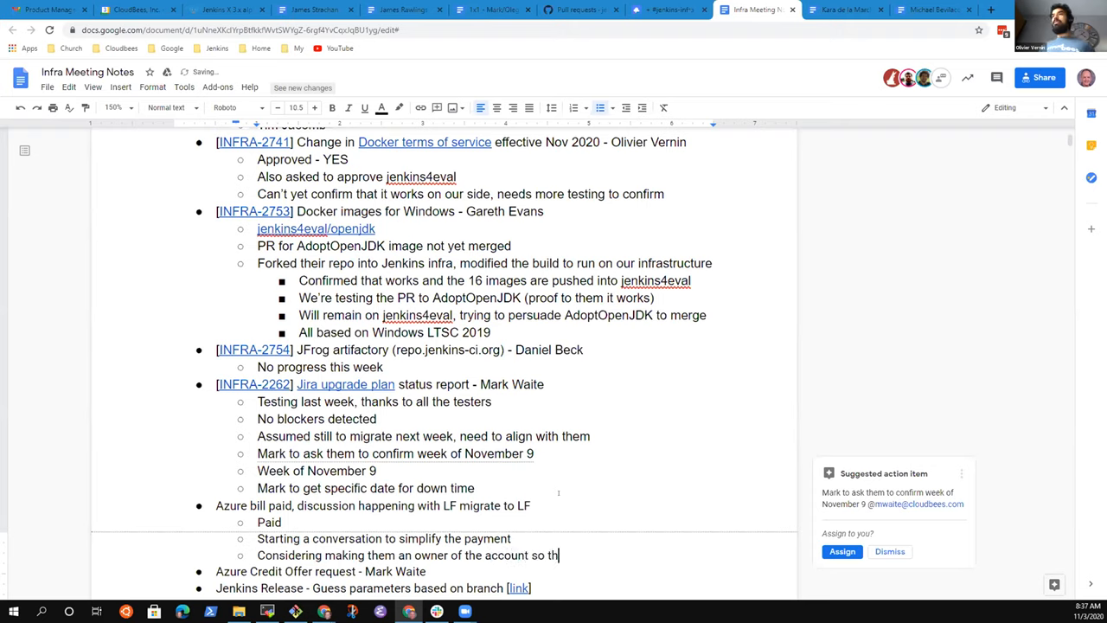
{"action": "type", "text": "ey pay direc"}
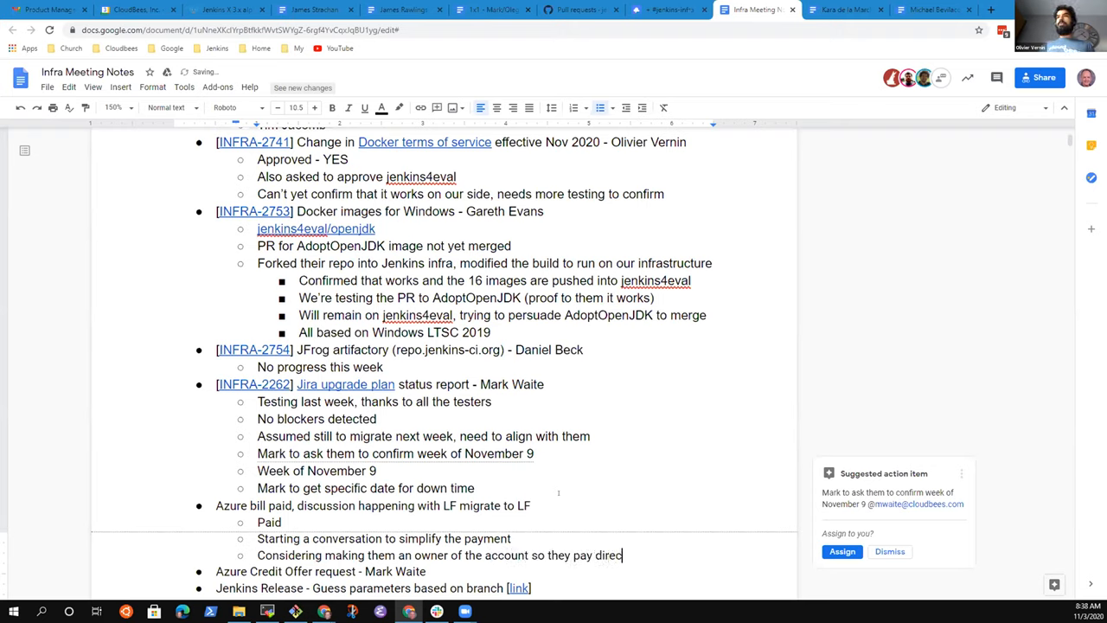
{"action": "type", "text": "tly."}
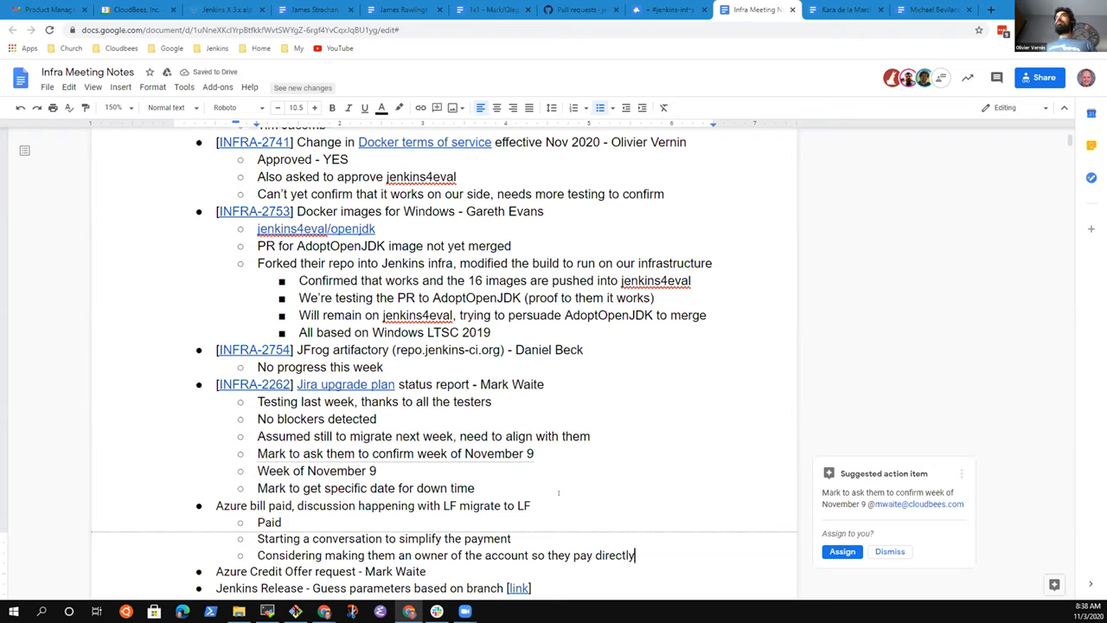
Add that they weren't previously using Azure and will prefer to transfer to LF.
{"action": "type", "text": "Didn"}
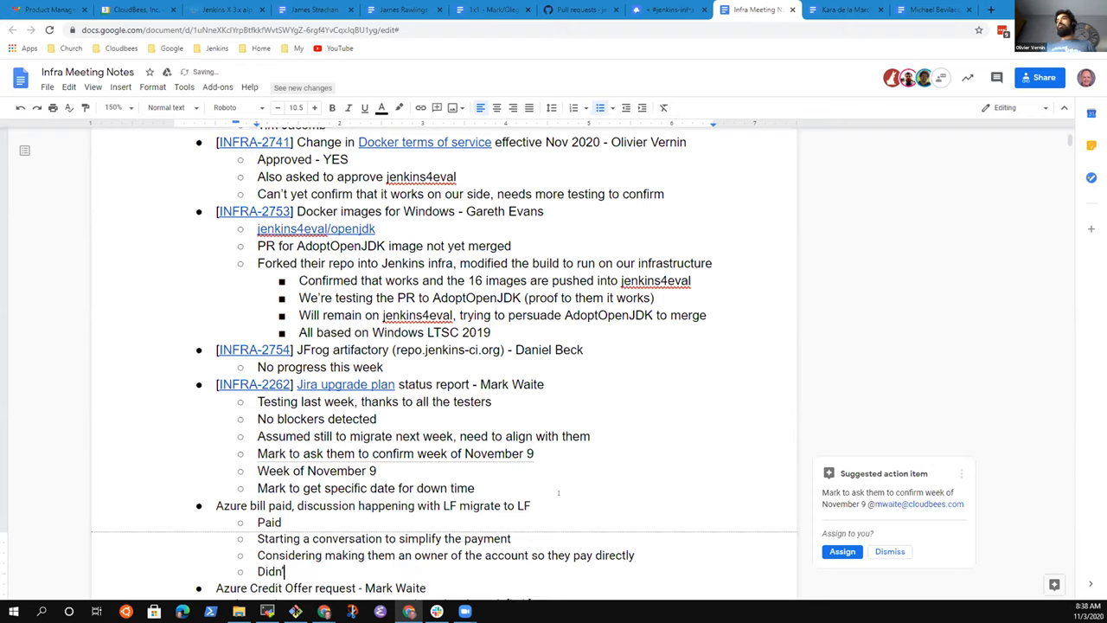
{"action": "type", "text": "t do it previous"}
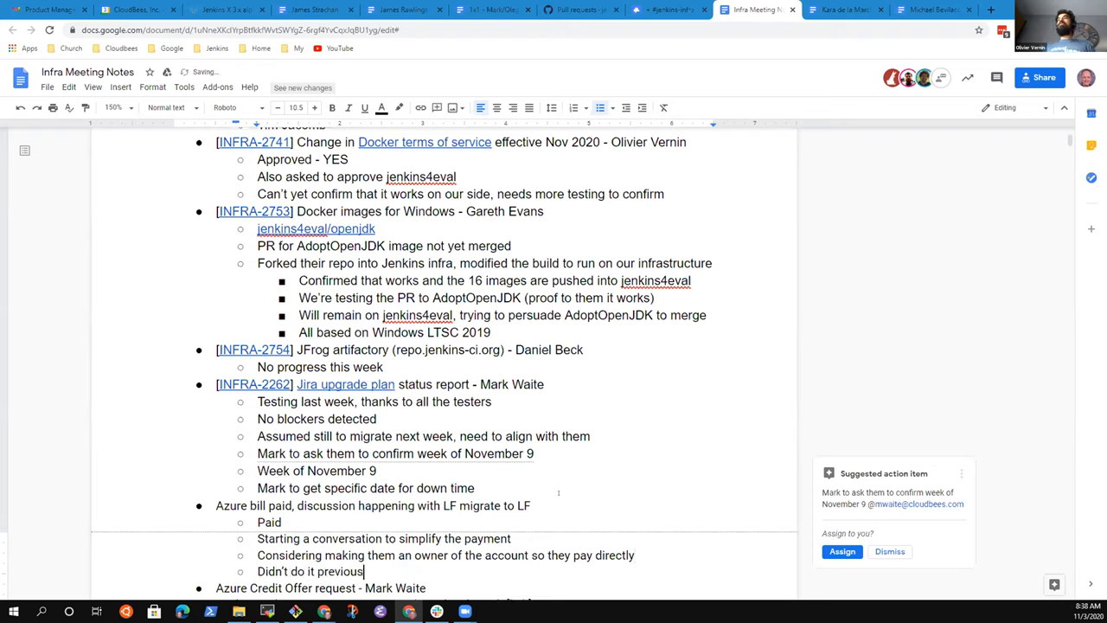
{"action": "type", "text": "because they"}
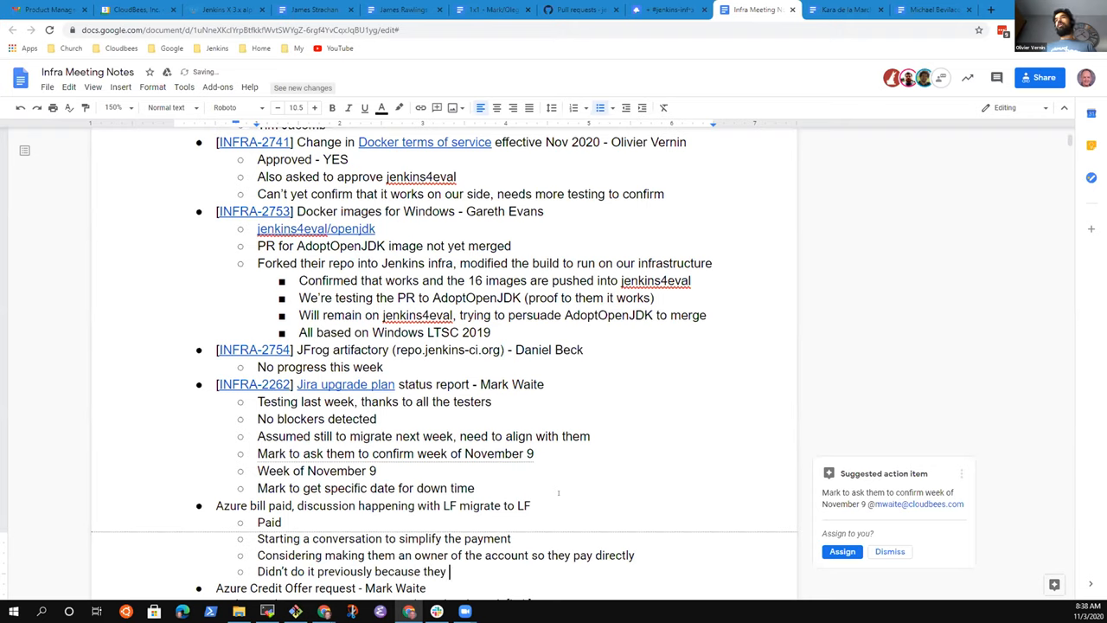
{"action": "type", "text": "were not yet using Azure"}
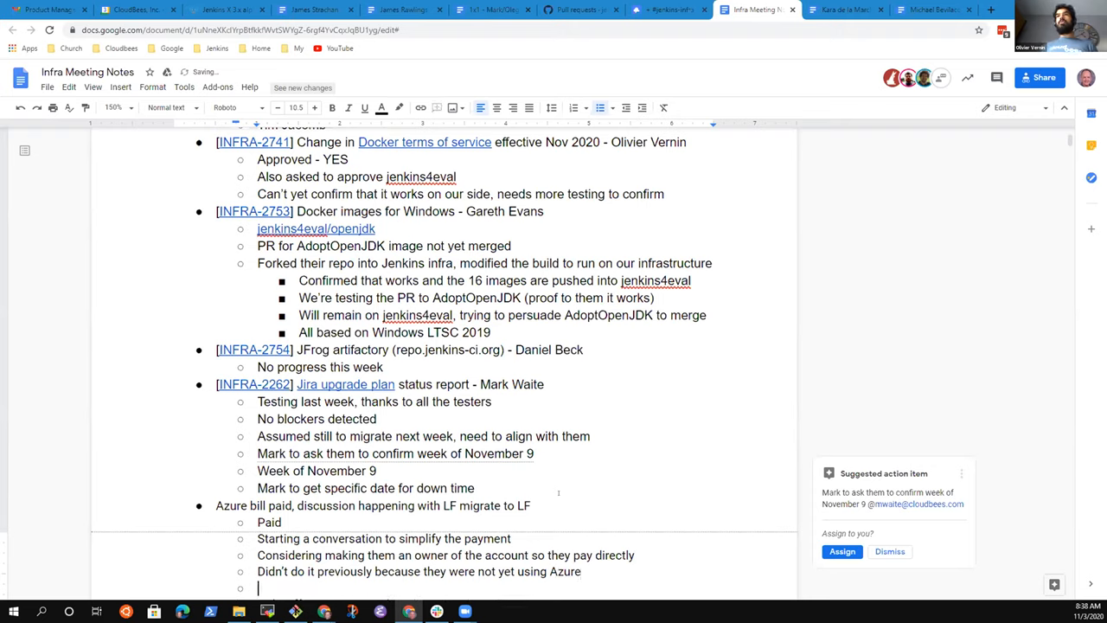
{"action": "type", "text": "Will pre"}
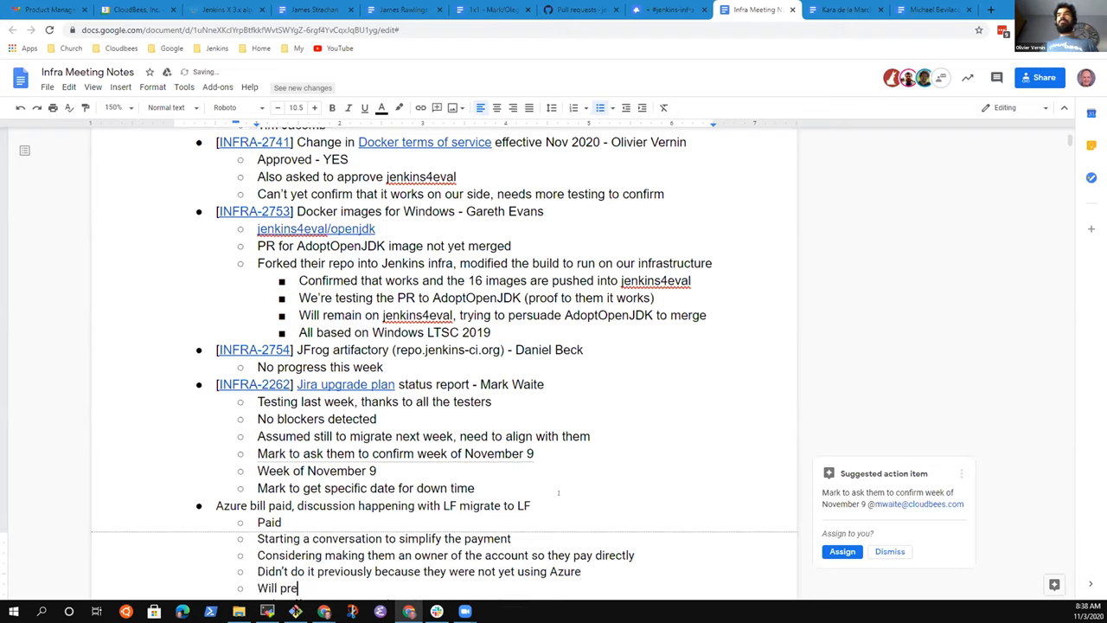
{"action": "type", "text": "fer to trans"}
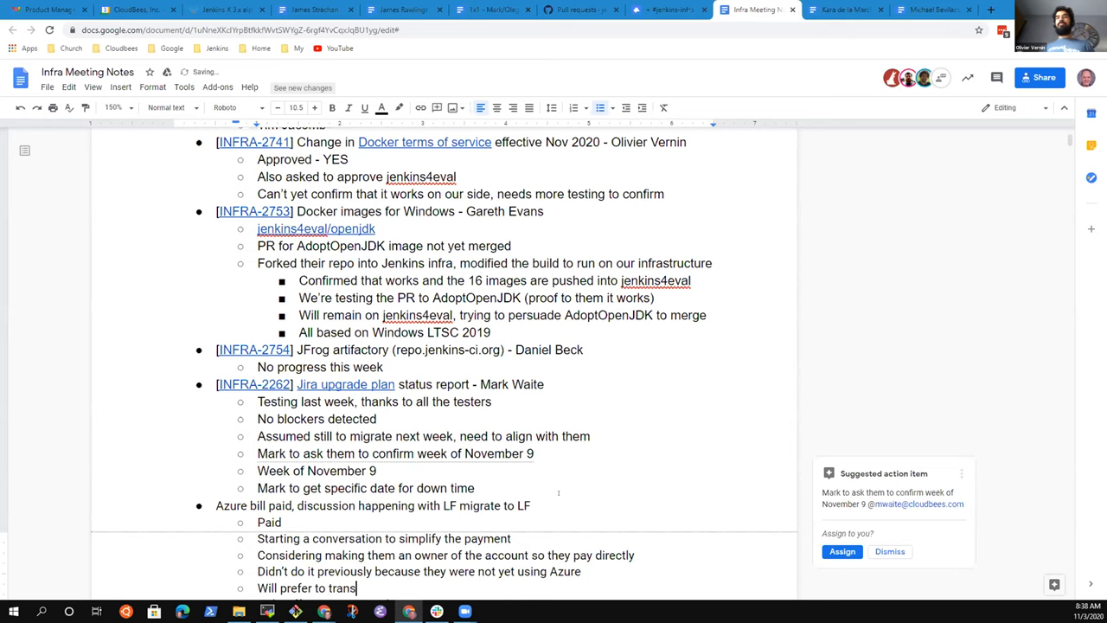
{"action": "type", "text": "fer to LF"}
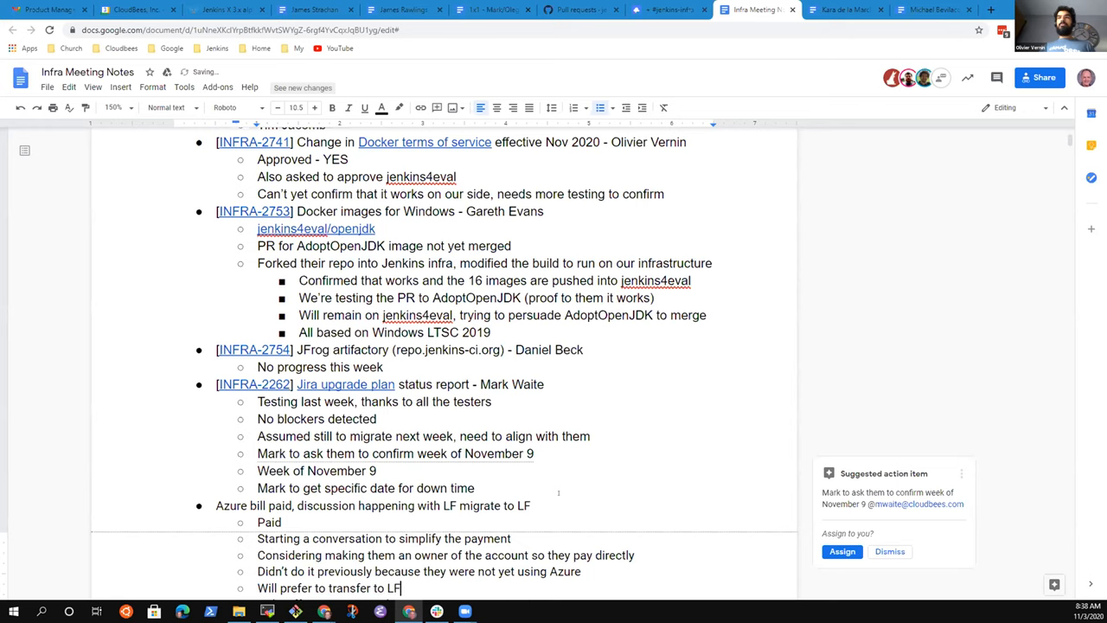
{"action": "scroll", "scroll_direction": "down", "scroll_amount": 3}
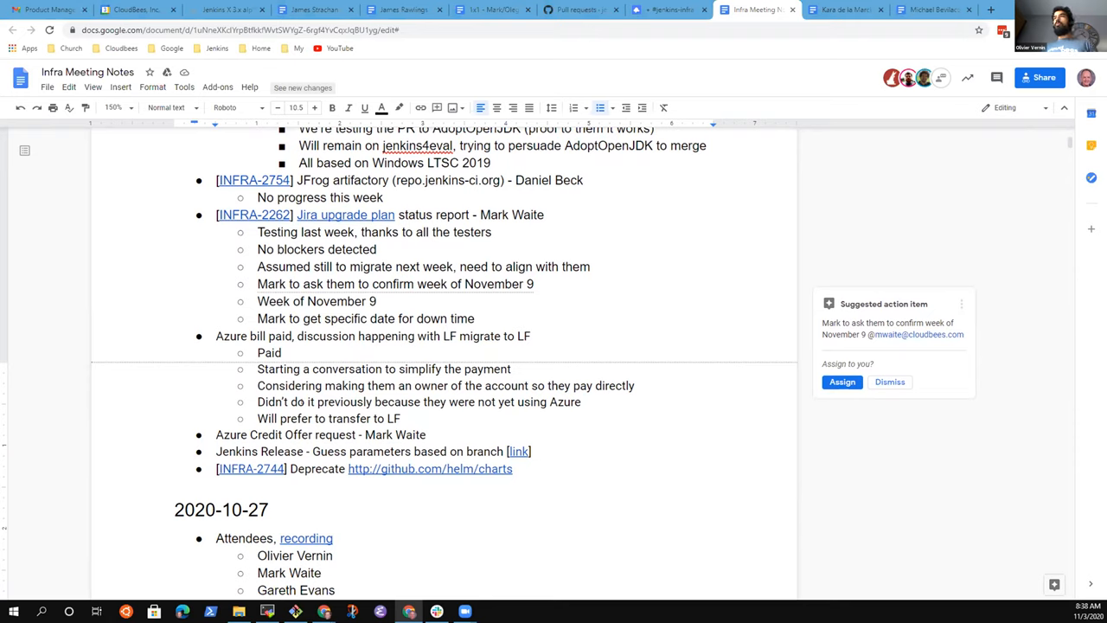
{"action": "left_click", "coordinate": [426, 435]}
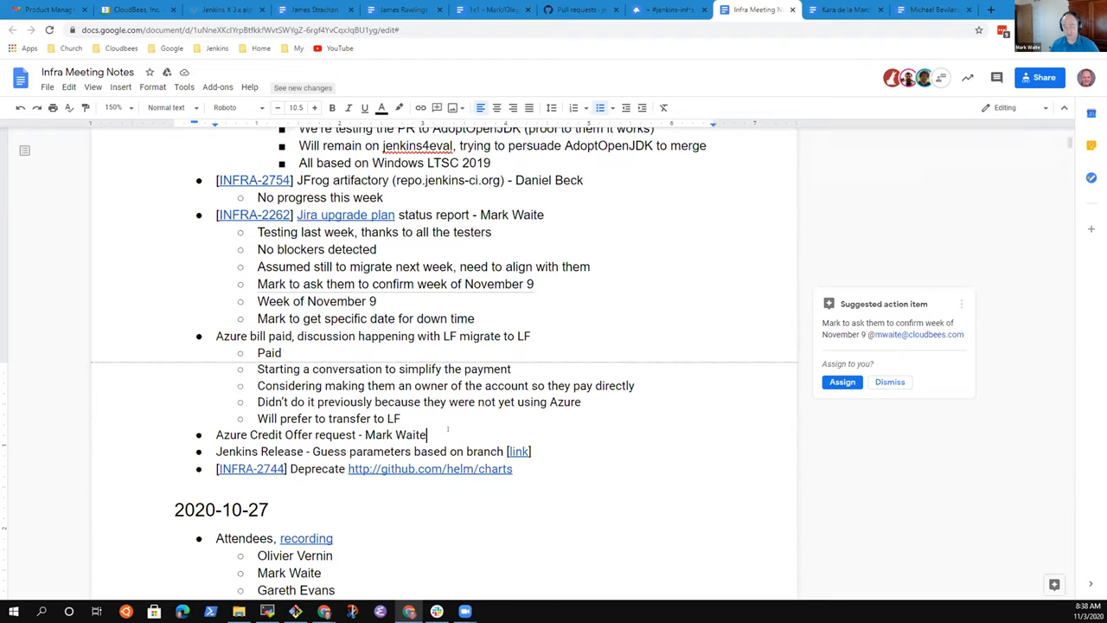
{"action": "type", "text": "No"}
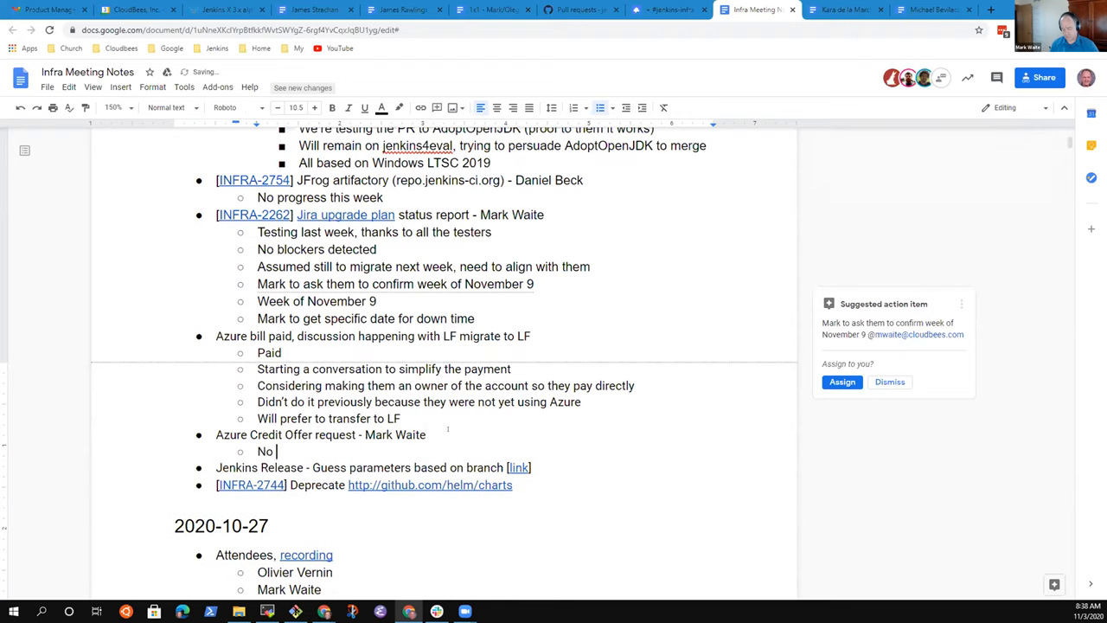
{"action": "type", "text": "news yet"}
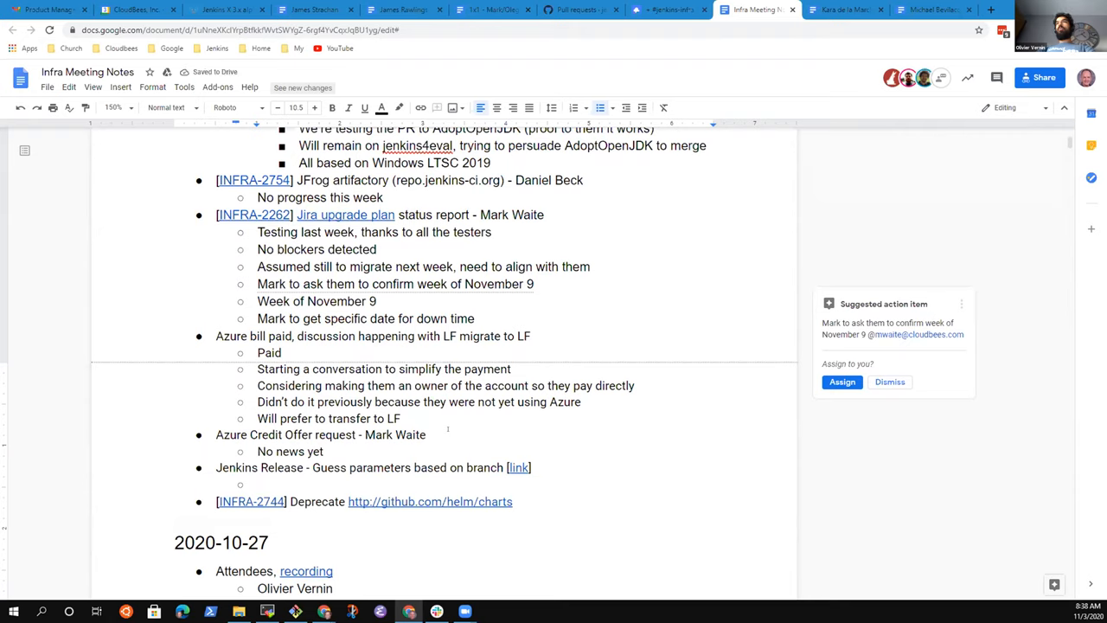
Add Jenkins Release notes 'Release environment improvements started' and 'Merged INFRA-910 to master'.
{"action": "type", "text": "Rel"}
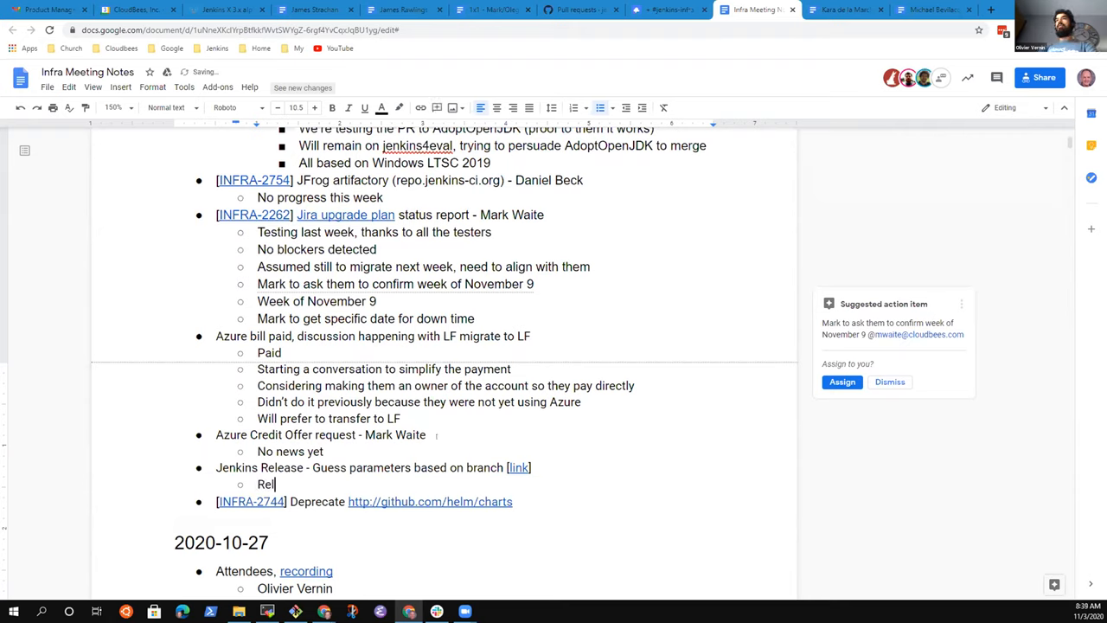
{"action": "type", "text": "ease i"}
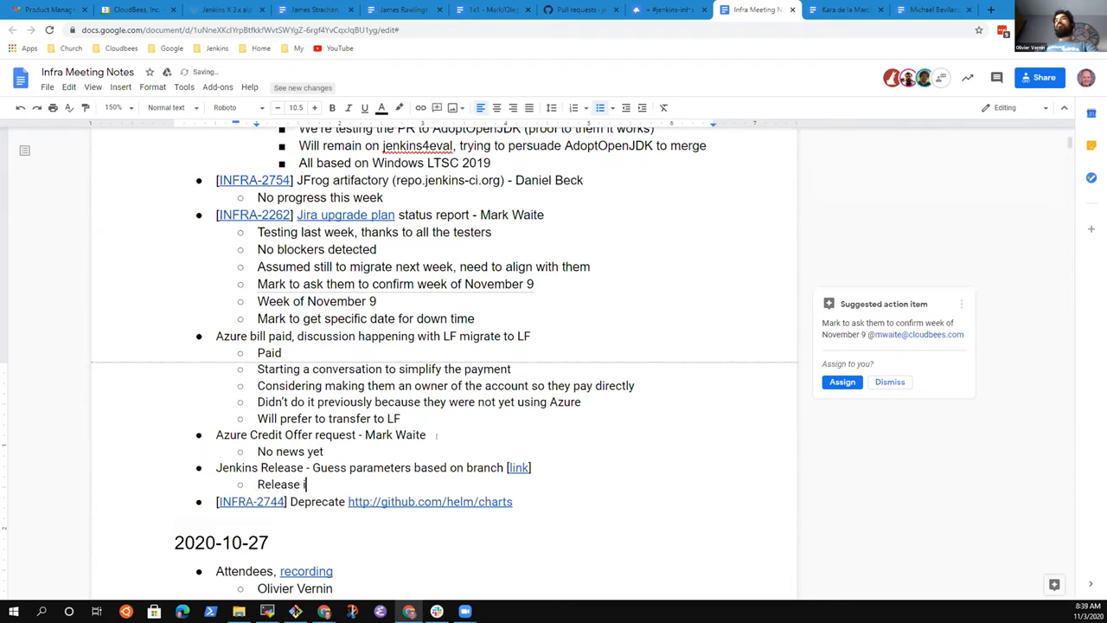
{"action": "type", "text": "environment"}
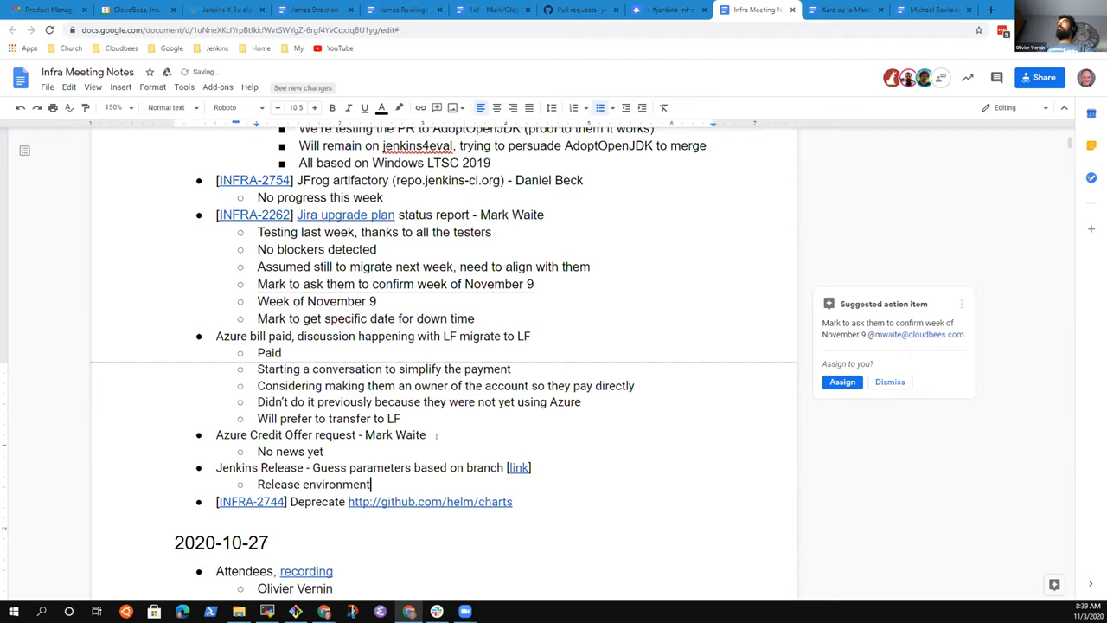
{"action": "type", "text": "improvements"}
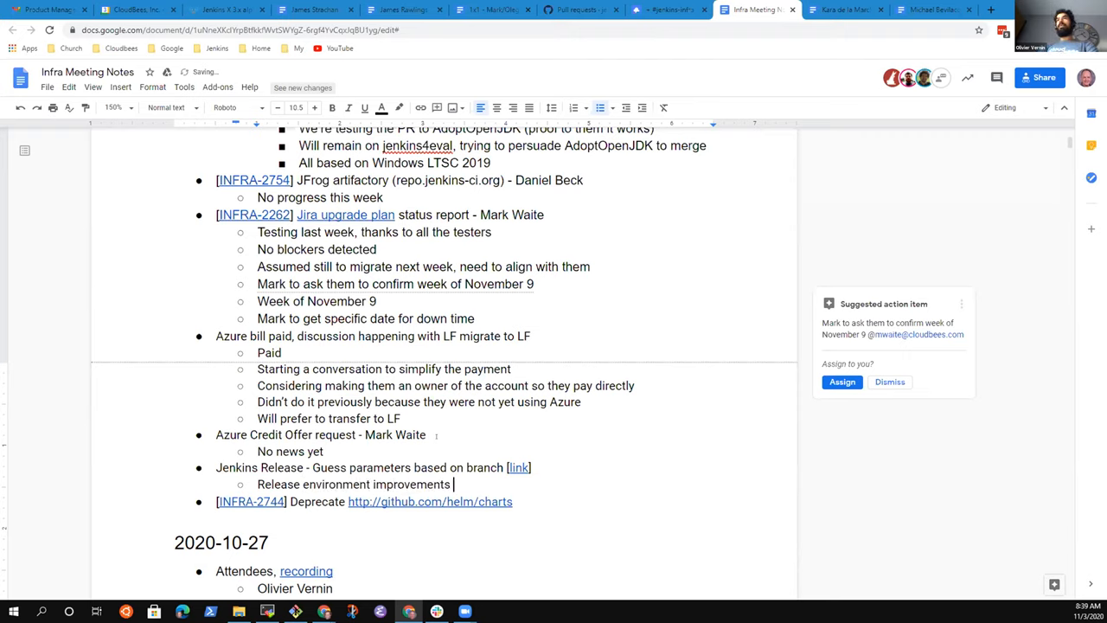
{"action": "type", "text": "started"}
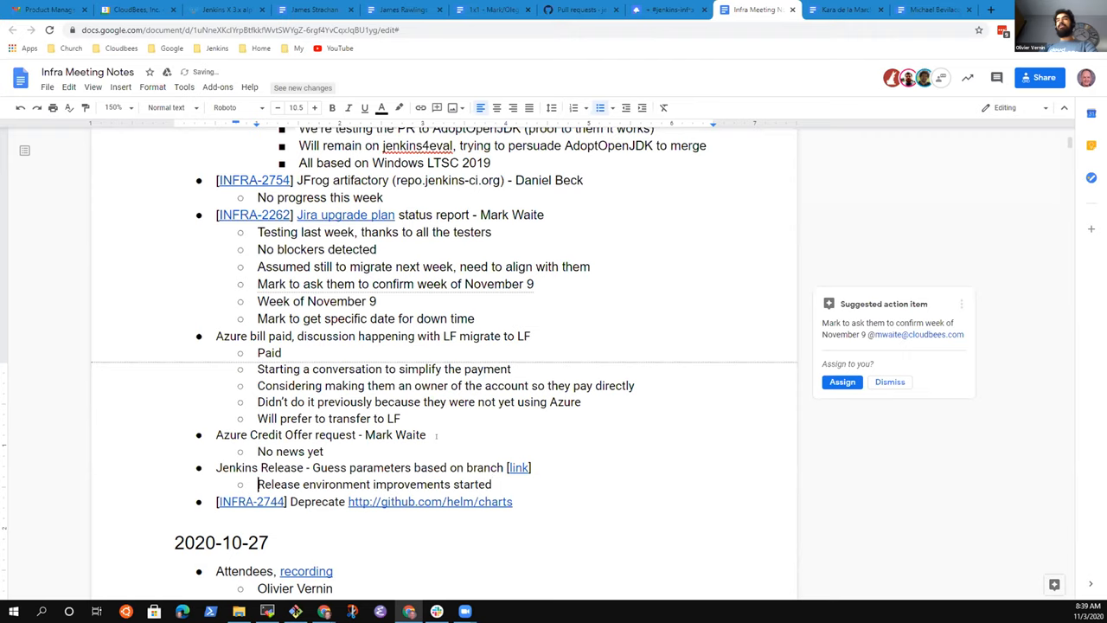
{"action": "type", "text": "M<erge"}
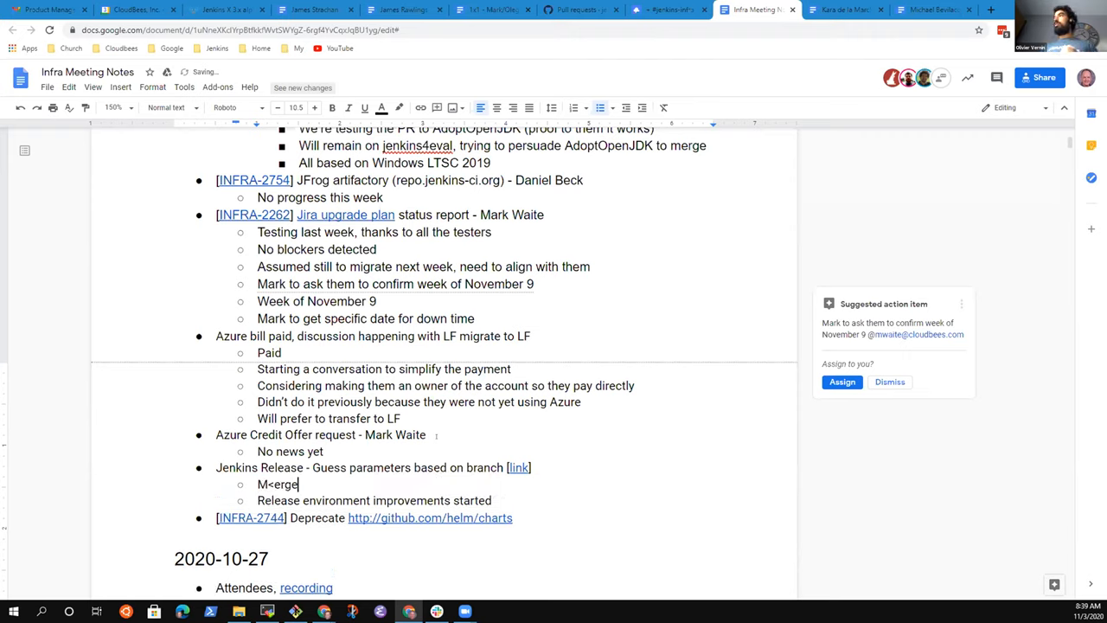
{"action": "type", "text": "Merged l"}
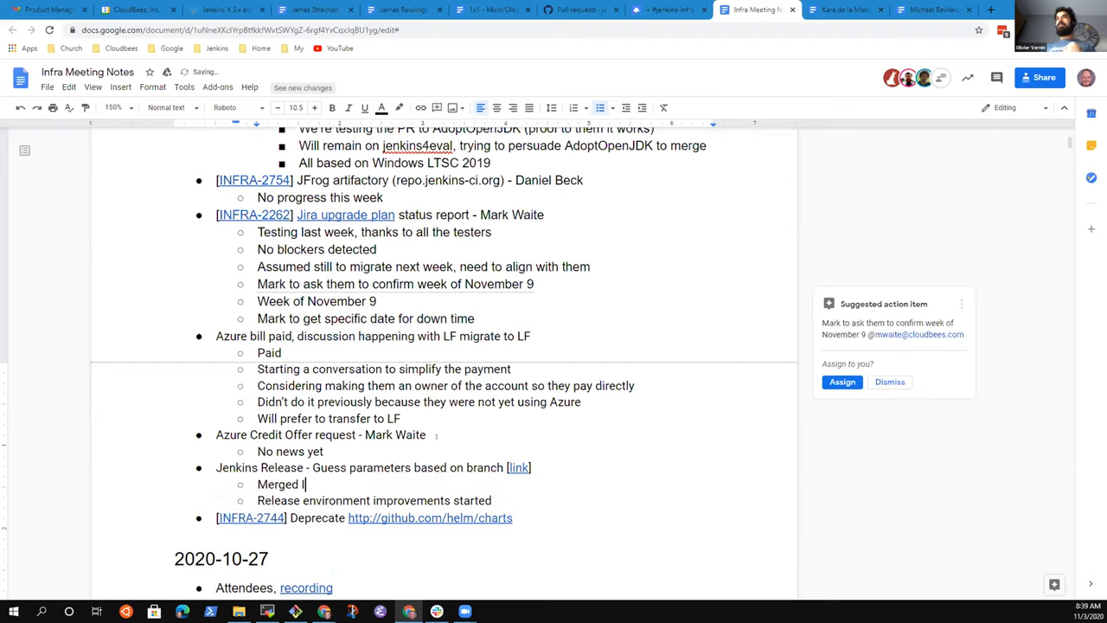
{"action": "type", "text": "NFRA-"}
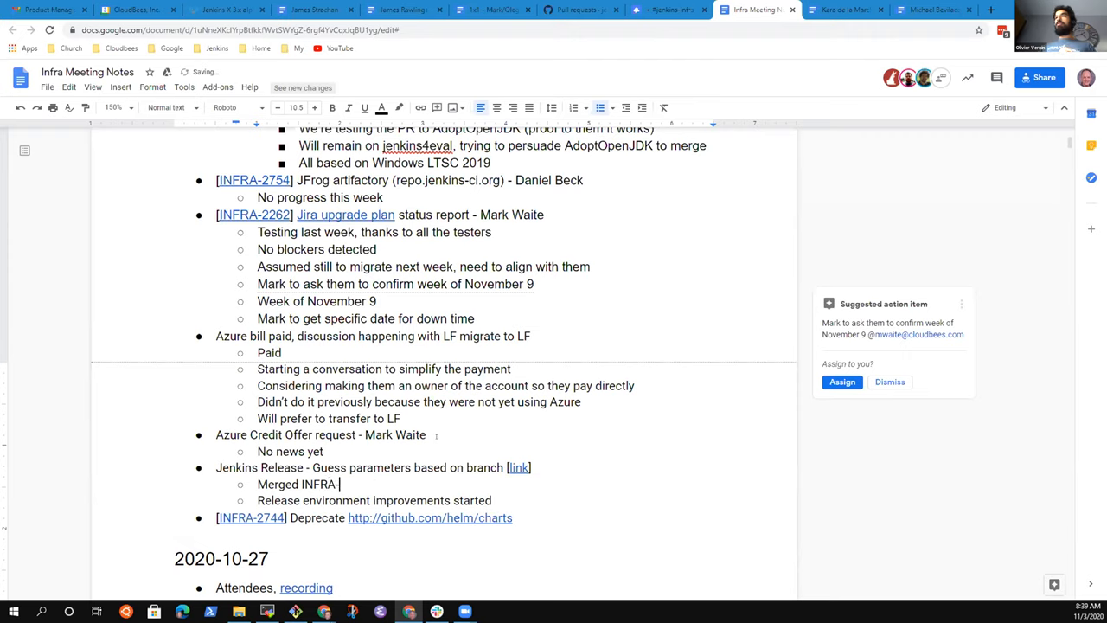
{"action": "type", "text": "910 to master"}
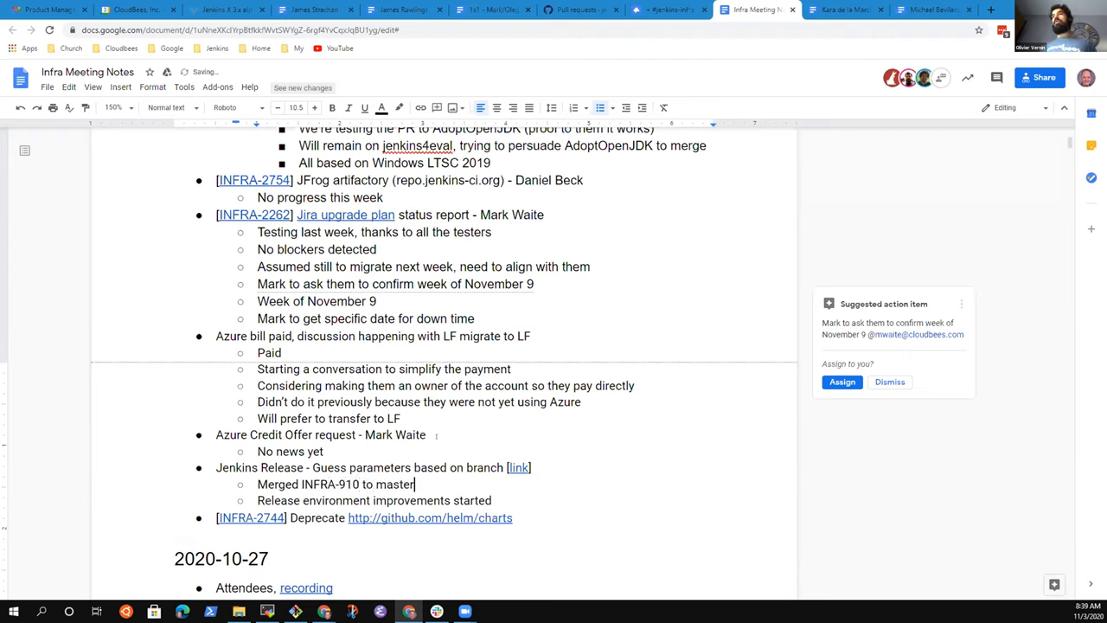
Add the nested note 'Unit tests with bats for key parts of the release script'.
{"action": "type", "text": "U"}
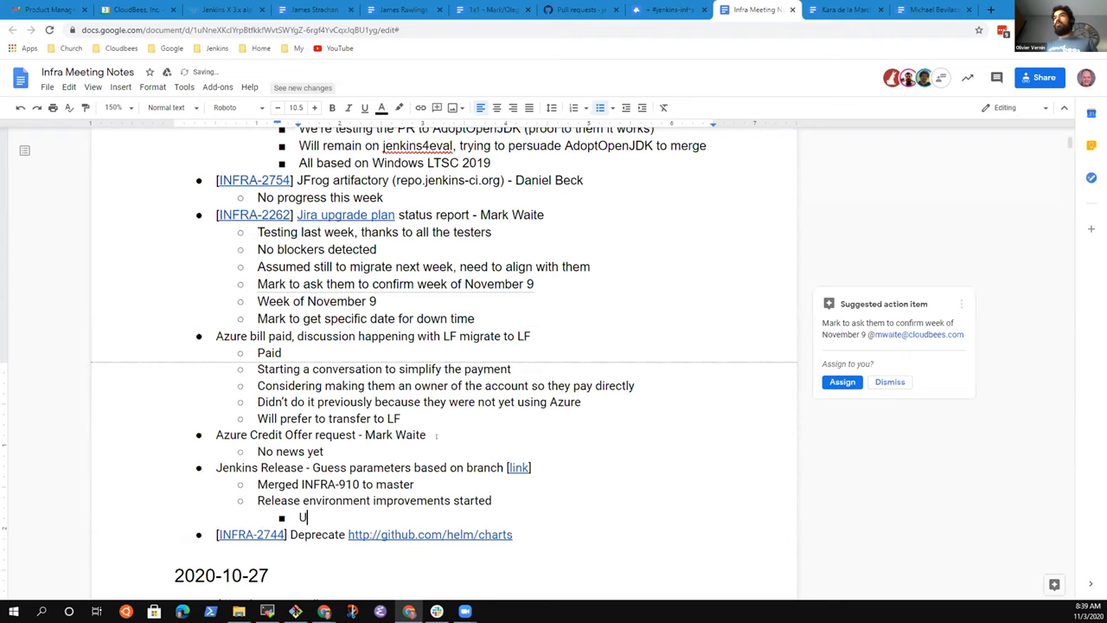
{"action": "type", "text": "nit tests with"}
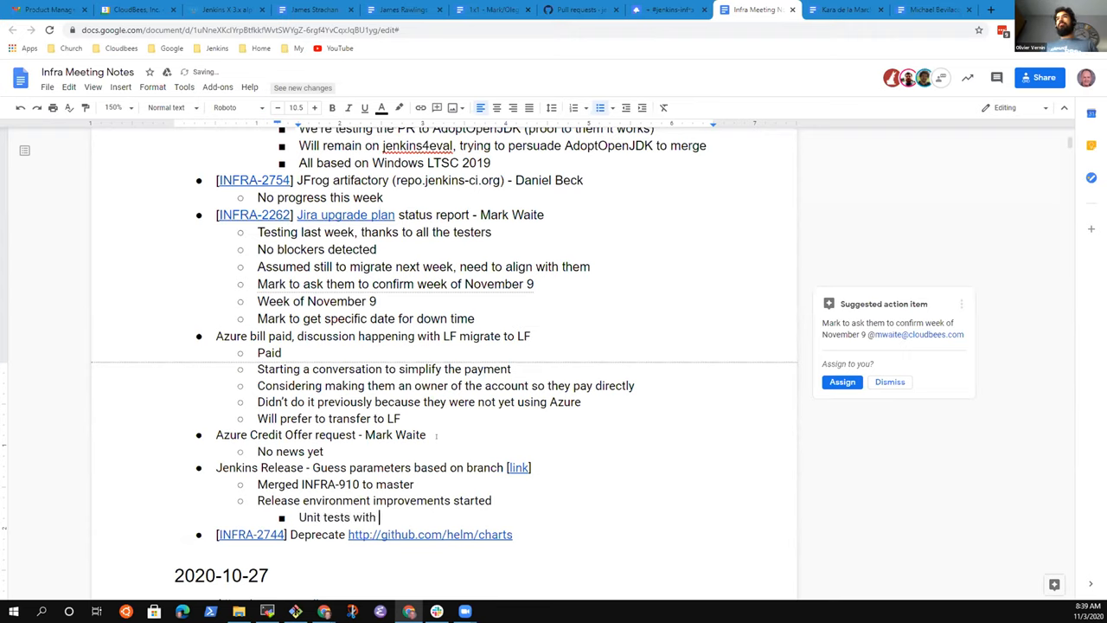
{"action": "type", "text": "bats for"}
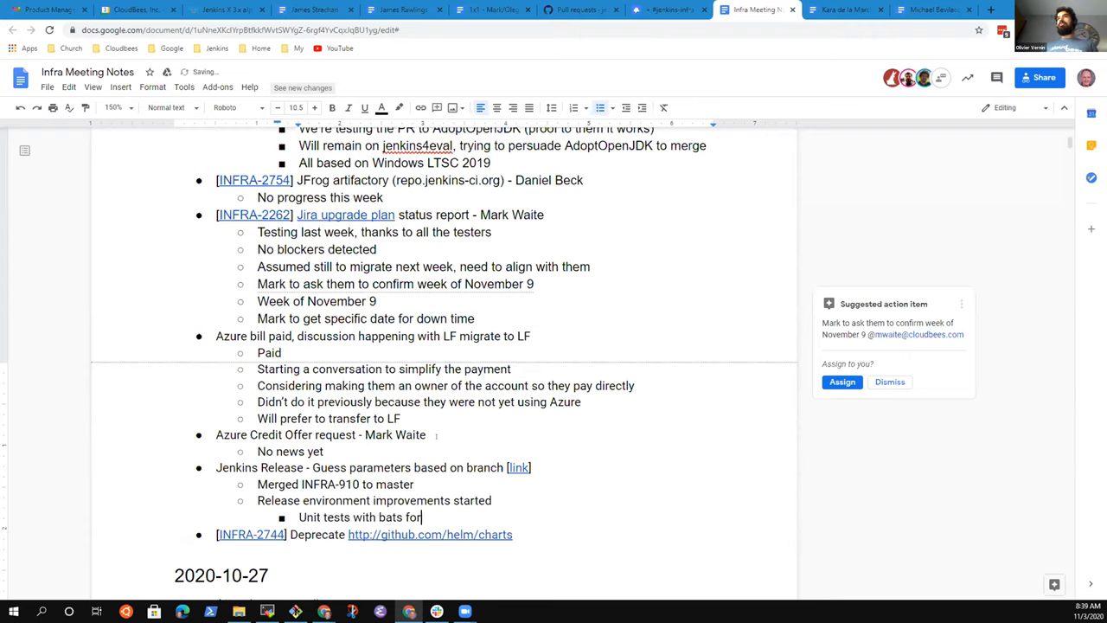
{"action": "type", "text": "key parts"}
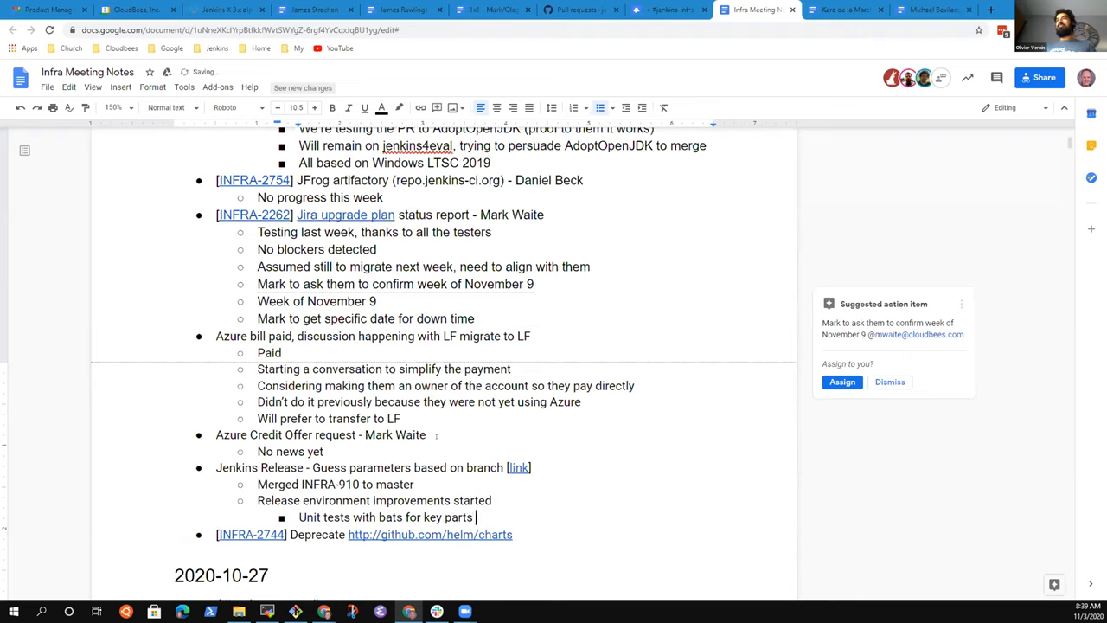
{"action": "type", "text": "of the rele"}
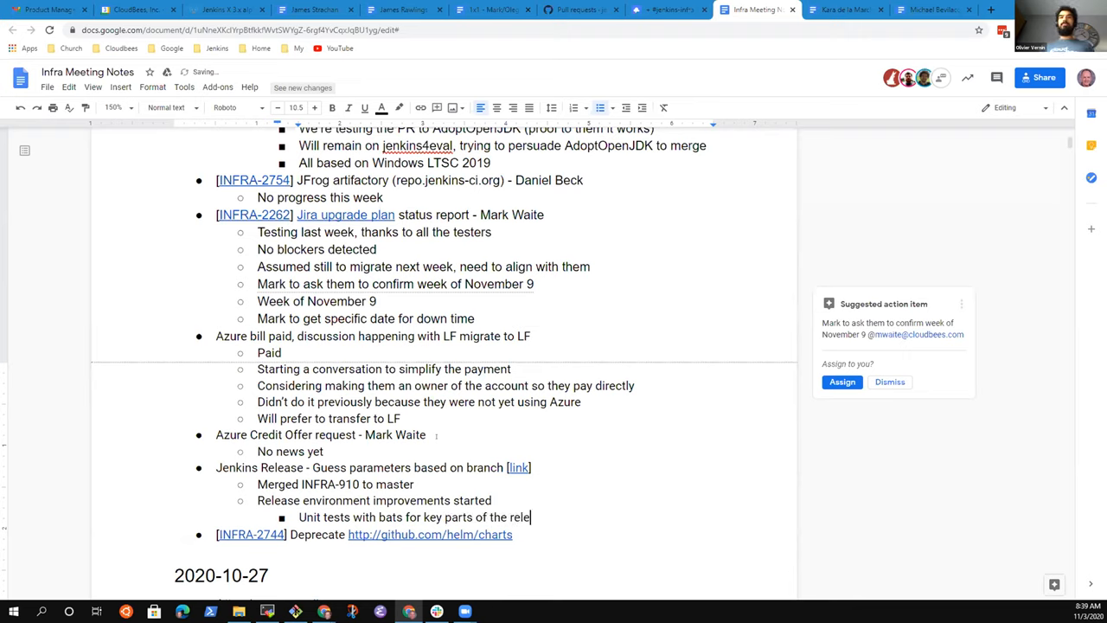
{"action": "type", "text": "ase script"}
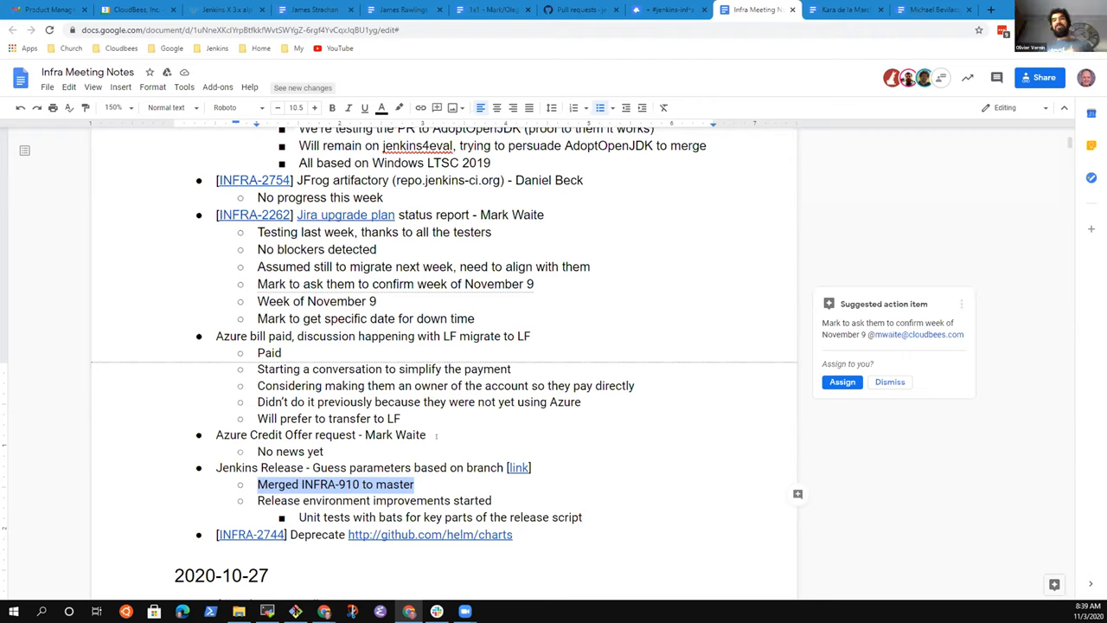
{"action": "type", "text": "bnra"}
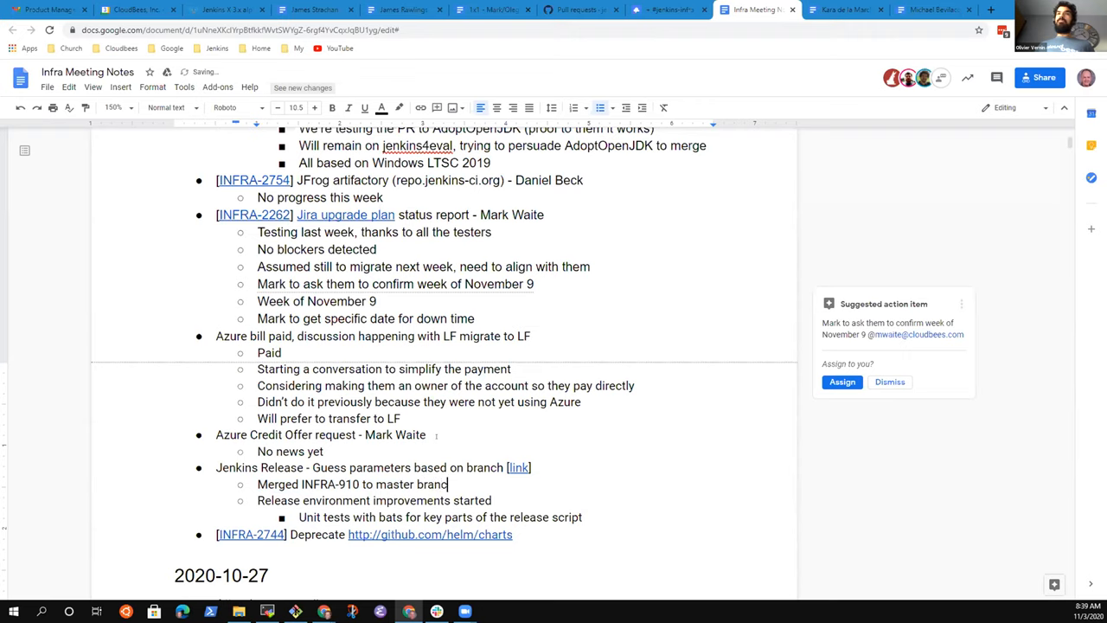
{"action": "type", "text": "and release"}
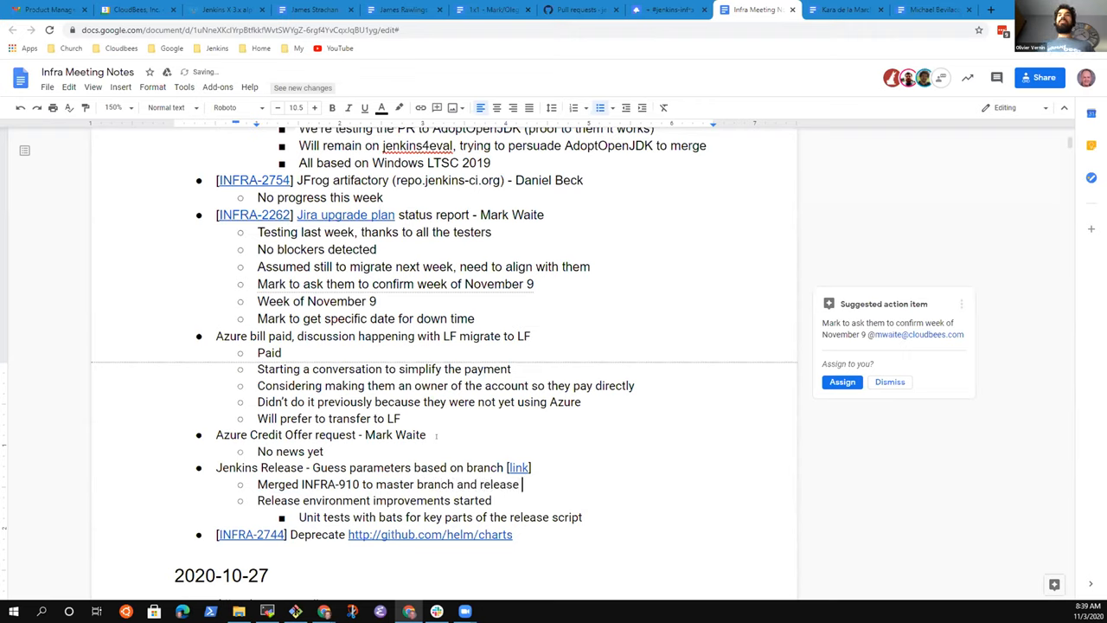
{"action": "type", "text": "2.265 we"}
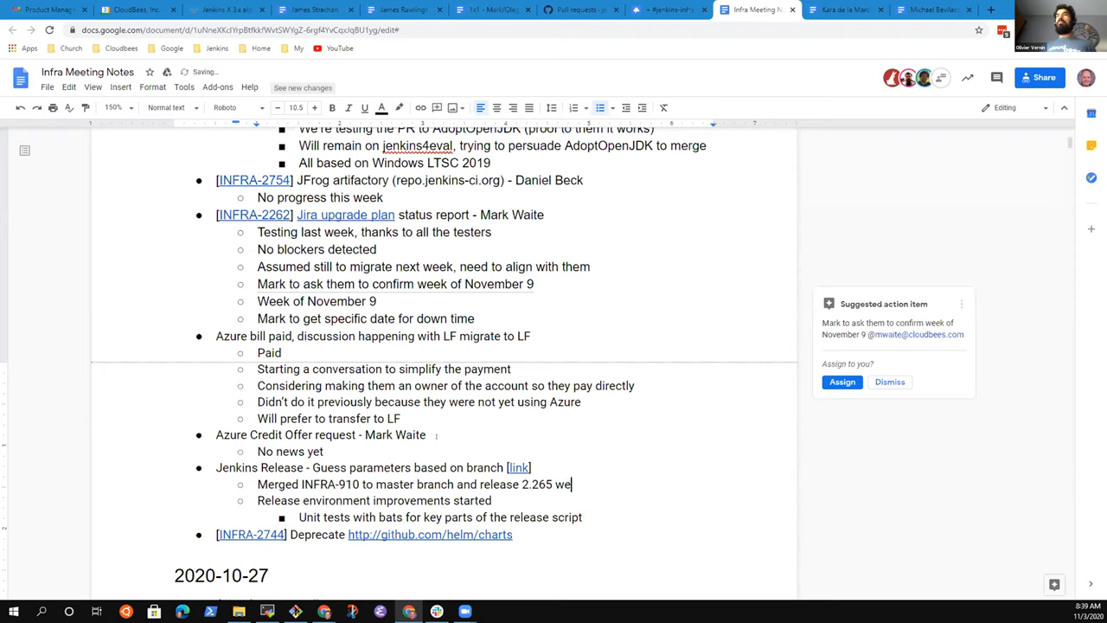
{"action": "type", "text": "ekly wi"}
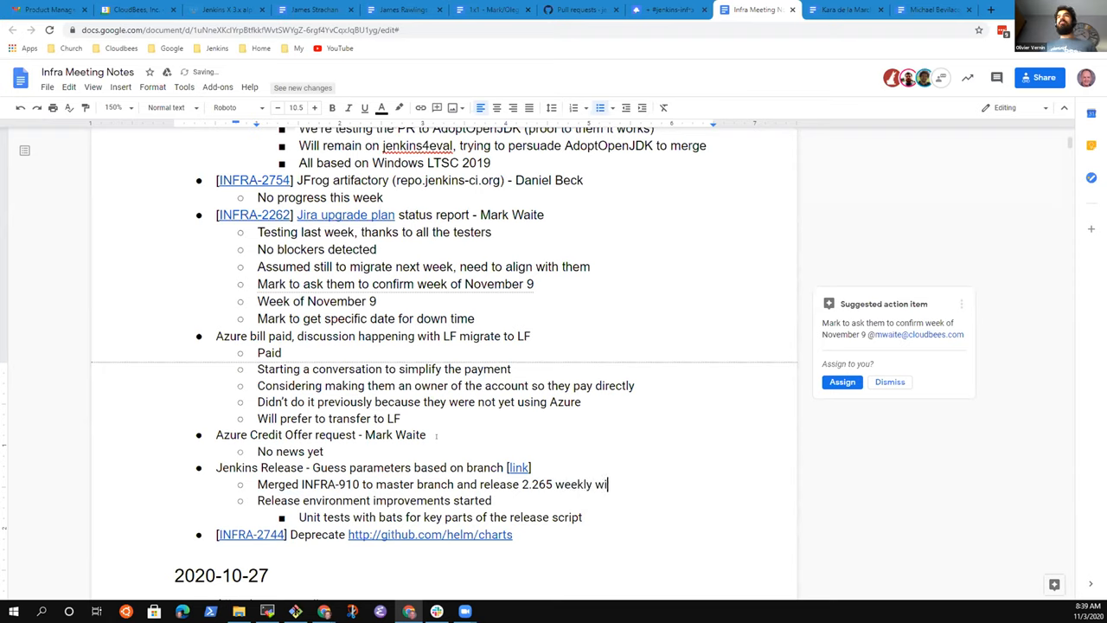
{"action": "type", "text": "th it"}
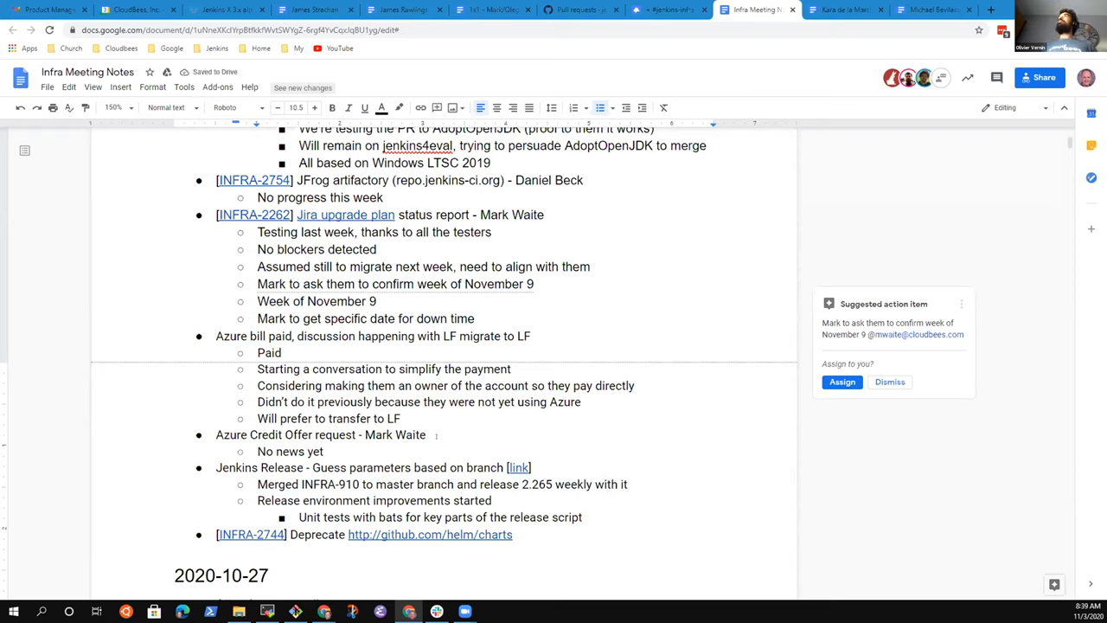
{"action": "left_click", "coordinate": [627, 485]}
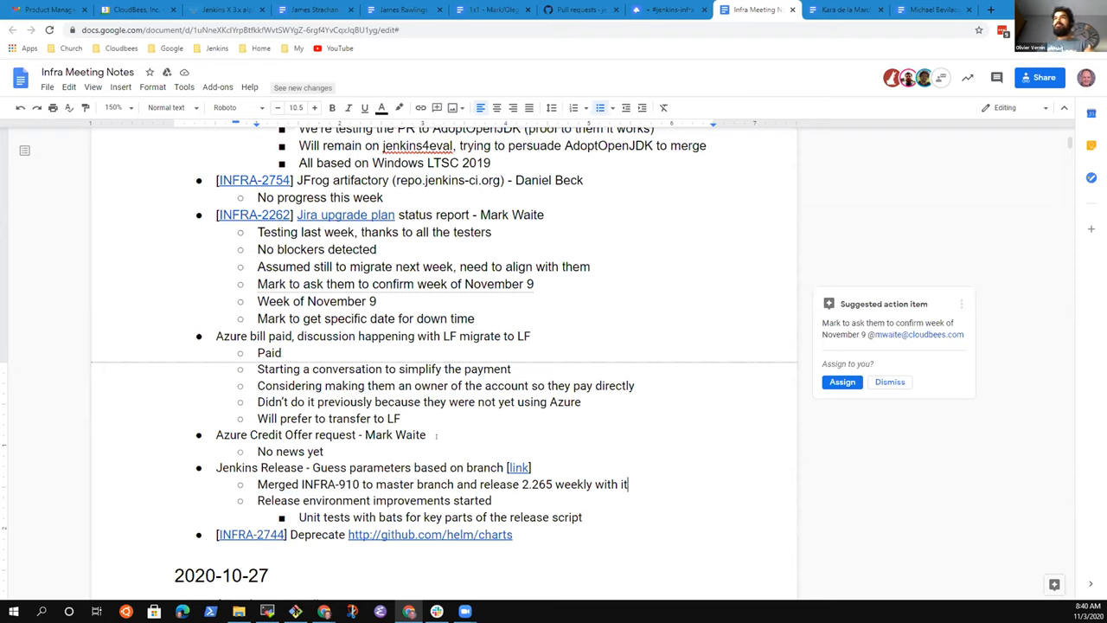
{"action": "left_click", "coordinate": [493, 500]}
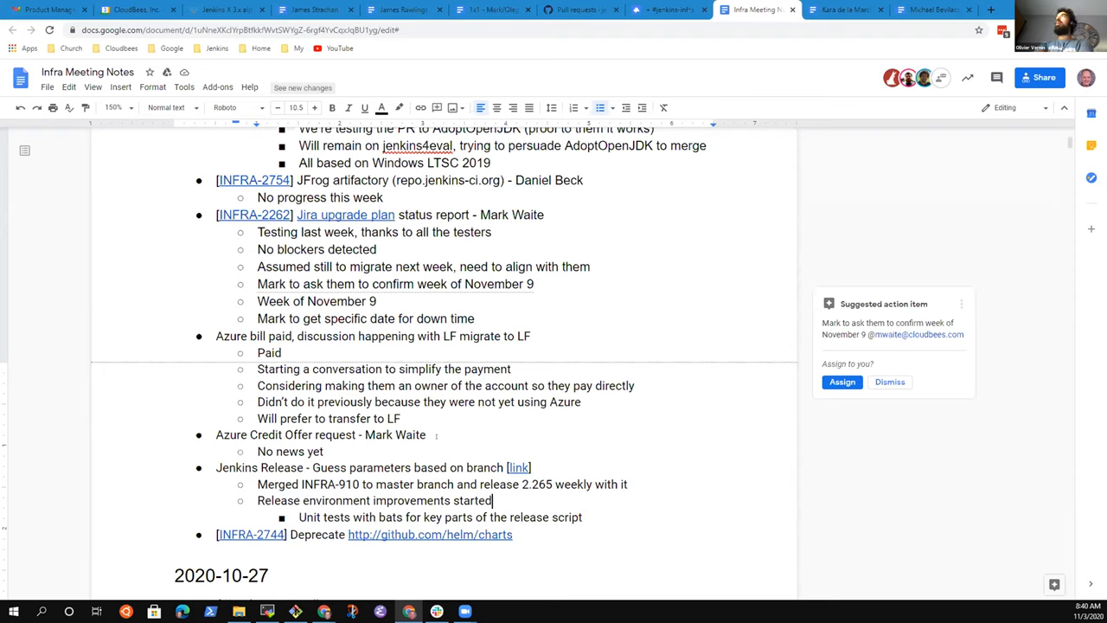
{"action": "left_click", "coordinate": [628, 484]}
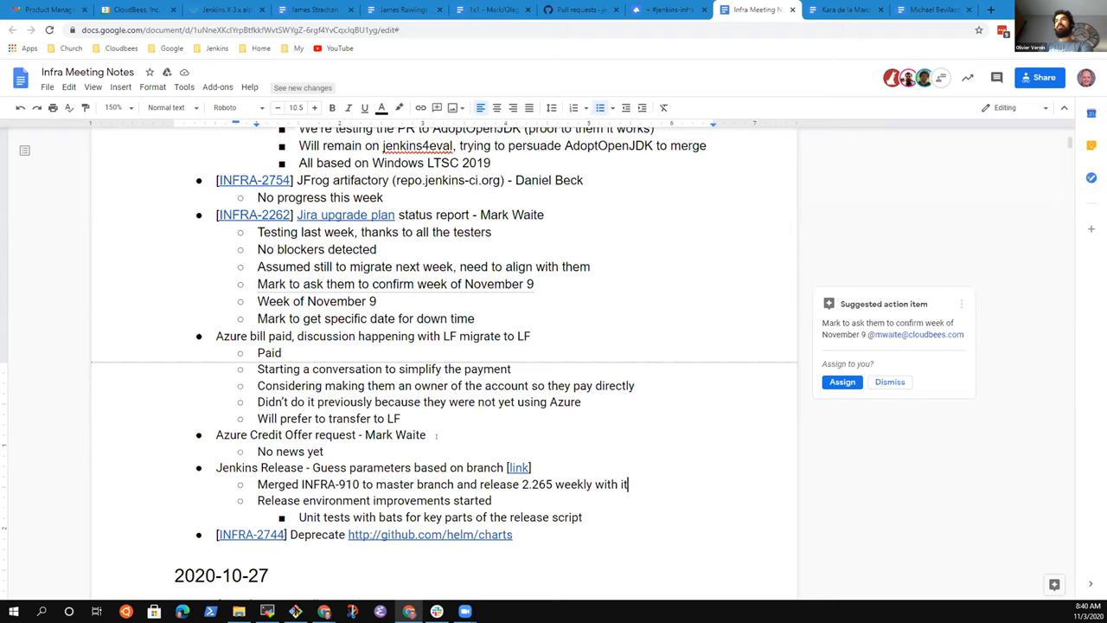
Start a nested bullet noting few open tickets on the INFRA epic.
{"action": "key", "text": "enter"}
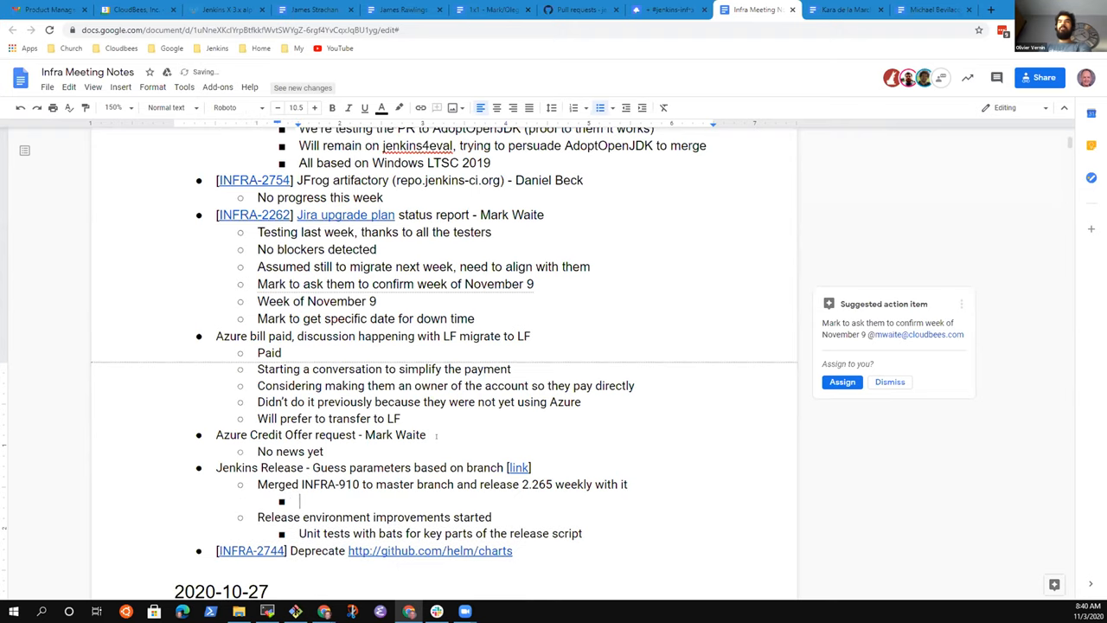
{"action": "type", "text": "Few open to"}
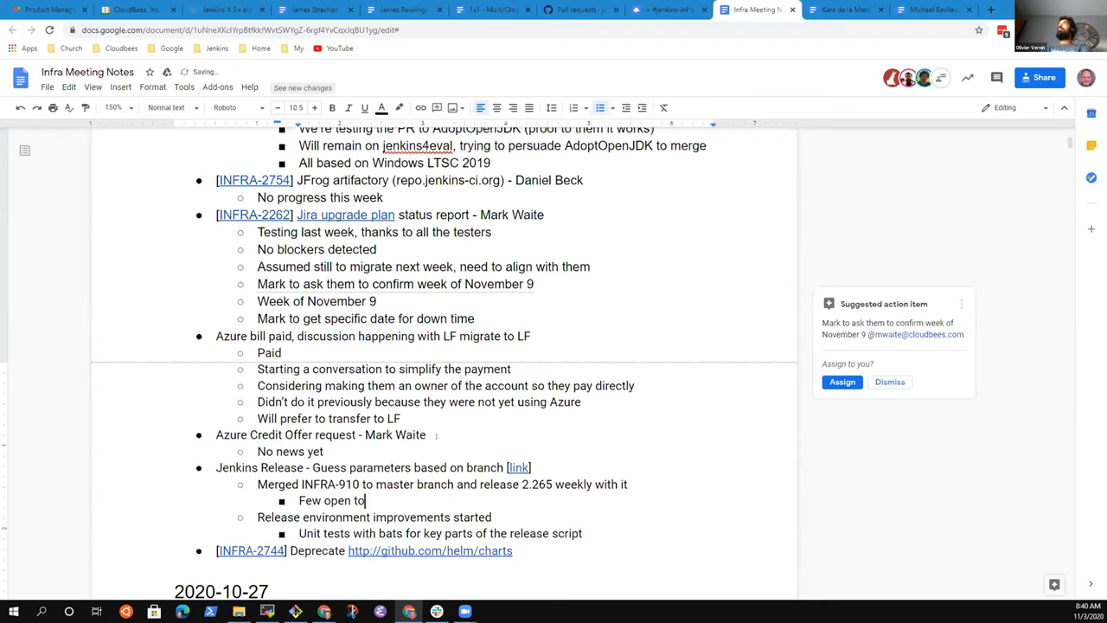
{"action": "type", "text": "ickets on INFRA-910 epic"}
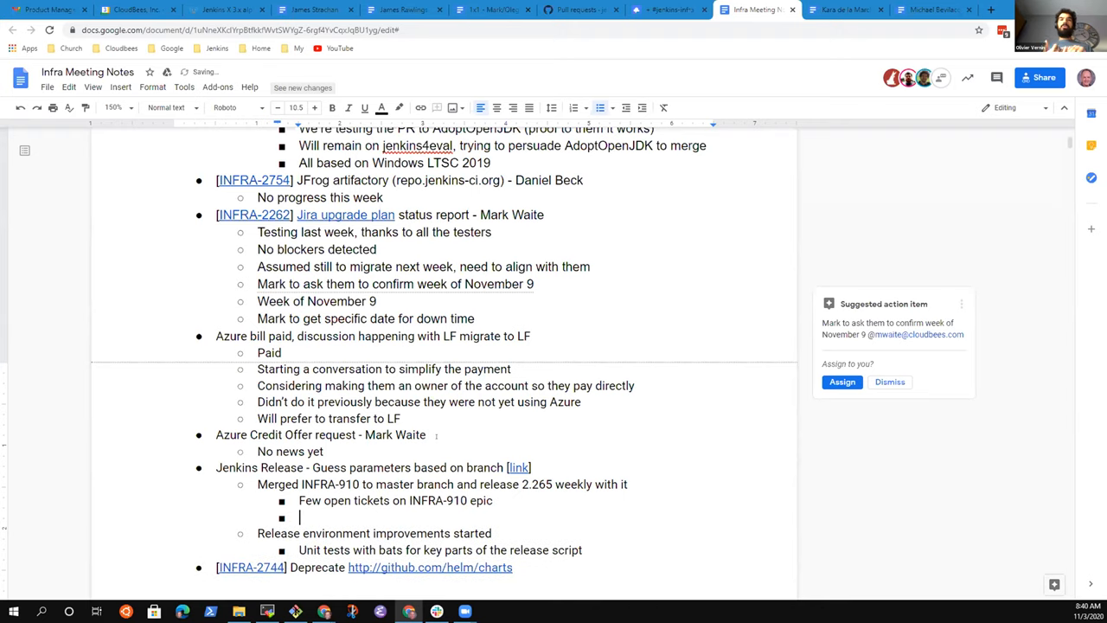
Note work on improving the branch-based name guessing implementation.
{"action": "type", "text": "M0d"}
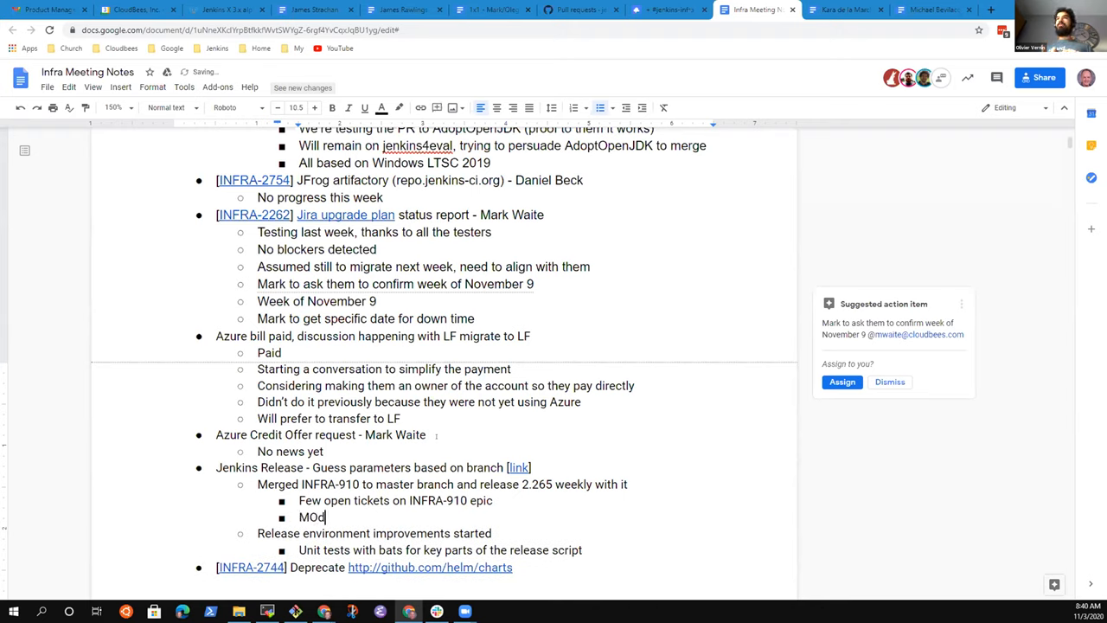
{"action": "key", "text": "Backspace"}
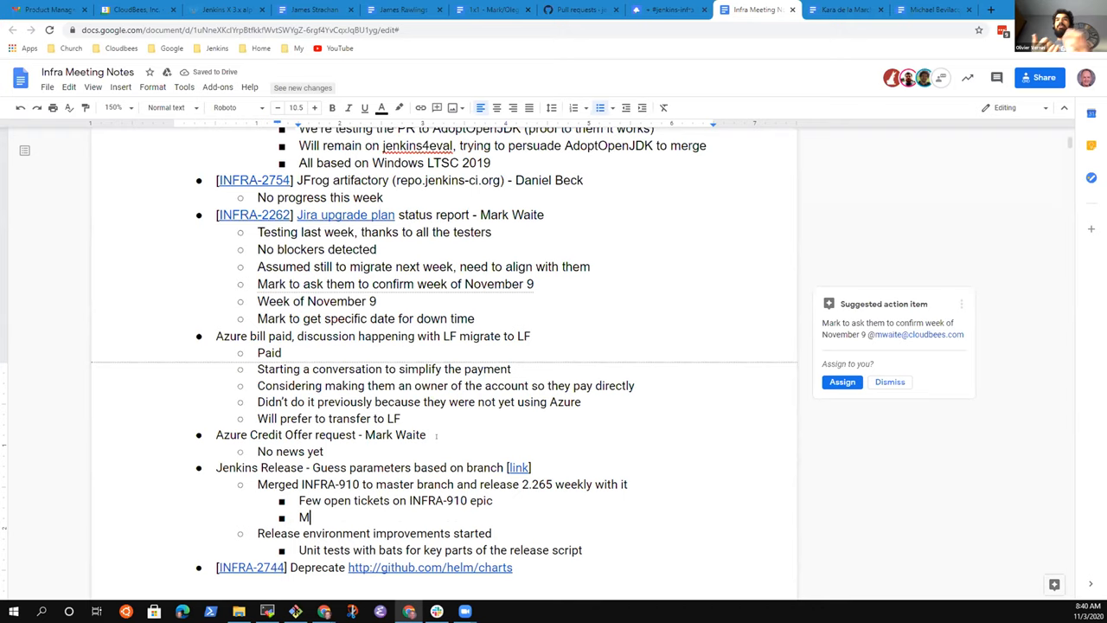
{"action": "type", "text": "m"}
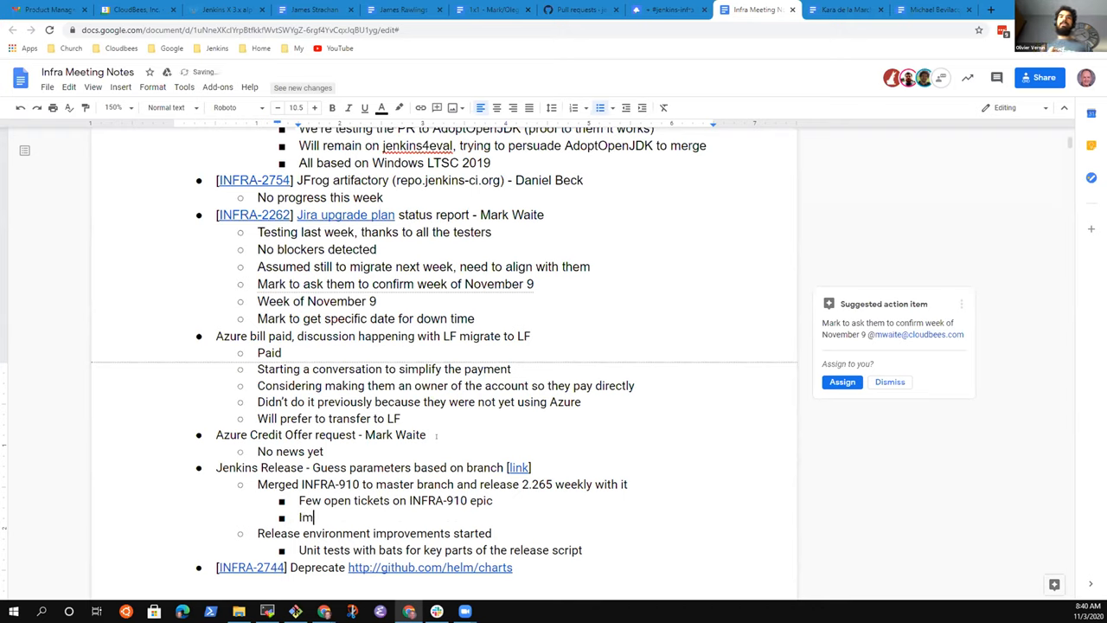
{"action": "type", "text": "proving the"}
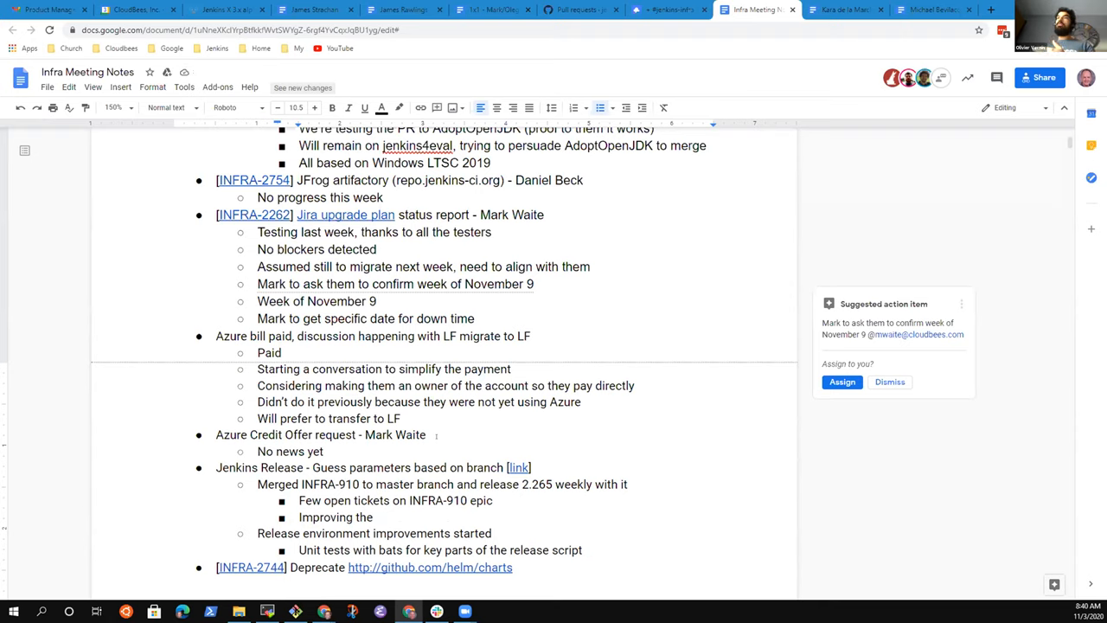
{"action": "type", "text": "branch guessing"}
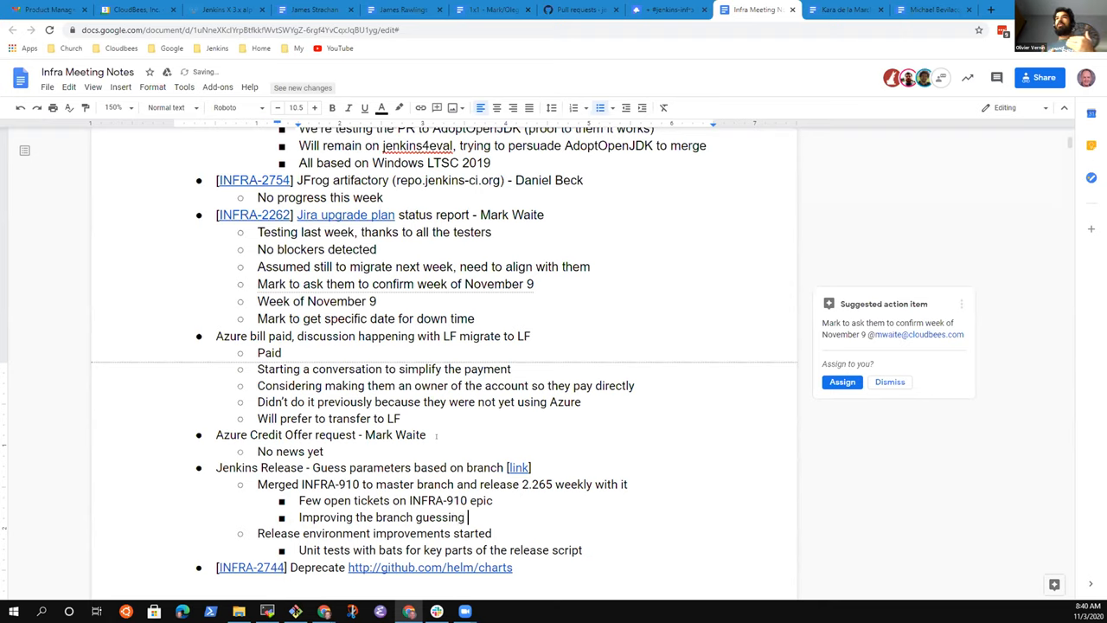
{"action": "type", "text": "alg"}
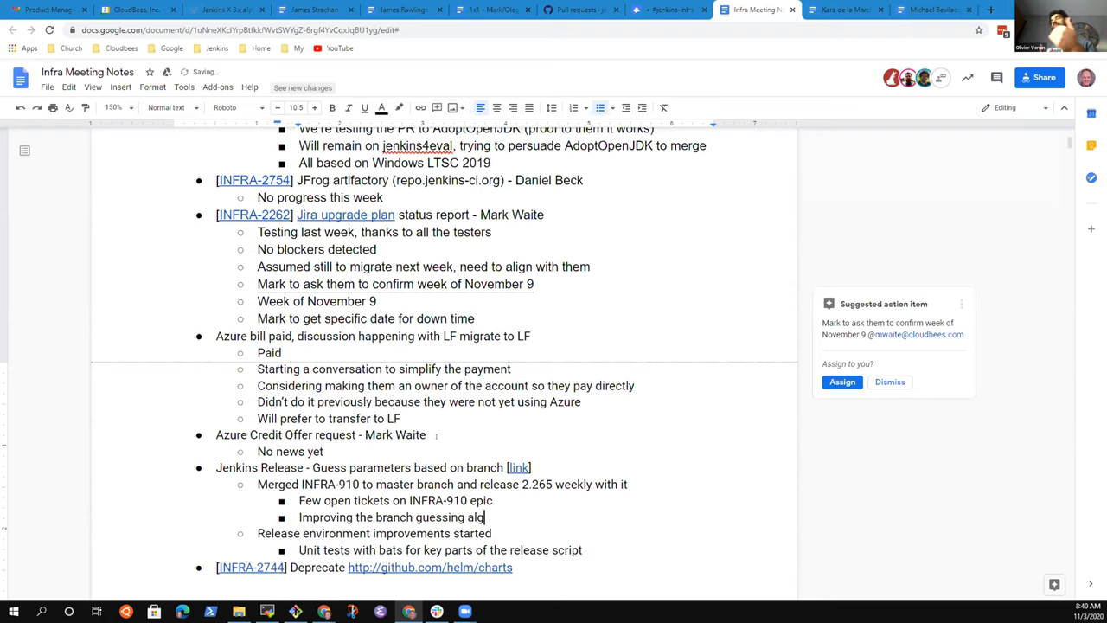
{"action": "type", "text": "orith"}
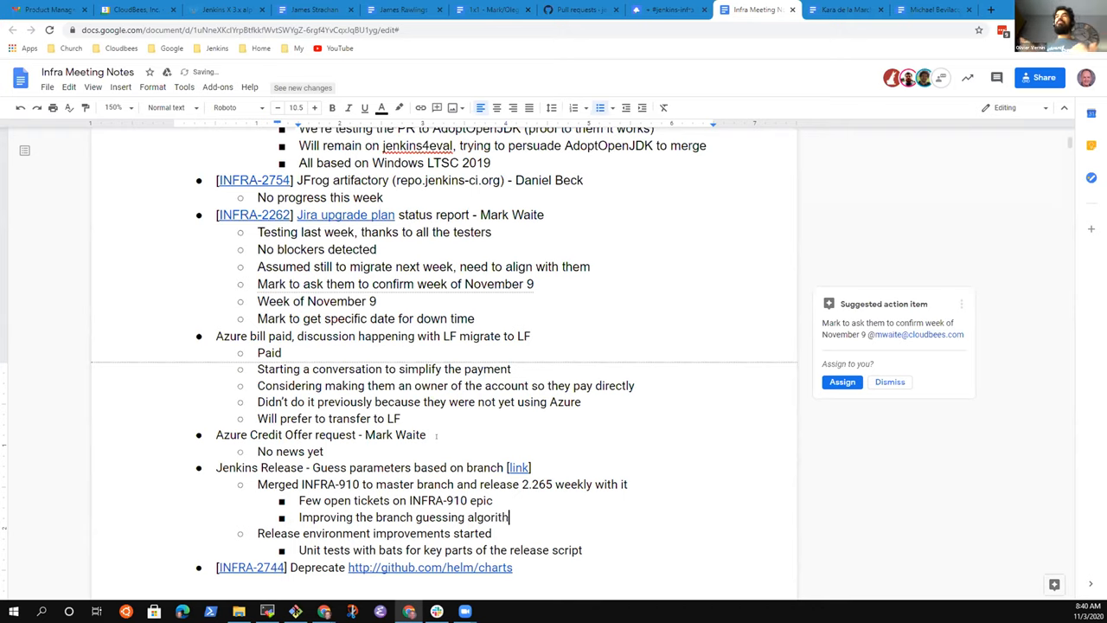
{"action": "key", "text": "Backspace"}
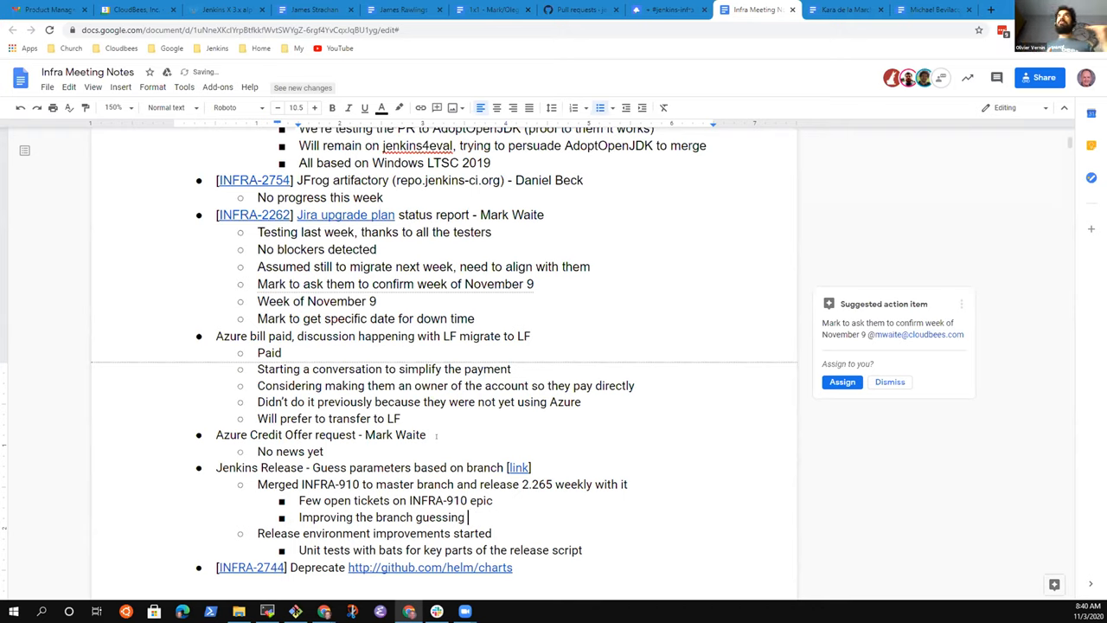
{"action": "type", "text": "implementation"}
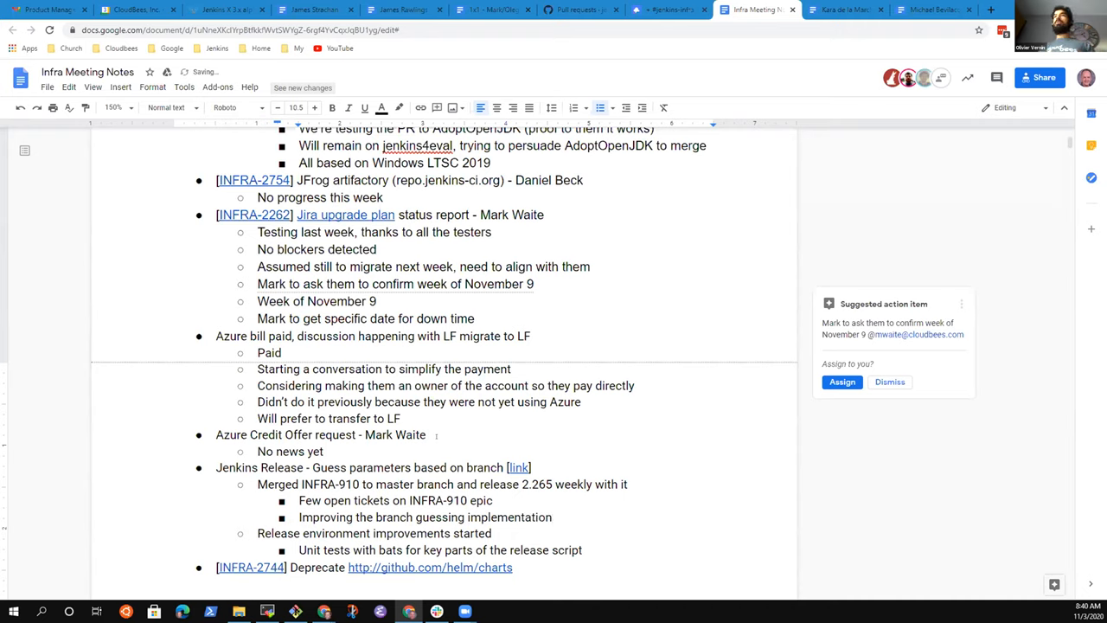
{"action": "type", "text": "Bran"}
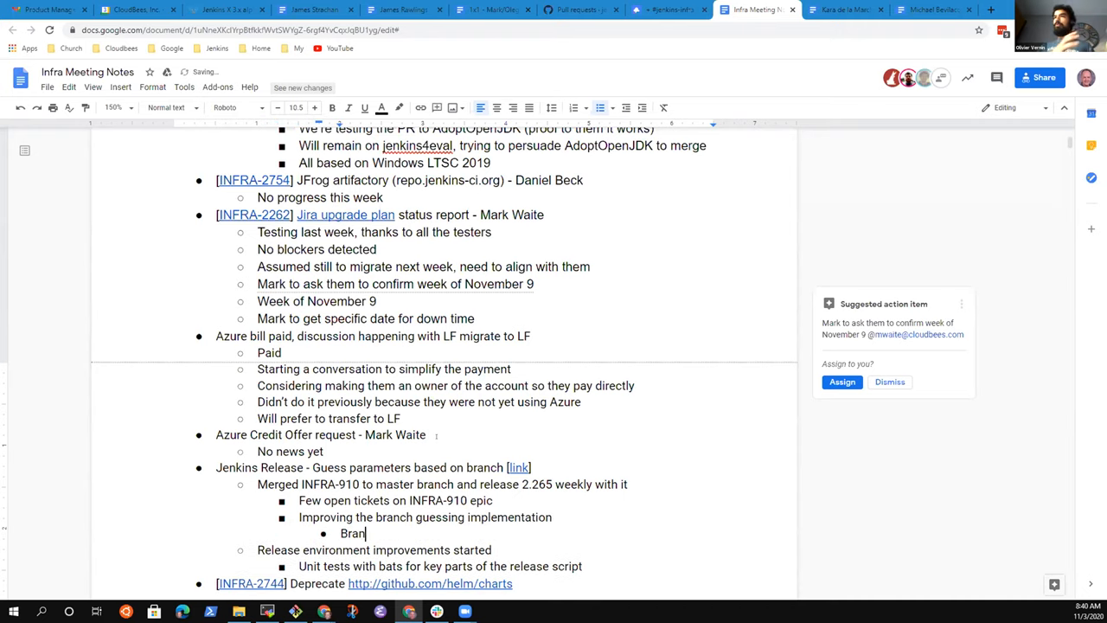
{"action": "type", "text": "ch based"}
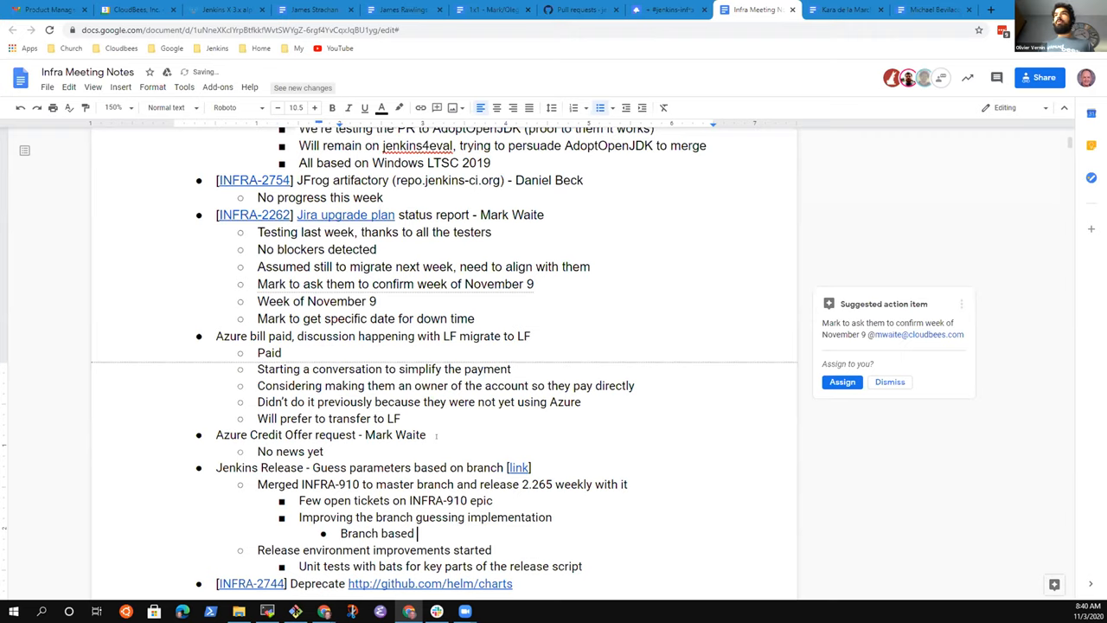
{"action": "type", "text": "name"}
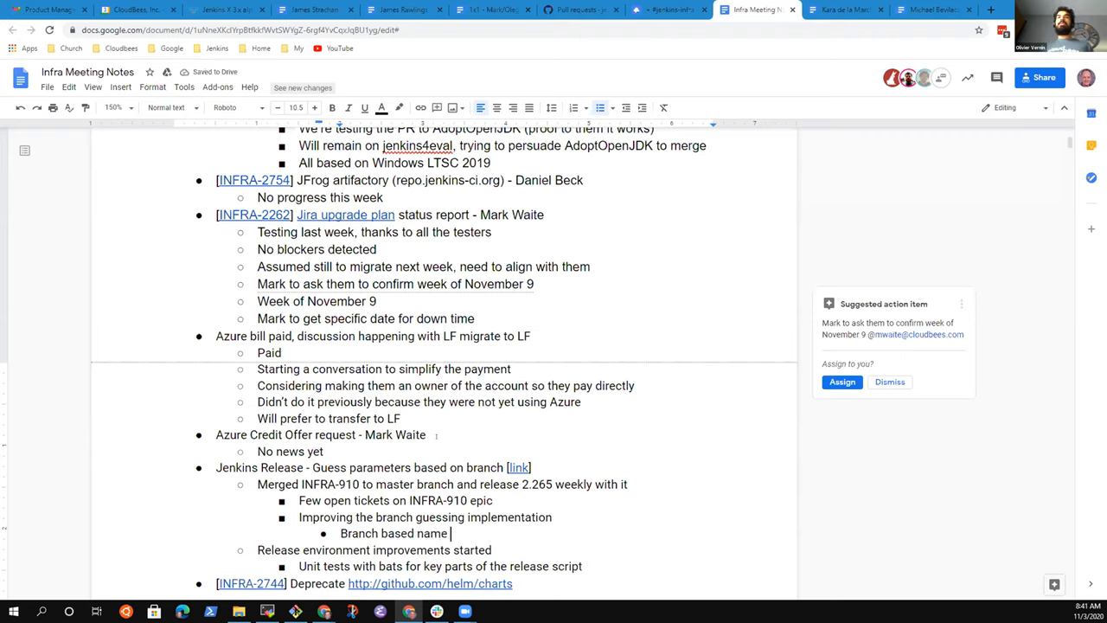
{"action": "type", "text": "guessing"}
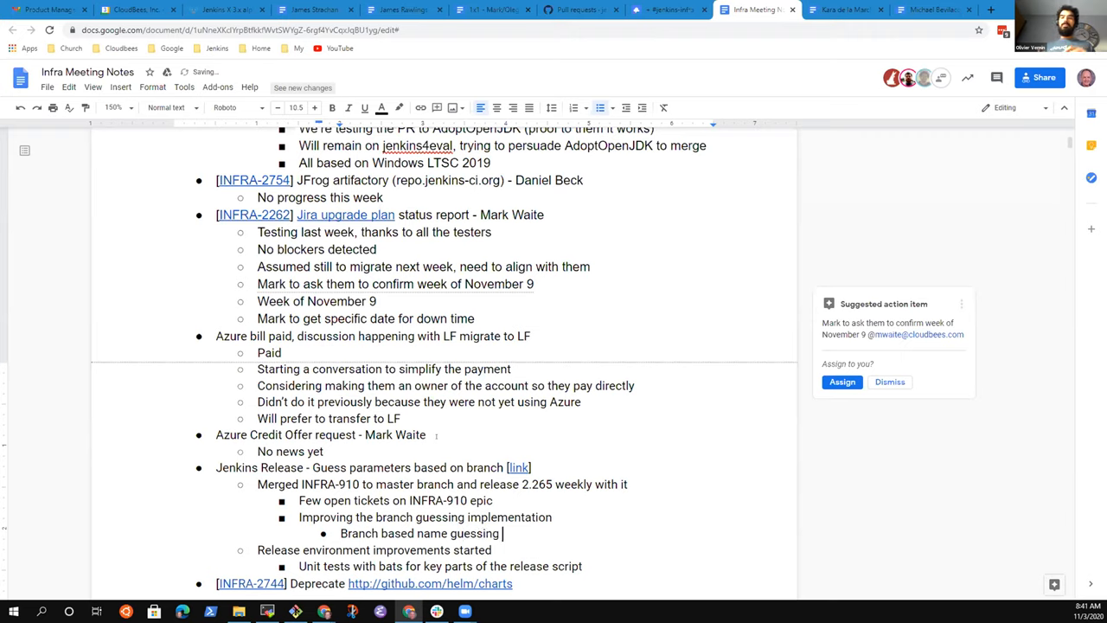
{"action": "type", "text": "currently"}
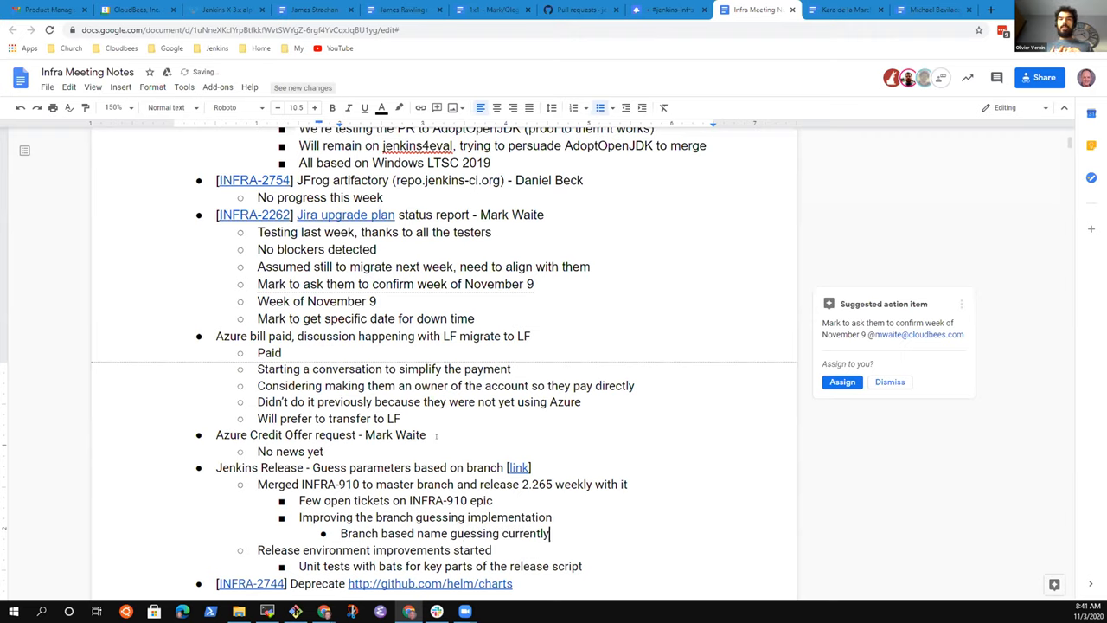
Add a bullet on the full promotion workflow for publishing Windows builds.
{"action": "key", "text": "Return"}
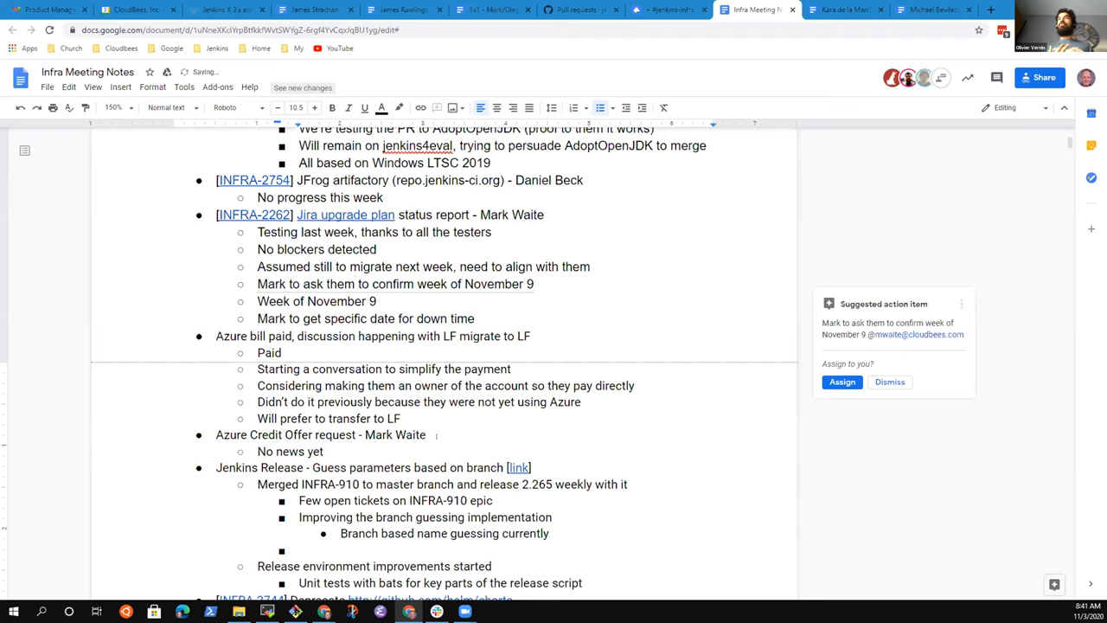
{"action": "type", "text": "Full"}
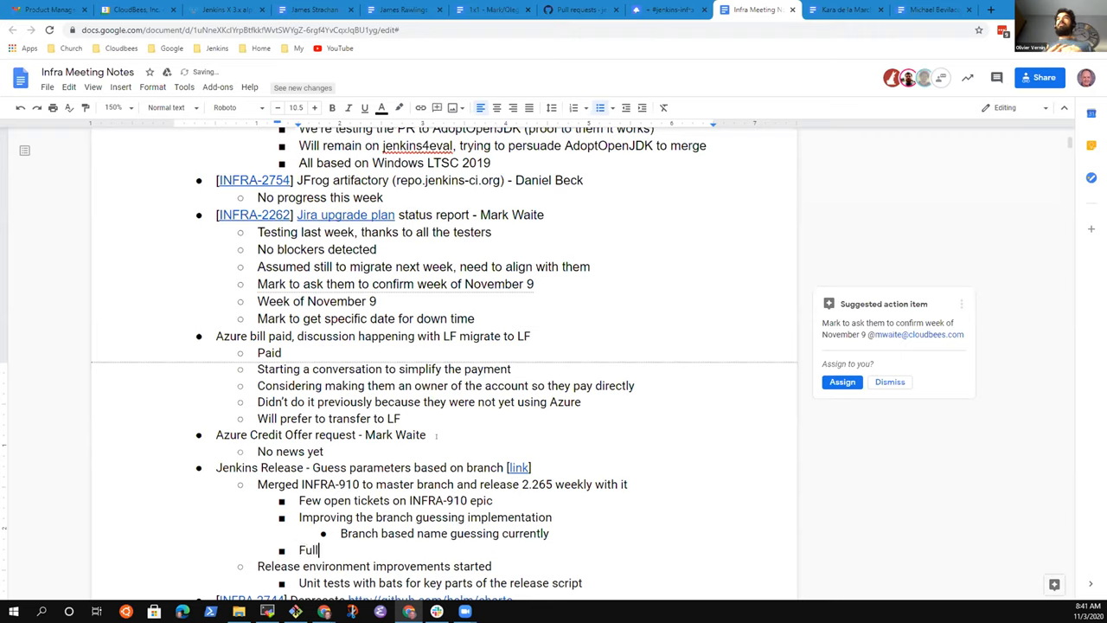
{"action": "type", "text": "promotion workf"}
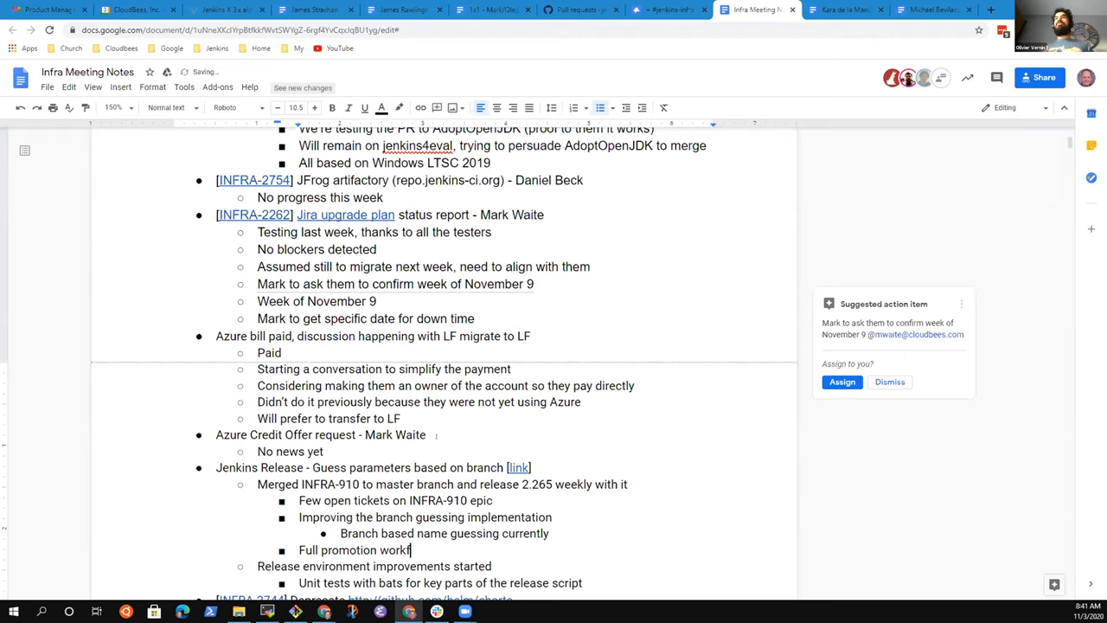
{"action": "type", "text": "low"}
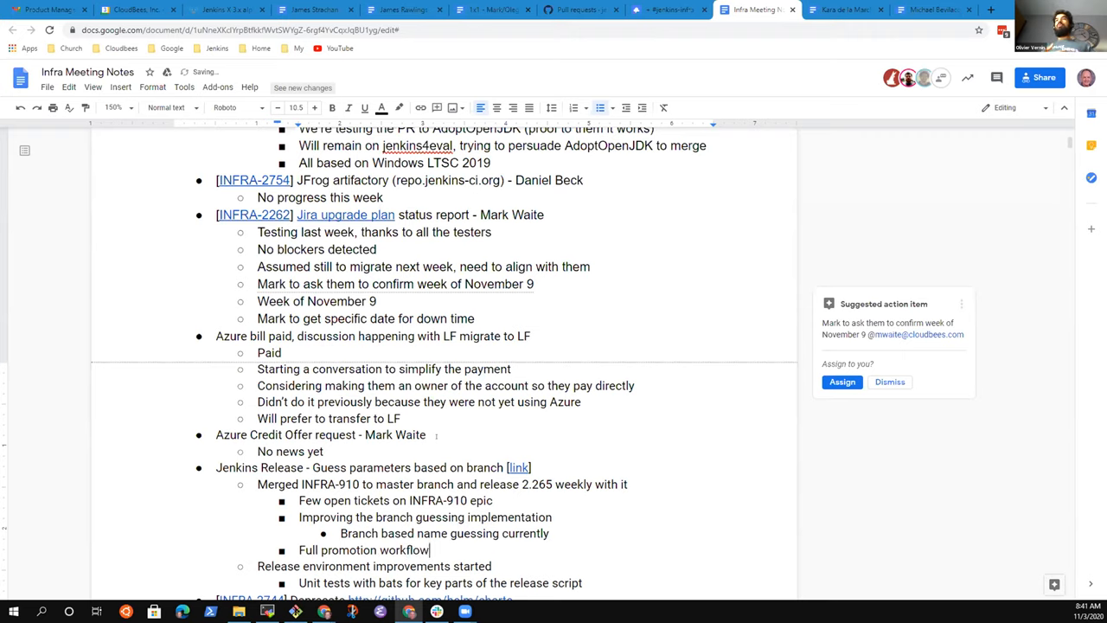
{"action": "type", "text": "so that we build in ad"}
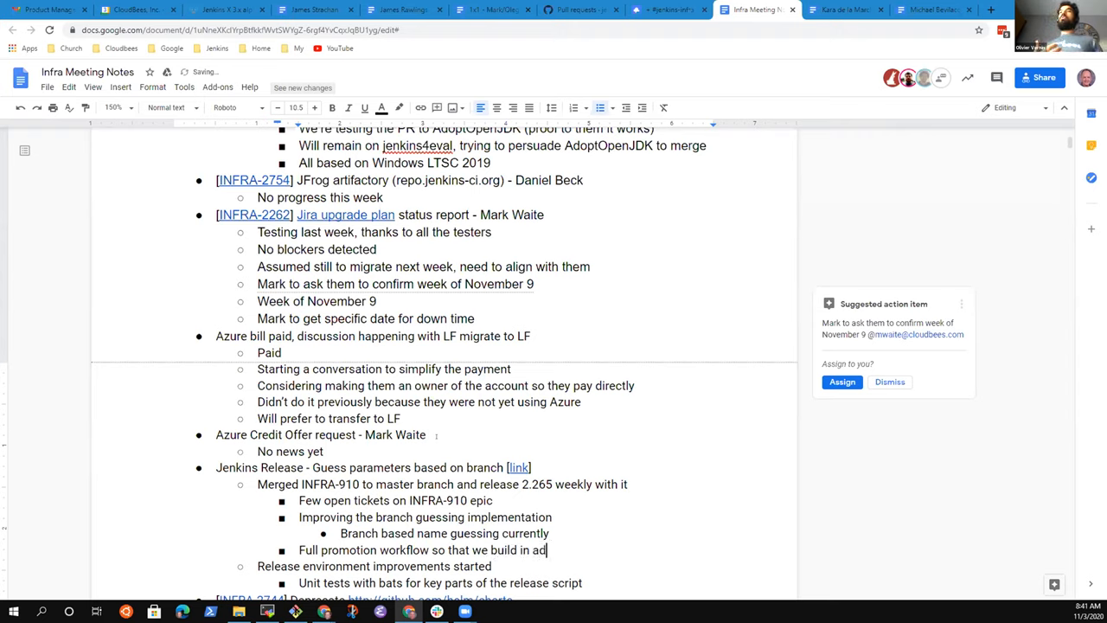
{"action": "type", "text": "vance then"}
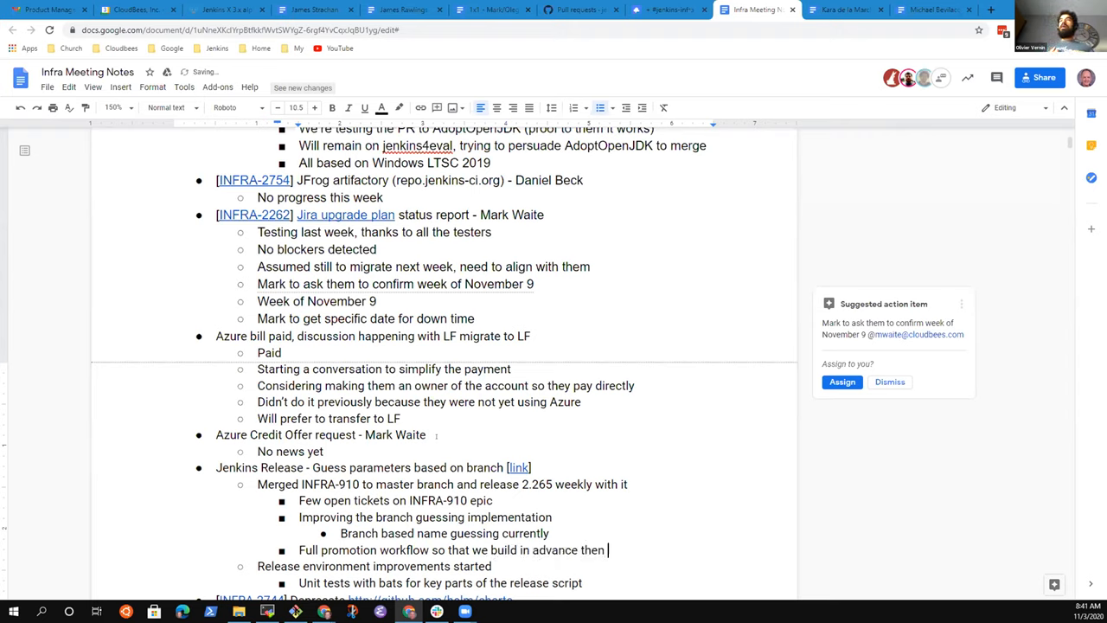
{"action": "type", "text": "publish"}
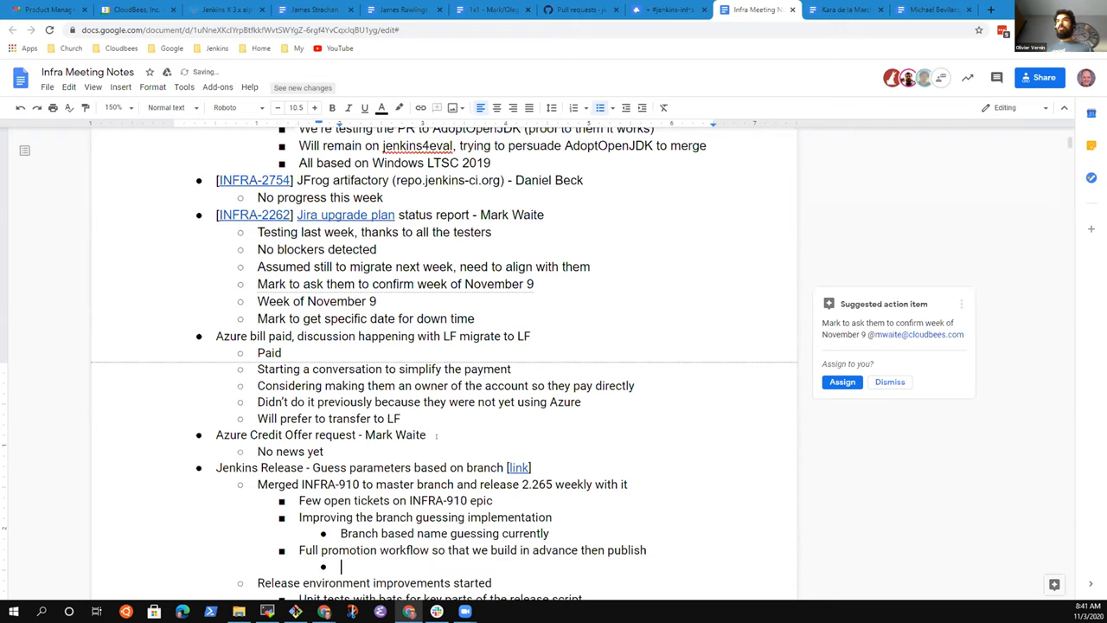
{"action": "type", "text": "Wi"}
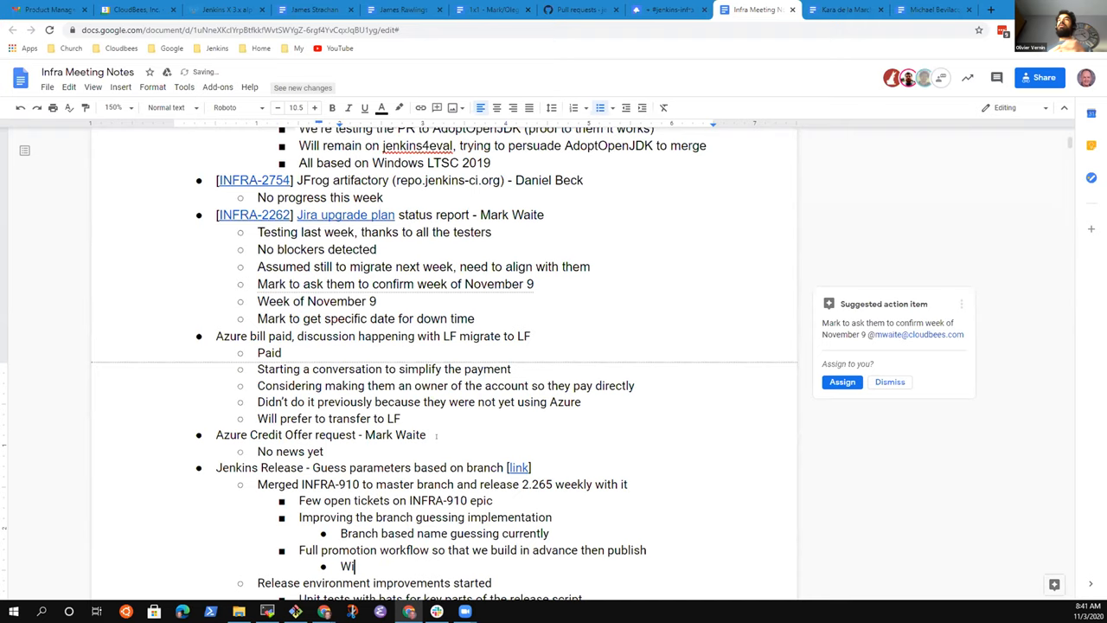
{"action": "type", "text": "ndows build"}
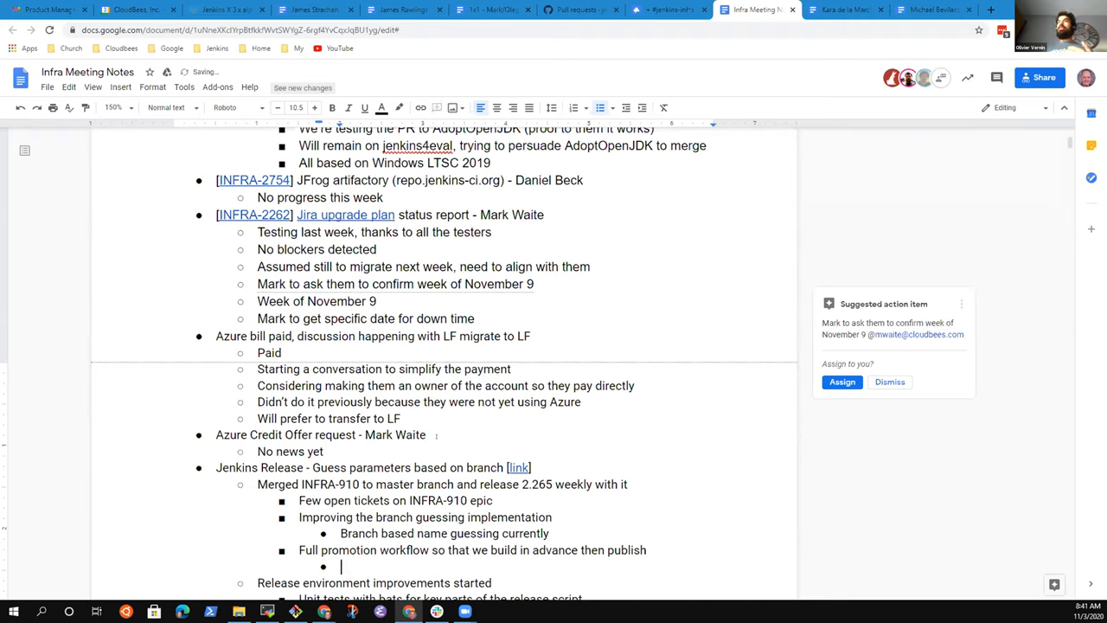
Write "2.265 Windows installer was unavailable for a few hours" in the nested bullet.
{"action": "type", "text": "2."}
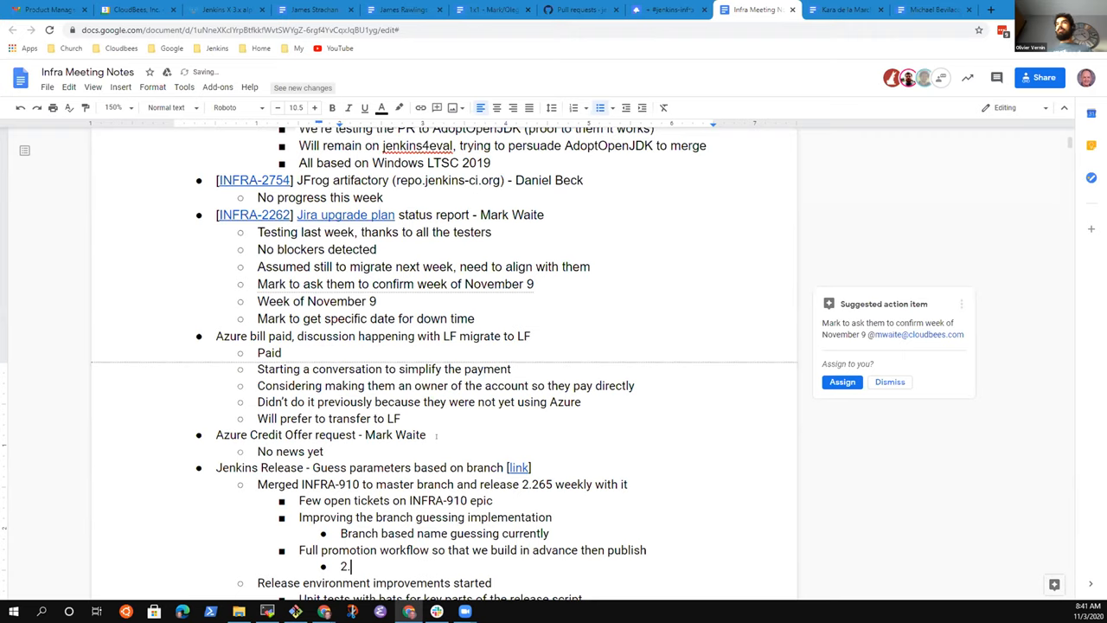
{"action": "type", "text": "265 Wind"}
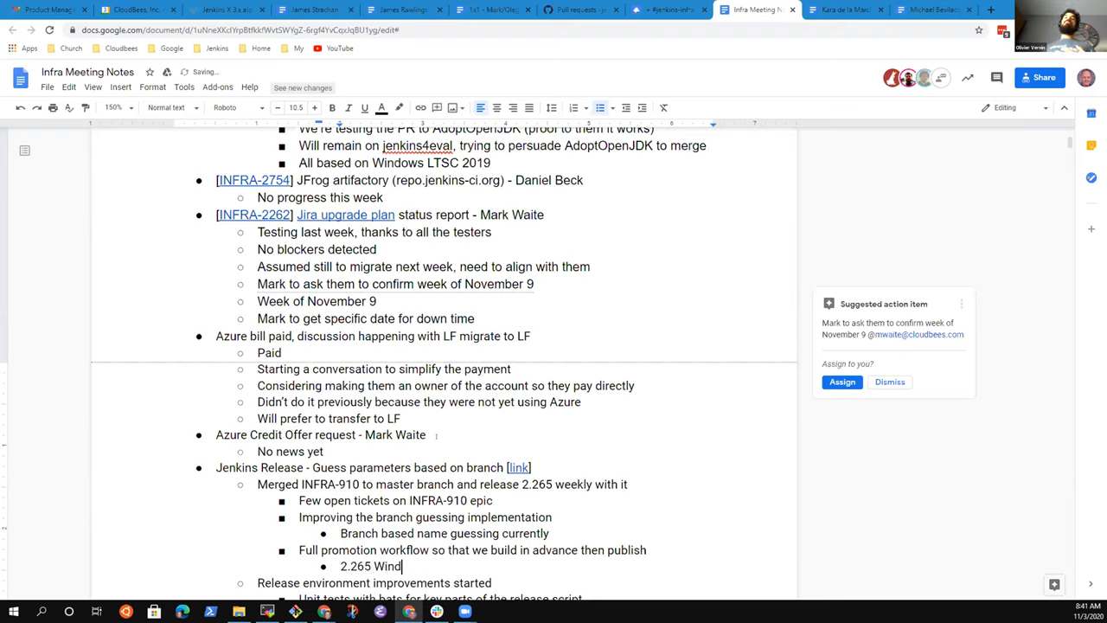
{"action": "type", "text": "ows installer was"}
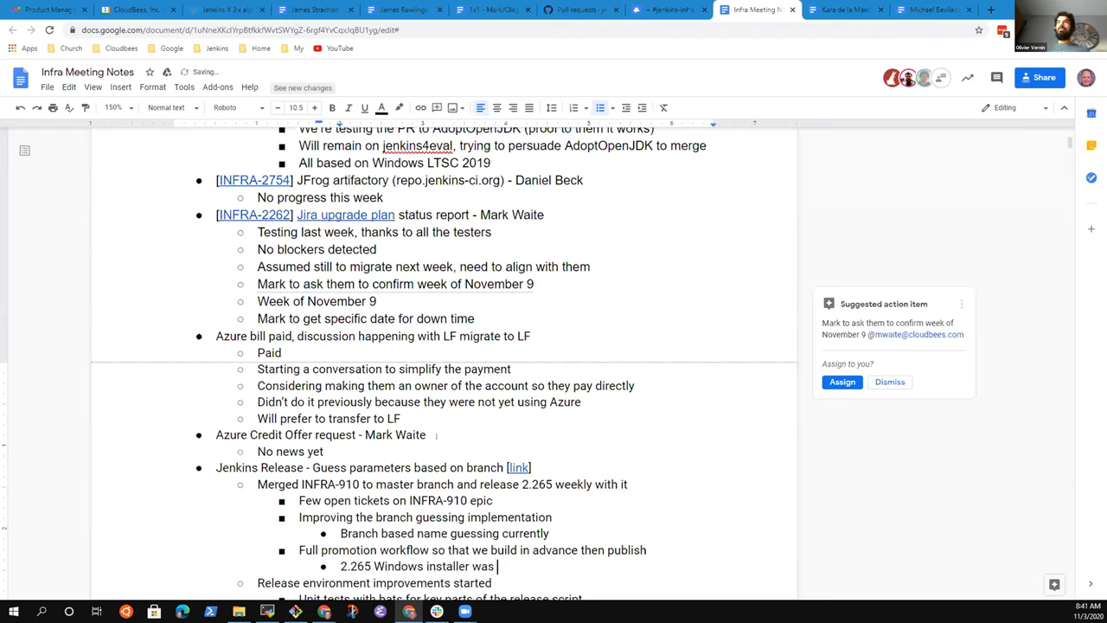
{"action": "type", "text": "unavailable for"}
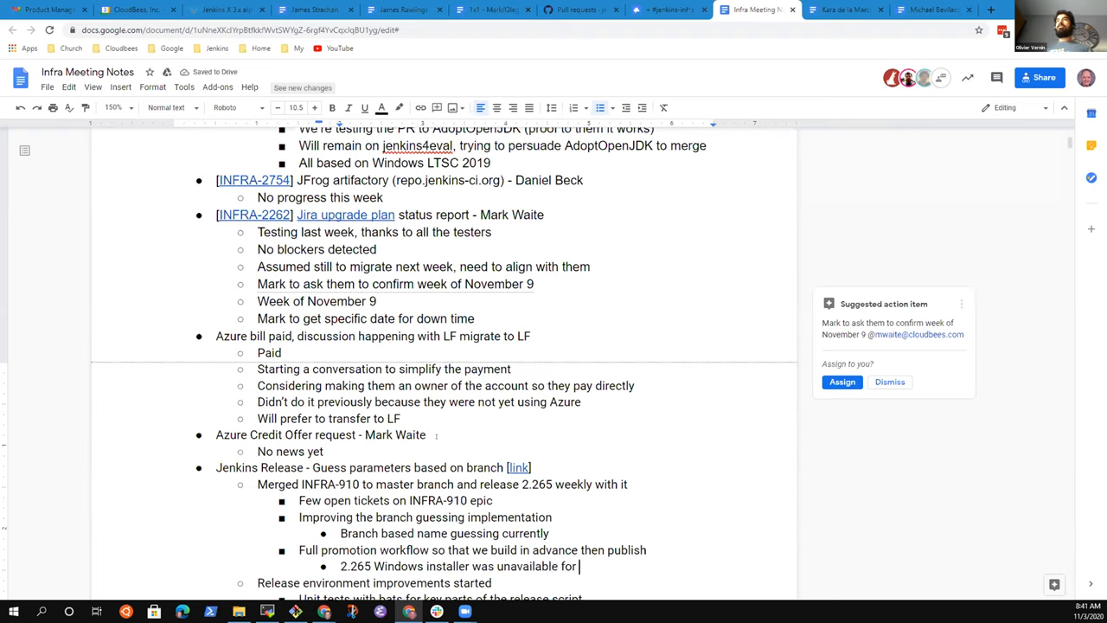
{"action": "type", "text": "a few hours"}
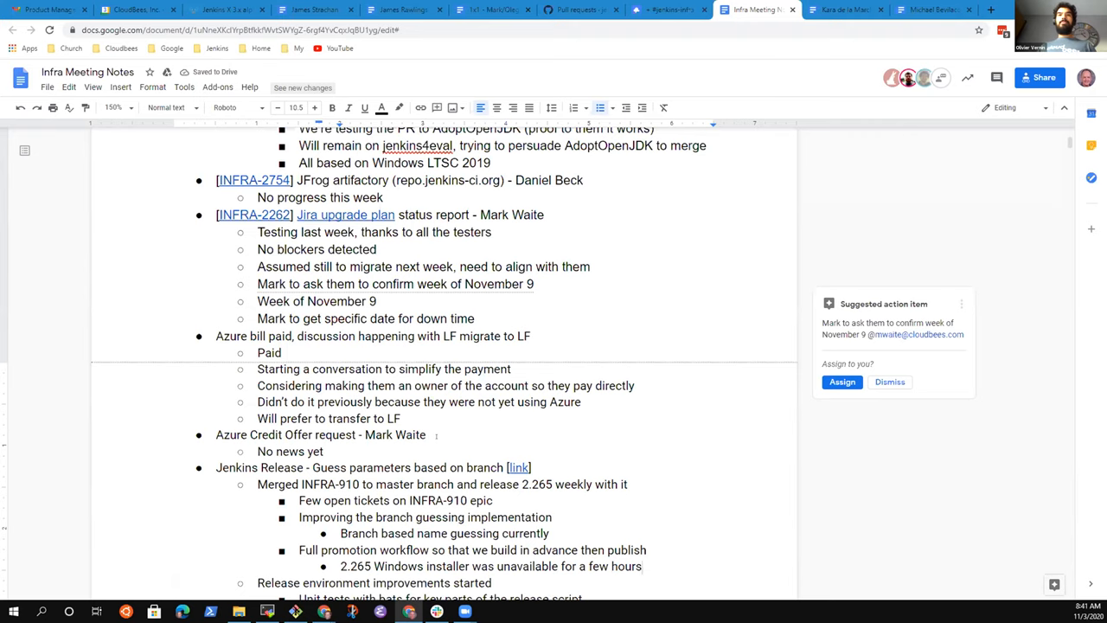
Add a sub-bullet: election email sent to addresses of those who voted last year.
{"action": "scroll", "scroll_direction": "down", "scroll_amount": 3}
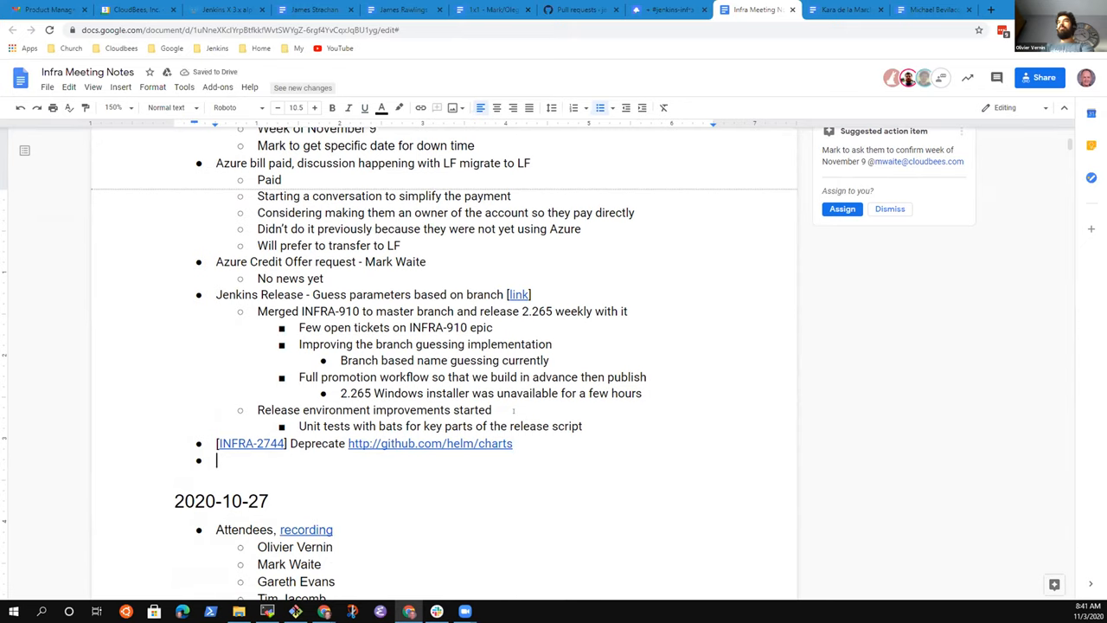
{"action": "type", "text": "Email sen"}
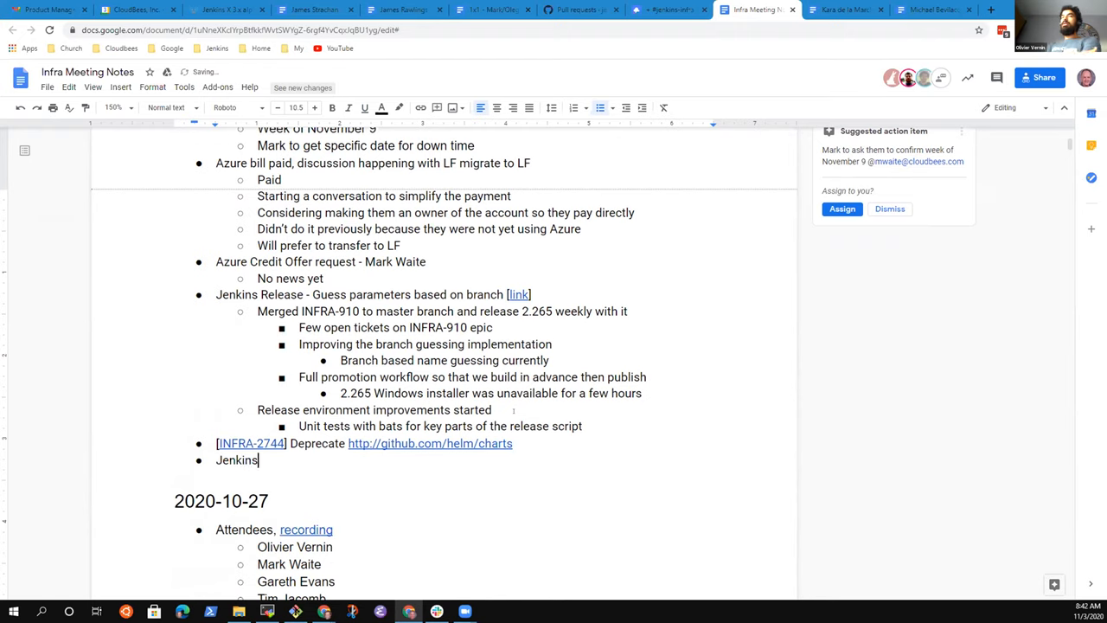
{"action": "type", "text": "elections"}
{"action": "type", "text": "Sent"}
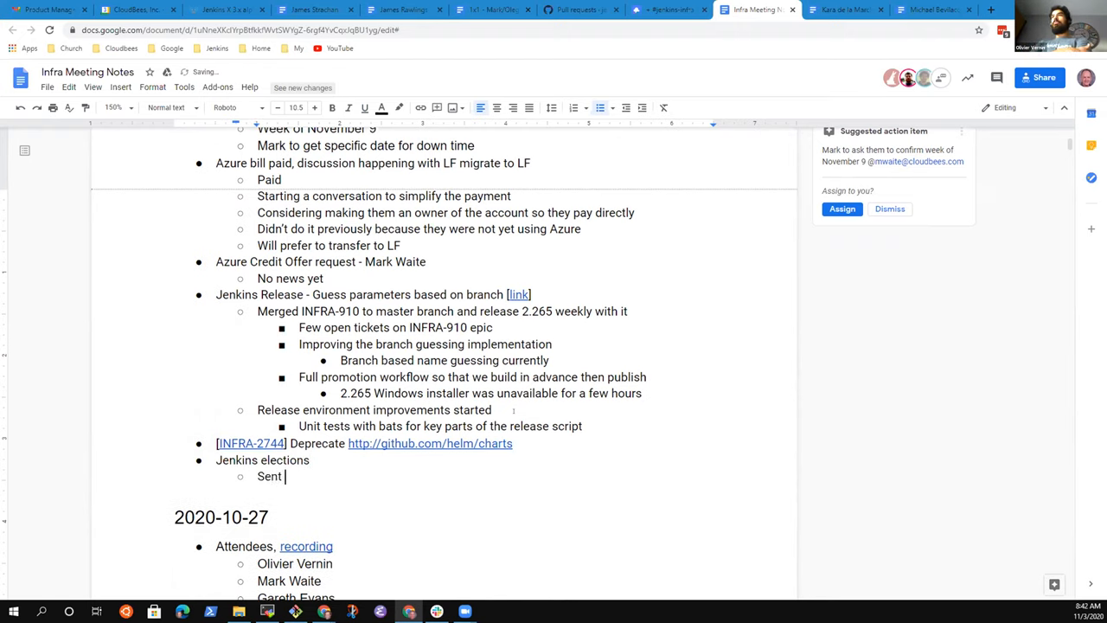
{"action": "type", "text": "email address"}
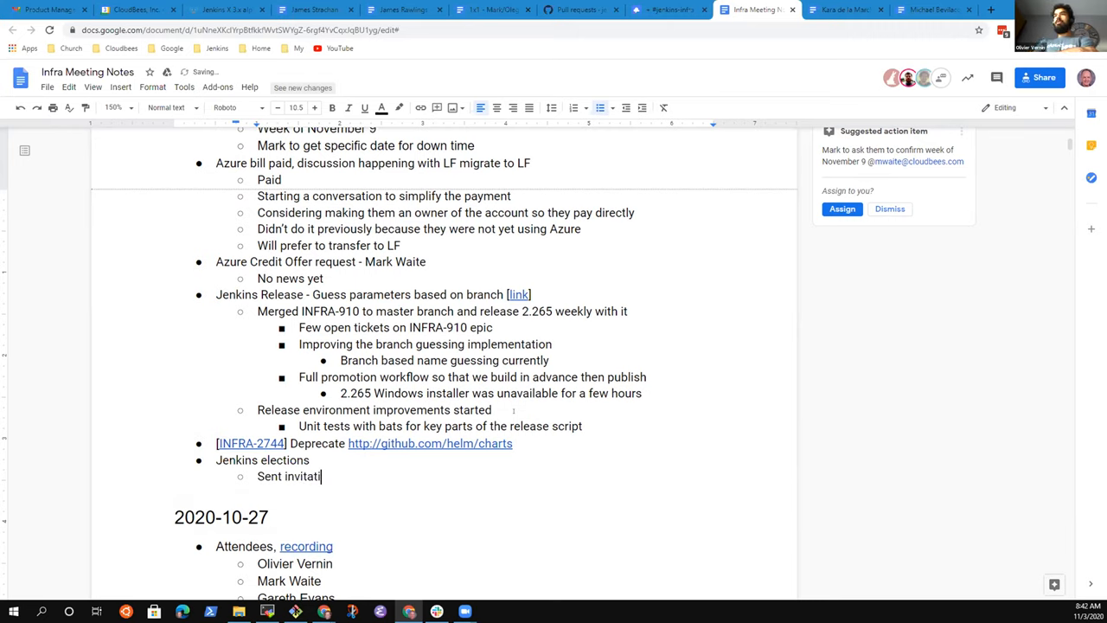
{"action": "type", "text": "on to"}
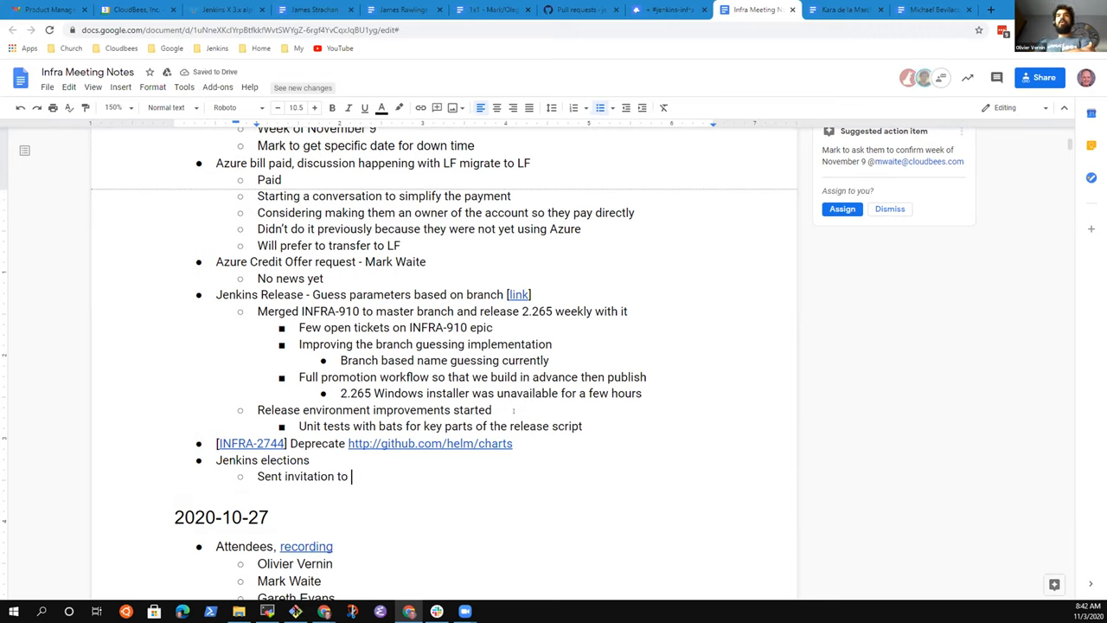
{"action": "type", "text": "those who voted"}
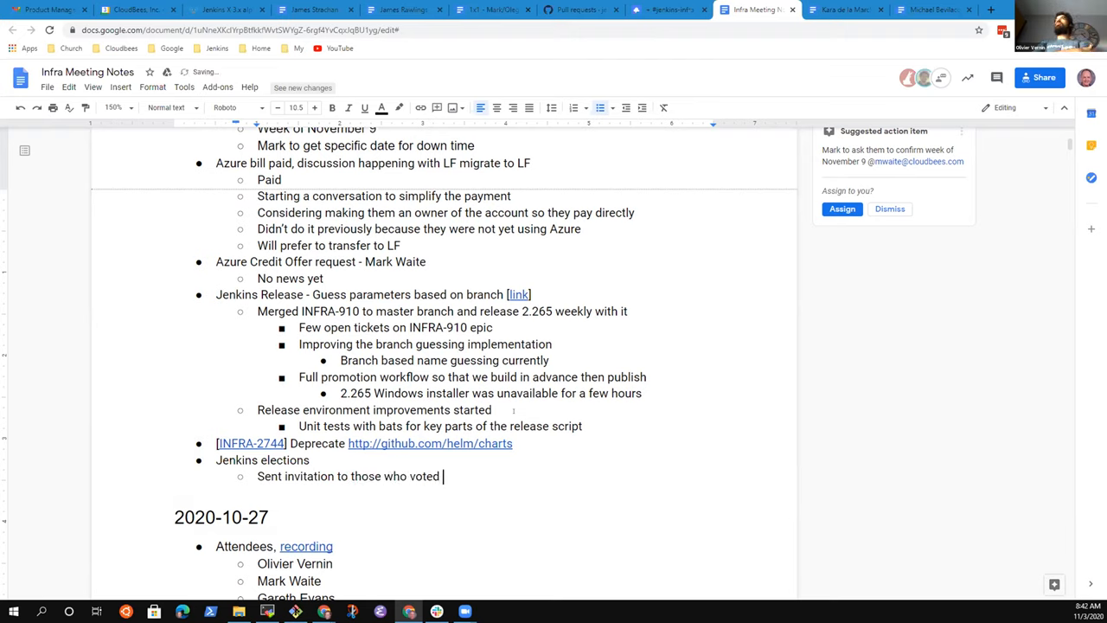
{"action": "type", "text": "last year"}
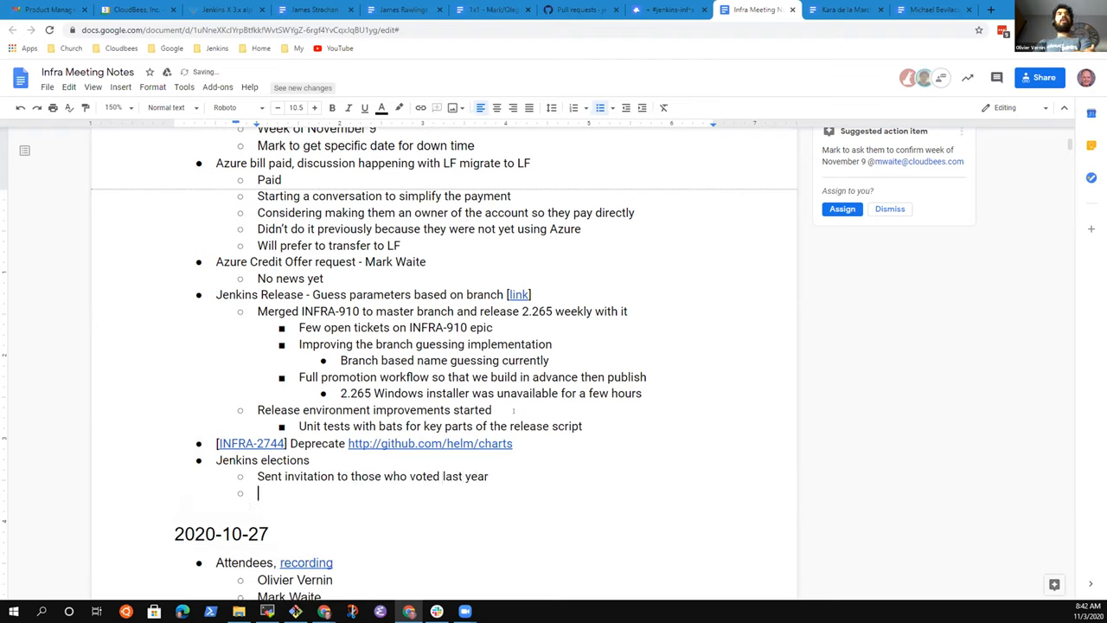
Add a sub-bullet: preparing a plugin maintainers email list inviting them to register to vote.
{"action": "type", "text": "Preparing"}
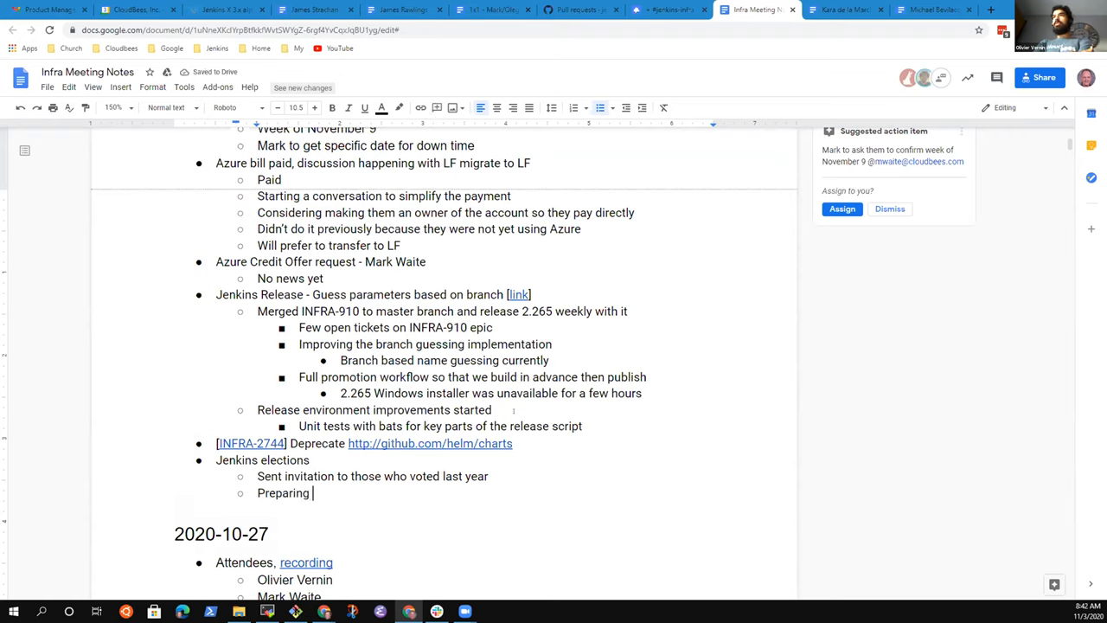
{"action": "type", "text": "email list of"}
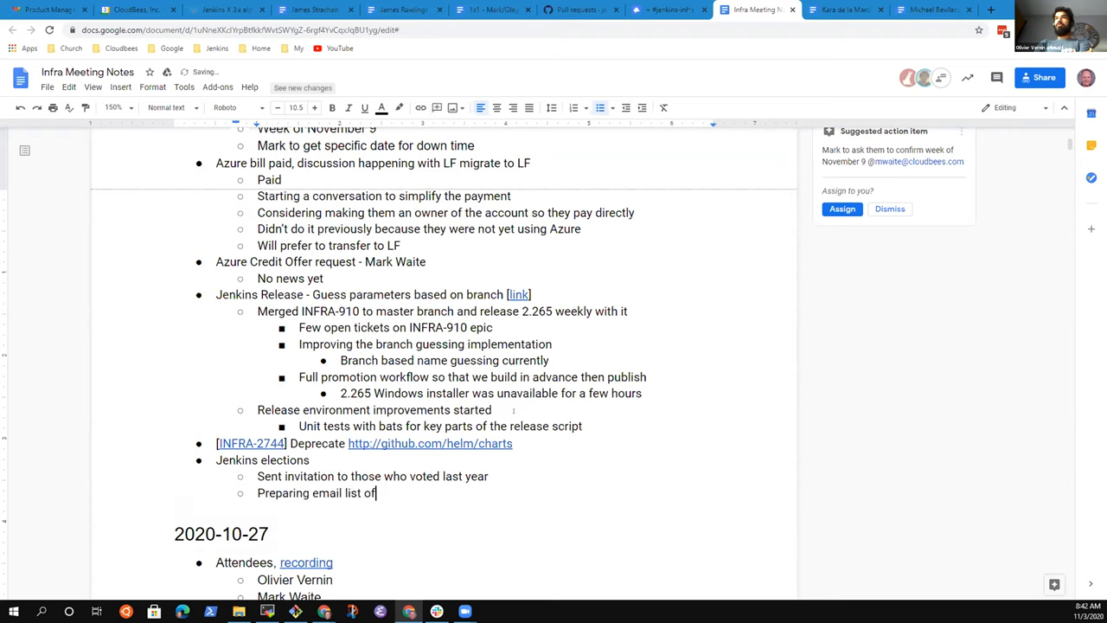
{"action": "type", "text": "for"}
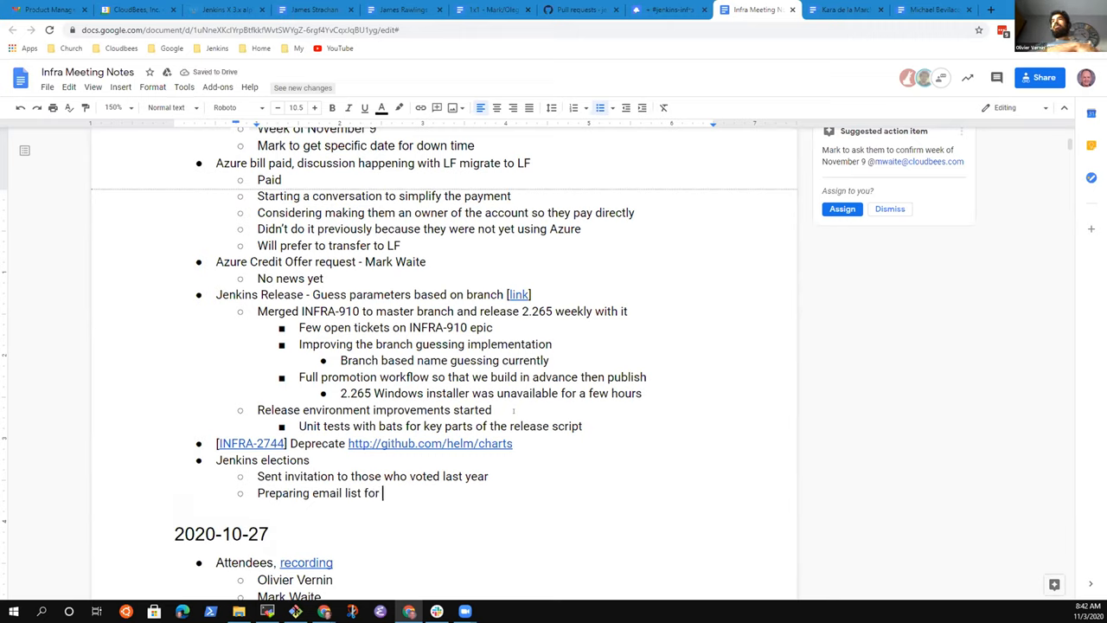
{"action": "type", "text": "plugin"}
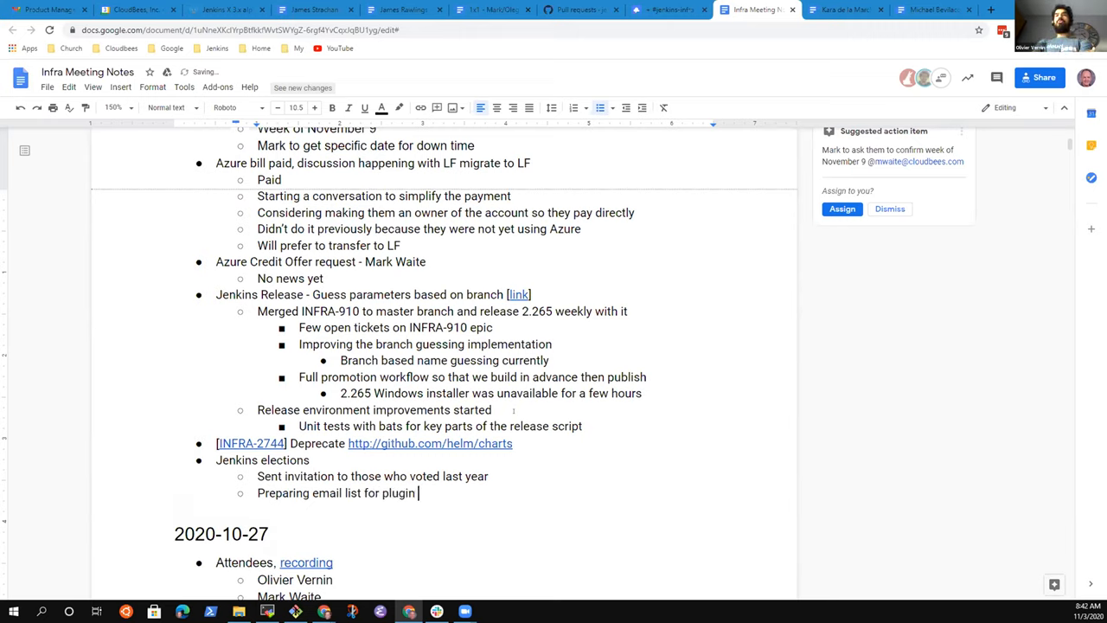
{"action": "type", "text": "maintainers to"}
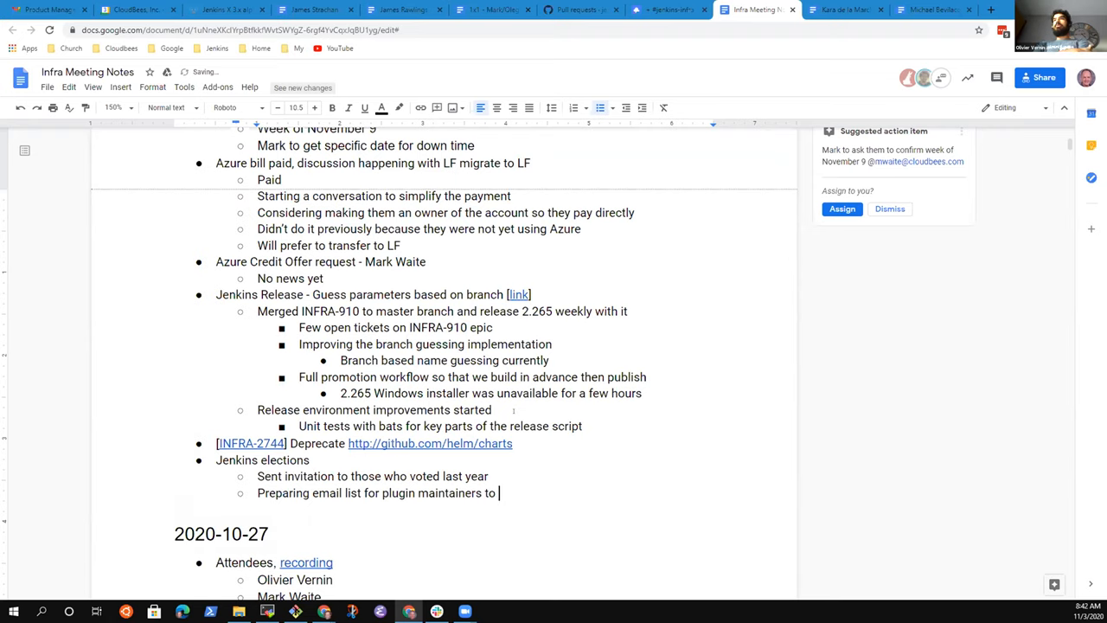
{"action": "type", "text": "invite them to vo"}
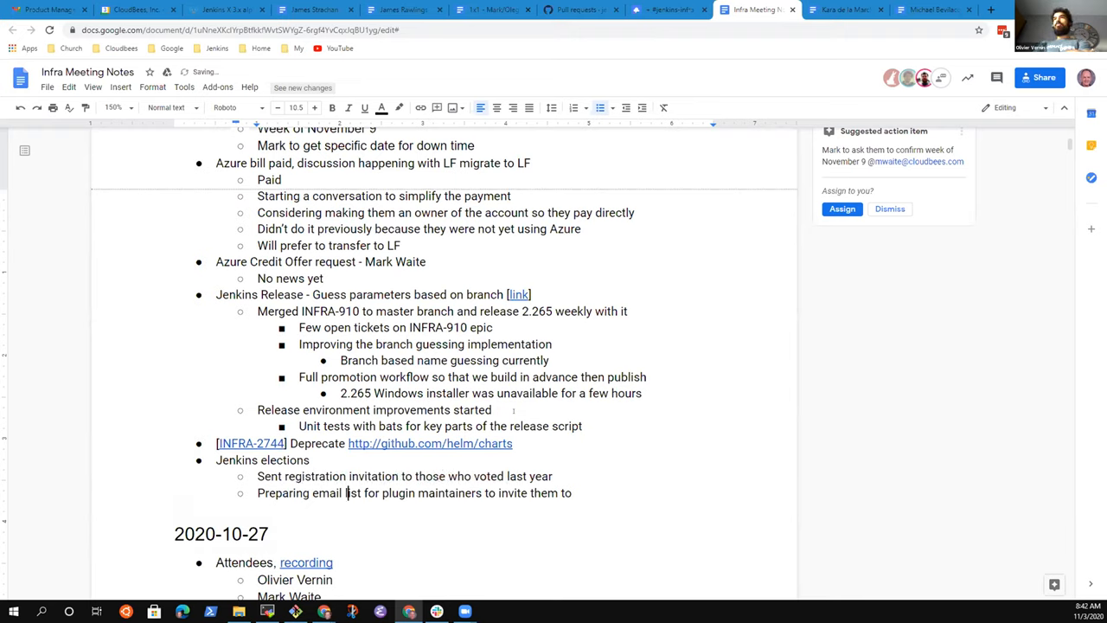
{"action": "type", "text": "register to"}
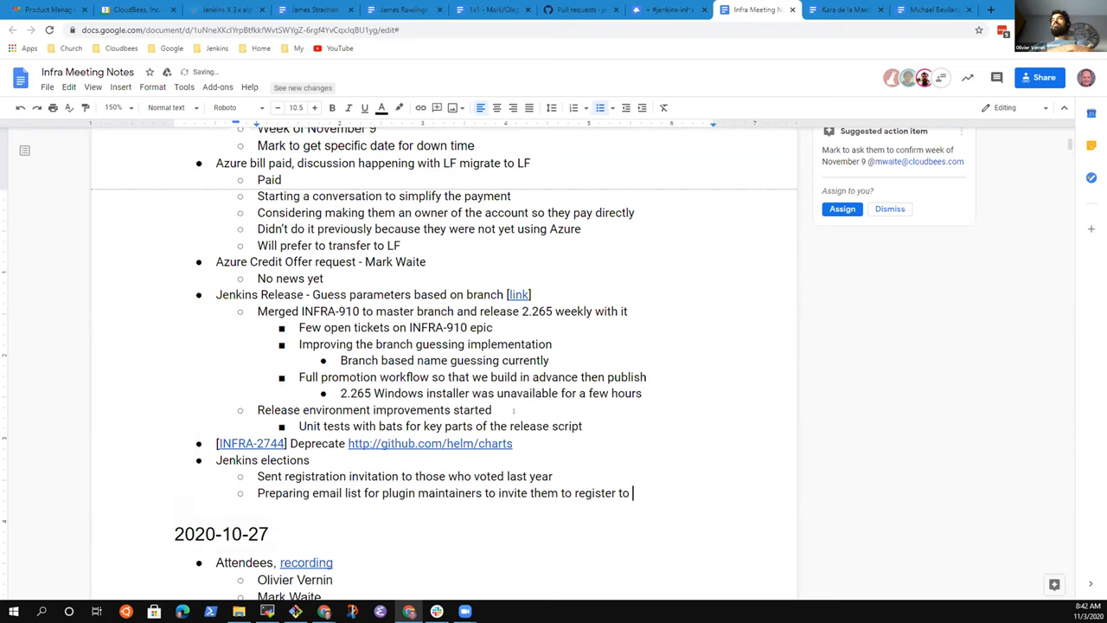
{"action": "type", "text": "vote"}
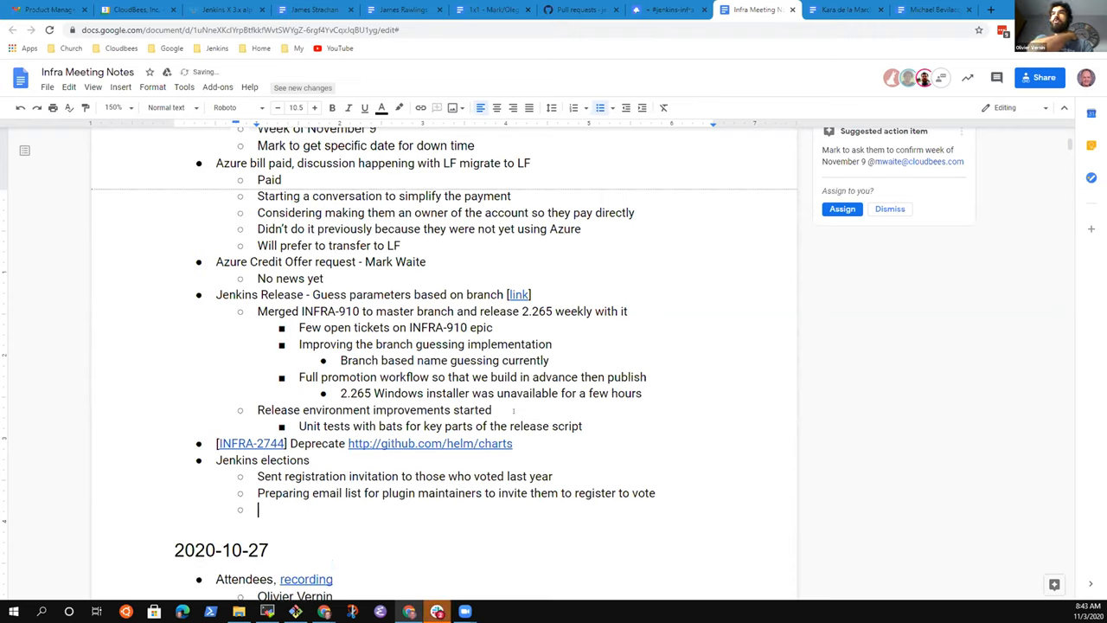
Write the sub-bullet "Don't forget to register to vote in the Jenkins governance elections".
{"action": "type", "text": "Don't g"}
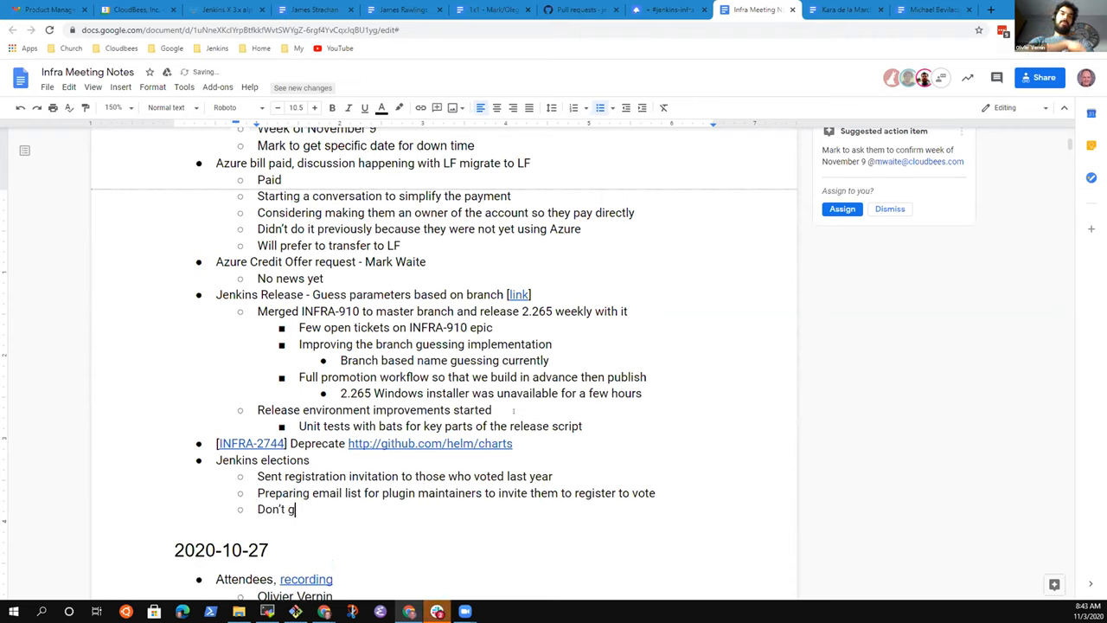
{"action": "type", "text": "orget to register to"}
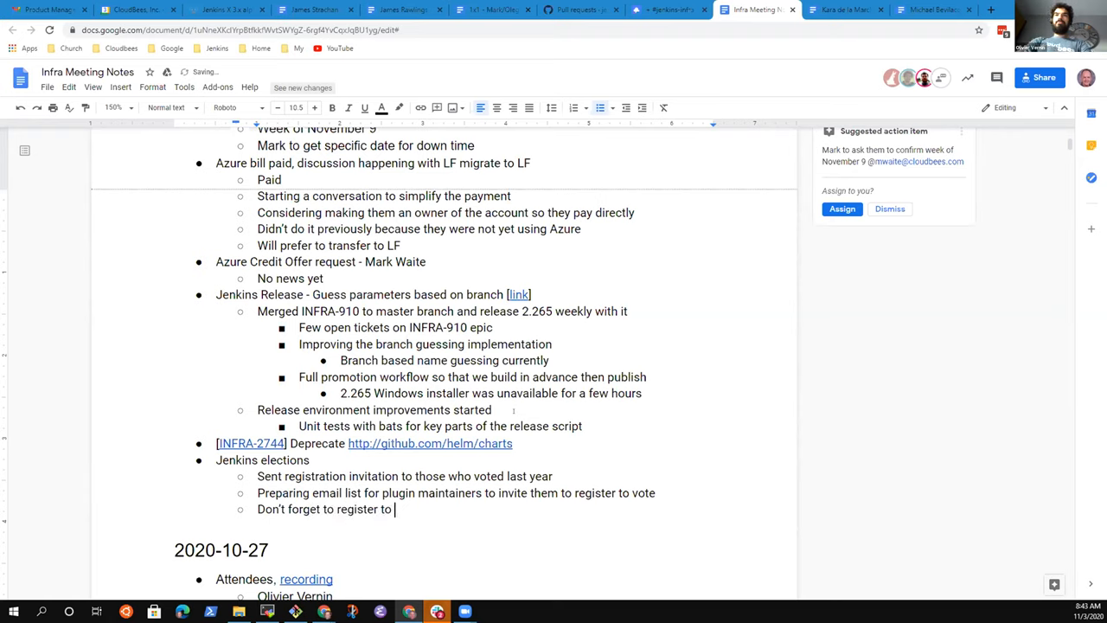
{"action": "type", "text": "vote"}
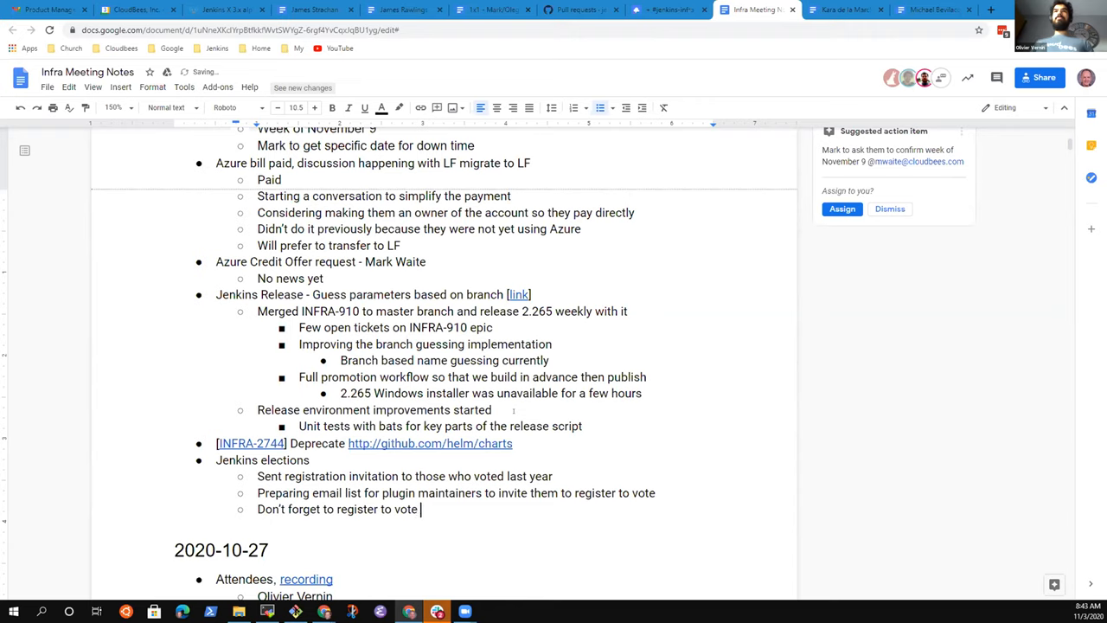
{"action": "type", "text": "in"}
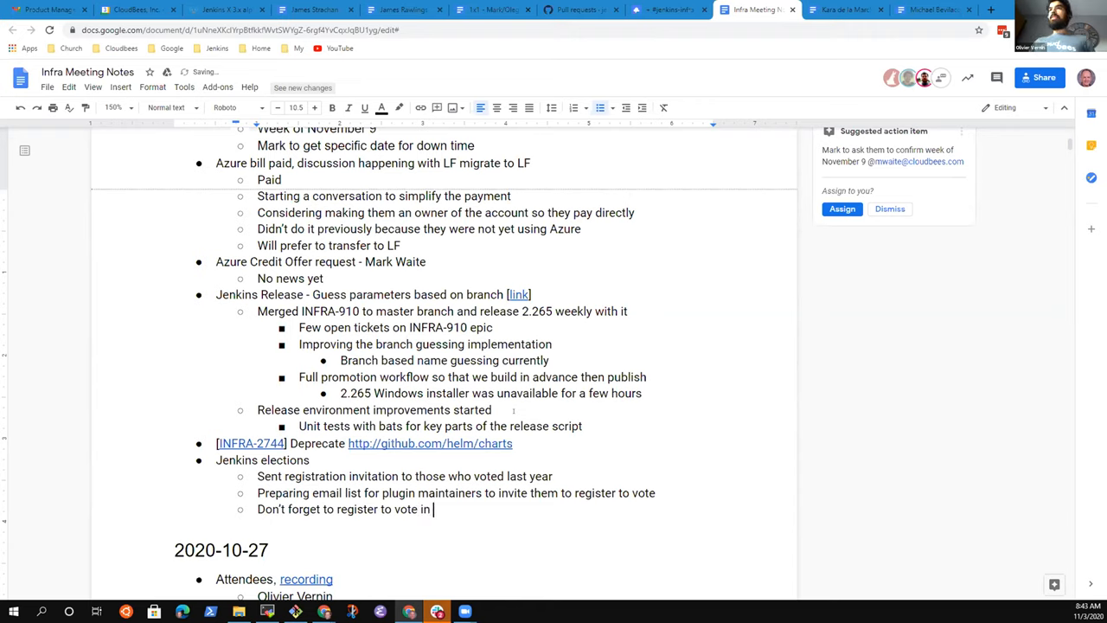
{"action": "type", "text": "the Jenkins"}
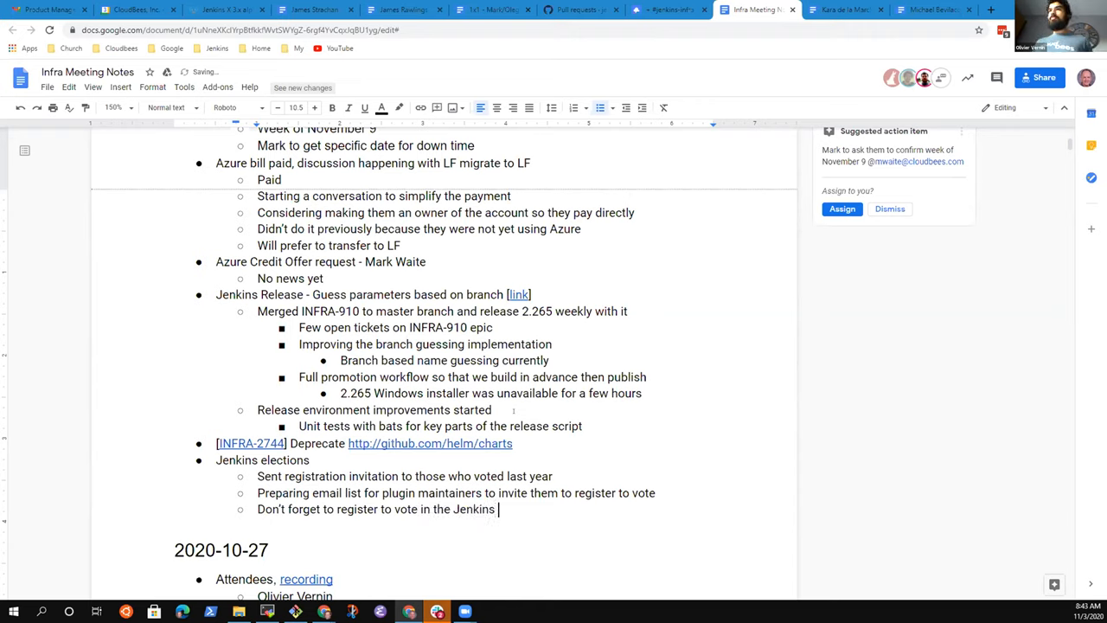
{"action": "type", "text": "governance"}
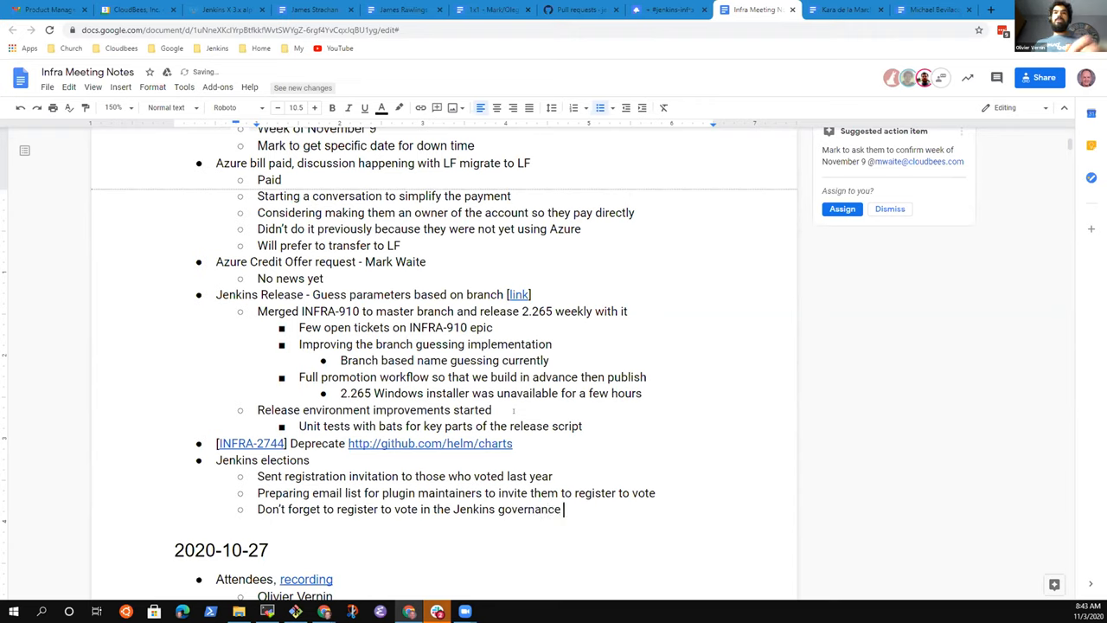
{"action": "type", "text": "election"}
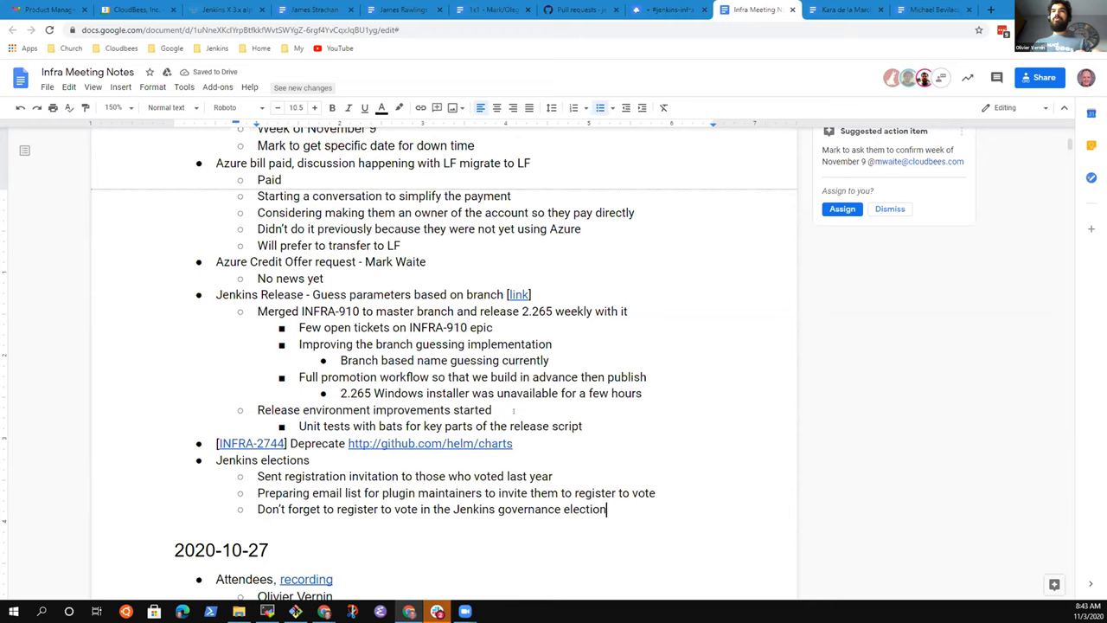
{"action": "type", "text": "s"}
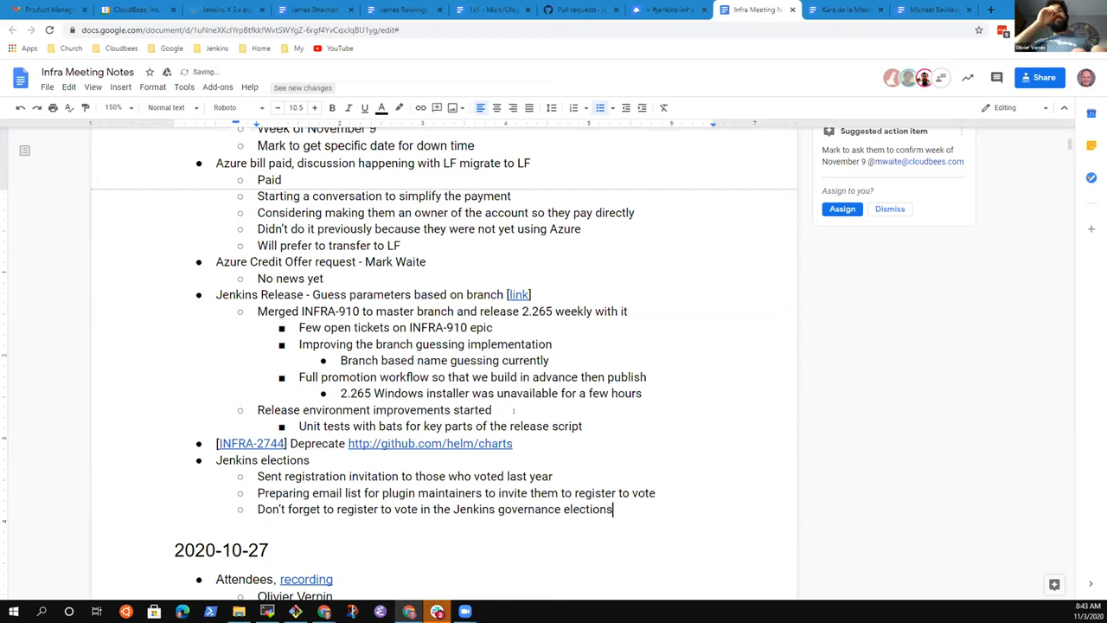